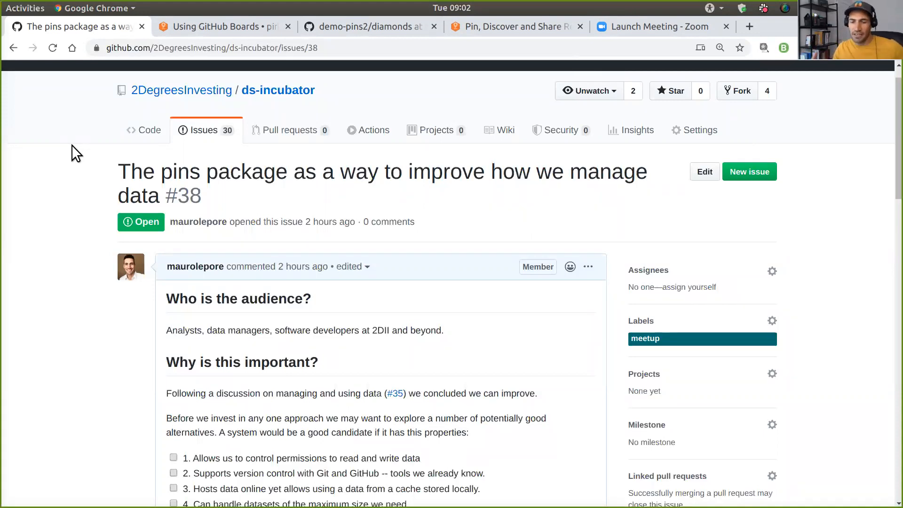
Step: Read further down the issue and switch to the 'Using GitHub Boards' pins article
{"action": "scroll", "scroll_direction": "down", "scroll_amount": 3}
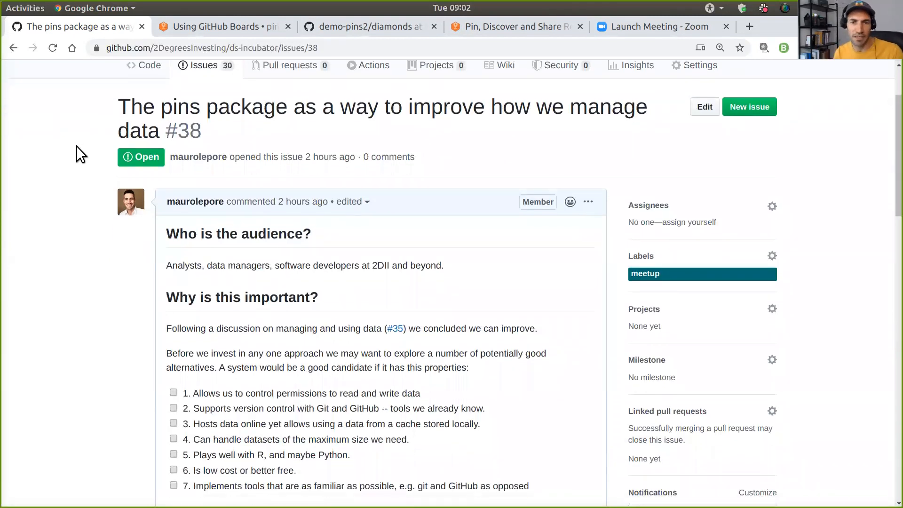
{"action": "mouse_move", "coordinate": [103, 314]}
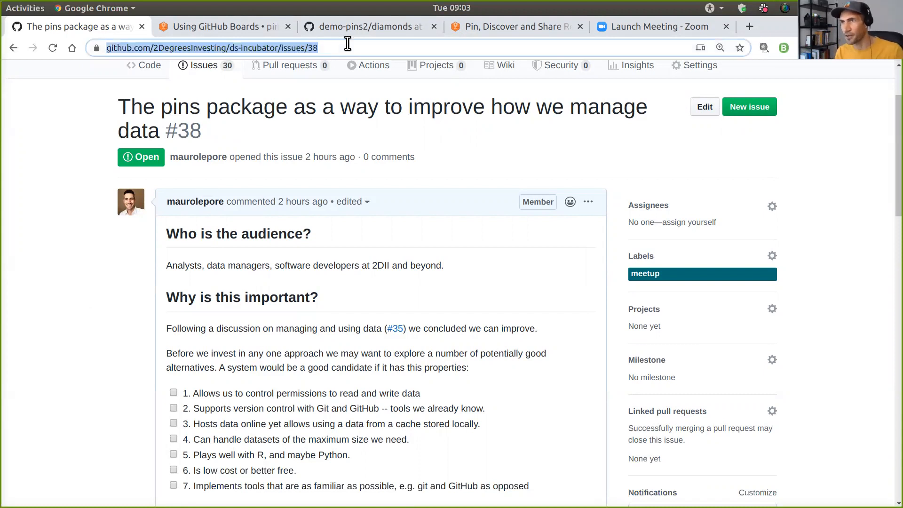
{"action": "mouse_move", "coordinate": [344, 236]}
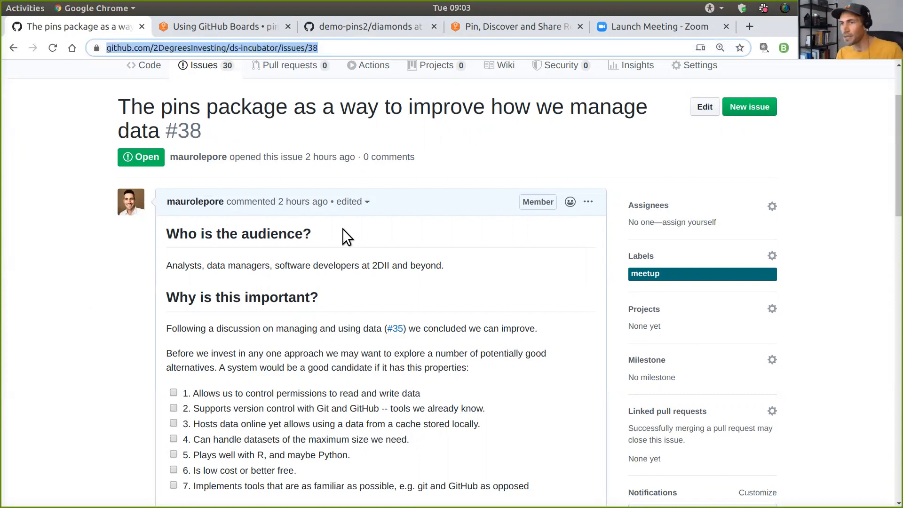
{"action": "scroll", "scroll_direction": "down", "scroll_amount": 3}
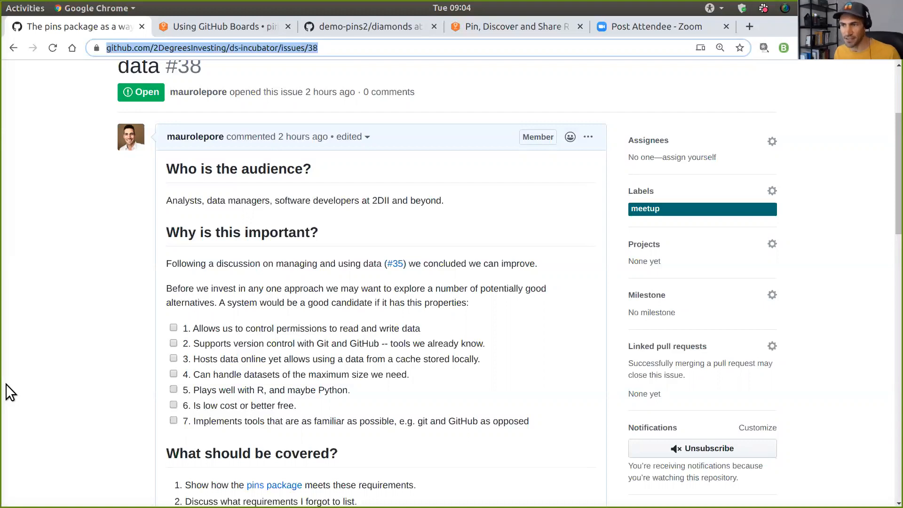
{"action": "scroll", "scroll_direction": "down", "scroll_amount": 3}
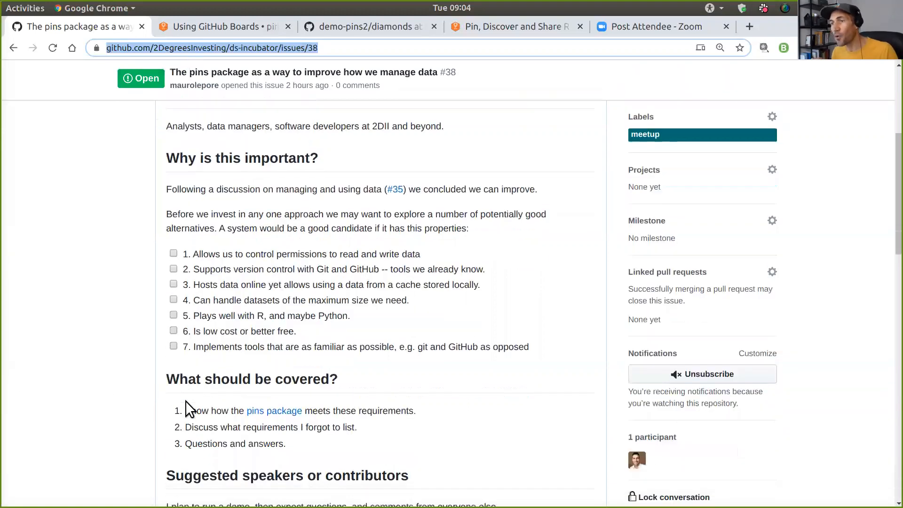
{"action": "scroll", "scroll_direction": "down", "scroll_amount": 3}
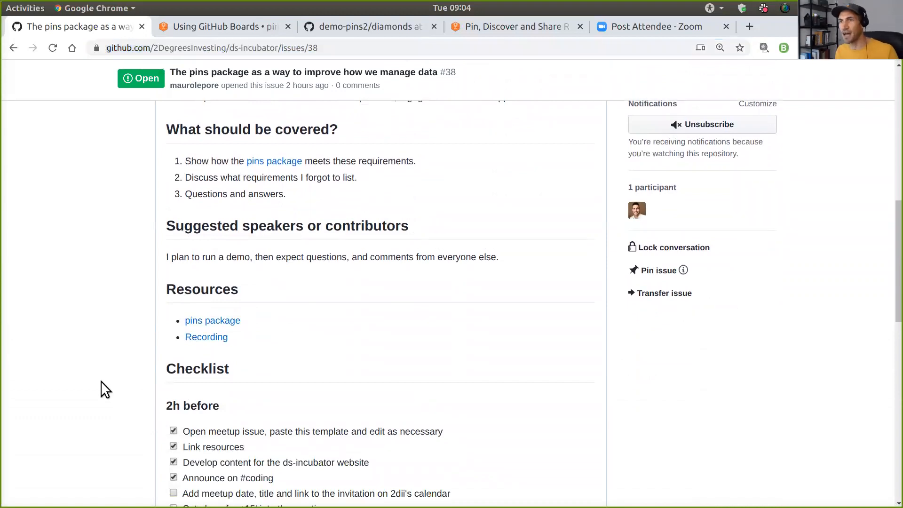
{"action": "left_click", "coordinate": [225, 27]}
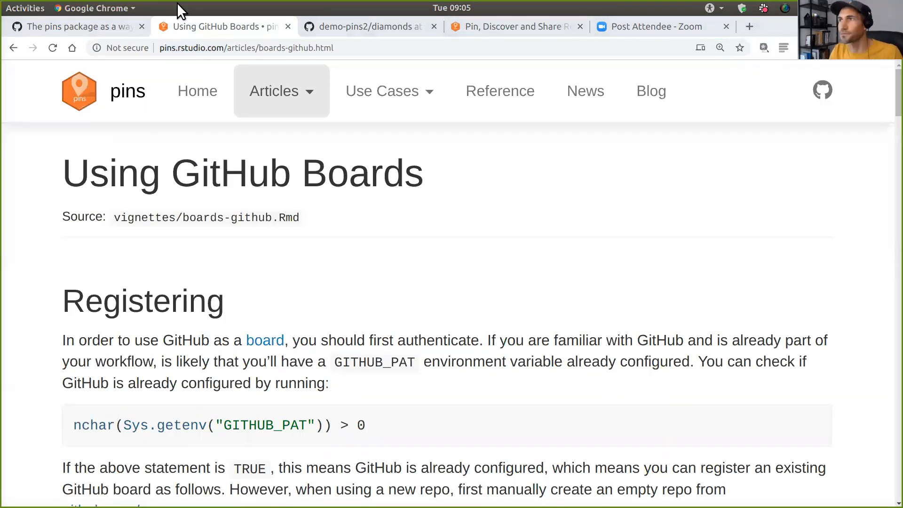
Step: Open a new browser tab to hold the pins YouTube video address
{"action": "left_click", "coordinate": [749, 26]}
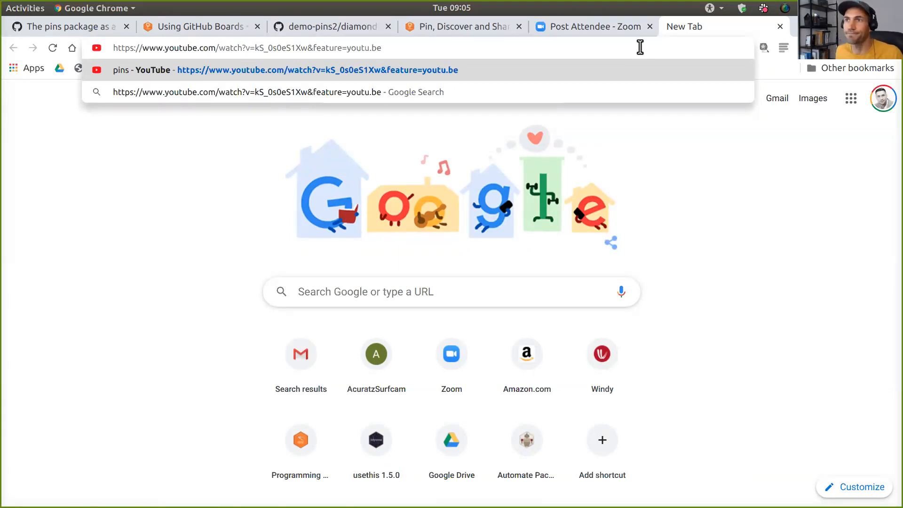
{"action": "mouse_move", "coordinate": [700, 29]}
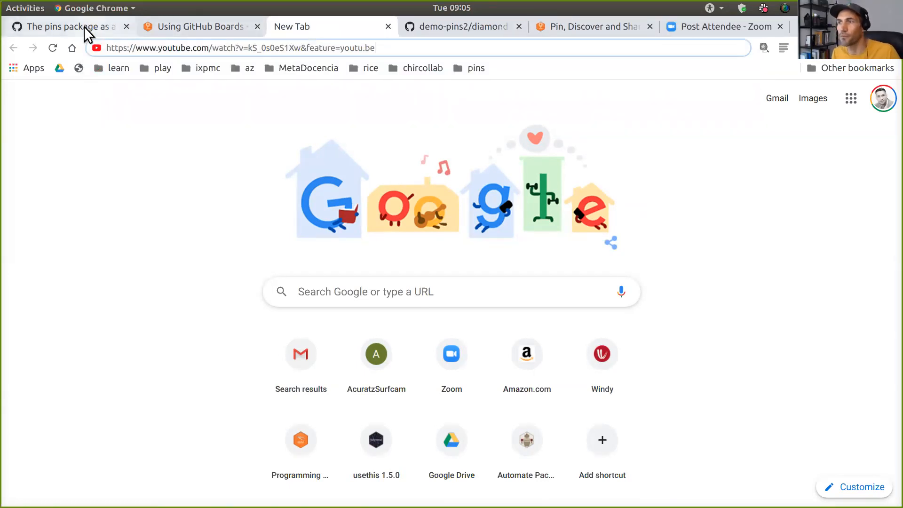
{"action": "left_click", "coordinate": [68, 26]}
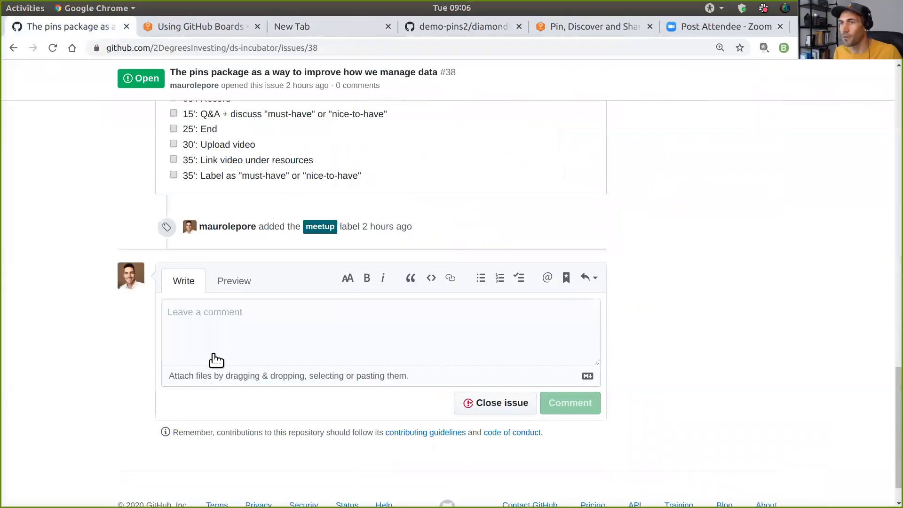
{"action": "type", "text": "What"}
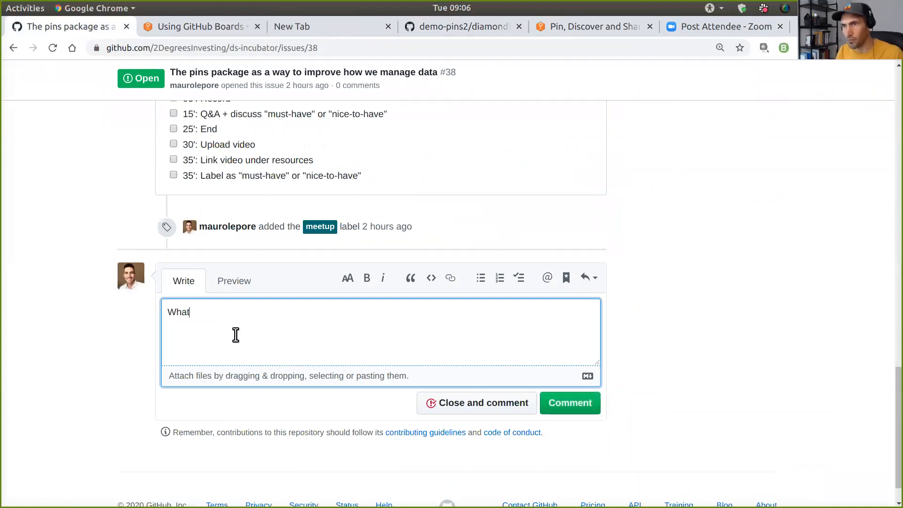
{"action": "type", "text": "is the max"}
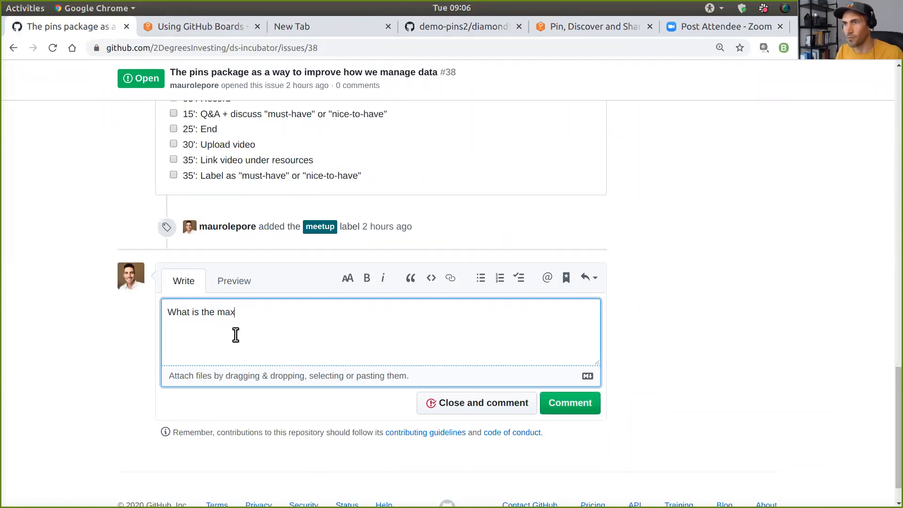
{"action": "type", "text": "imum size"}
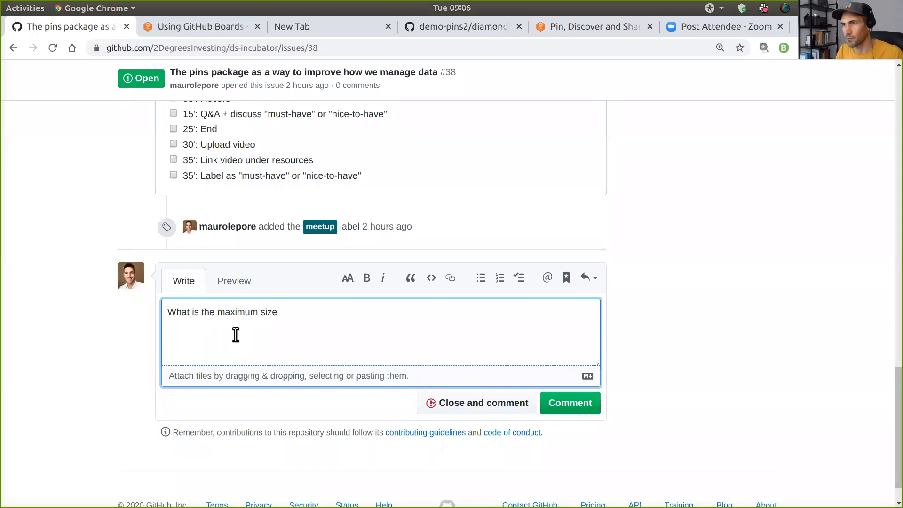
{"action": "type", "text": "of files"}
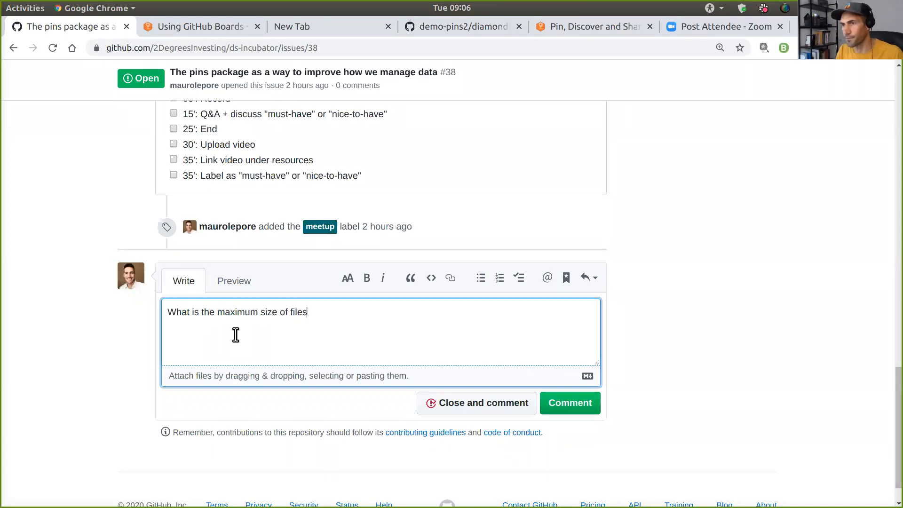
{"action": "type", "text": "we hav"}
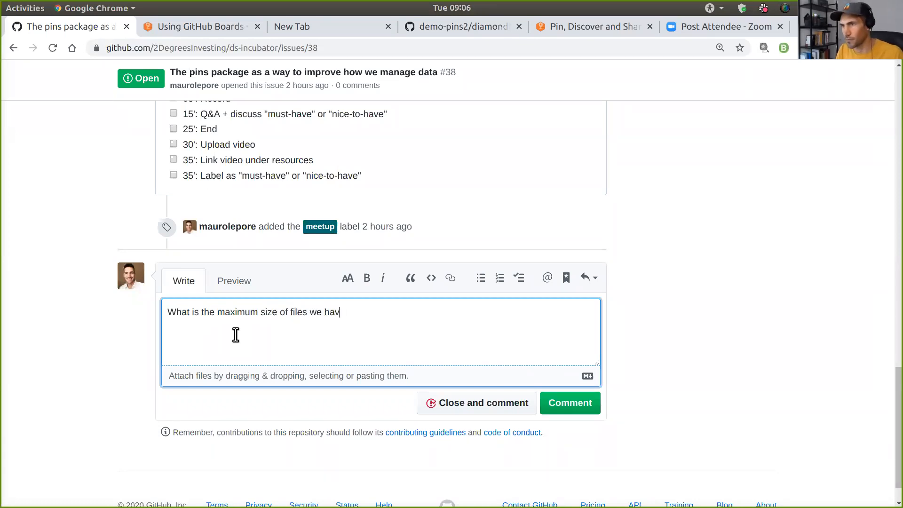
{"action": "type", "text": "e?"}
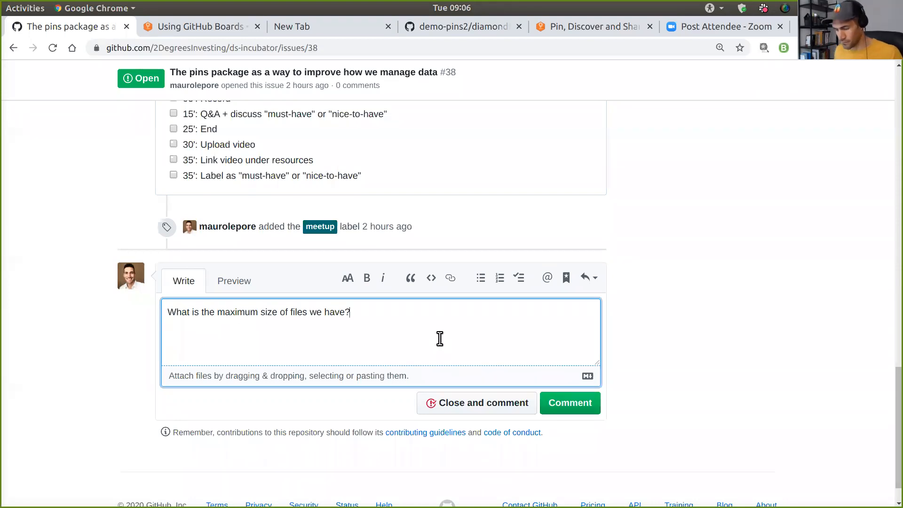
{"action": "type", "text": "()"}
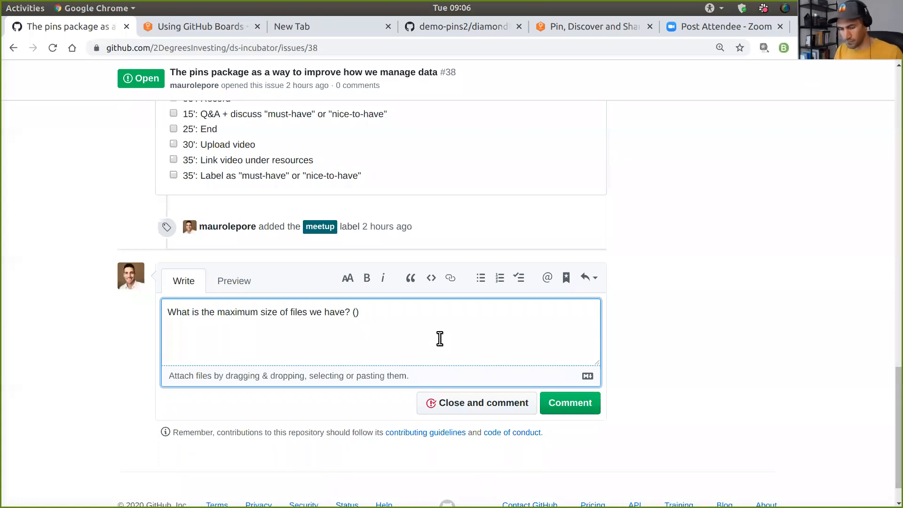
{"action": "type", "text": "thanks"}
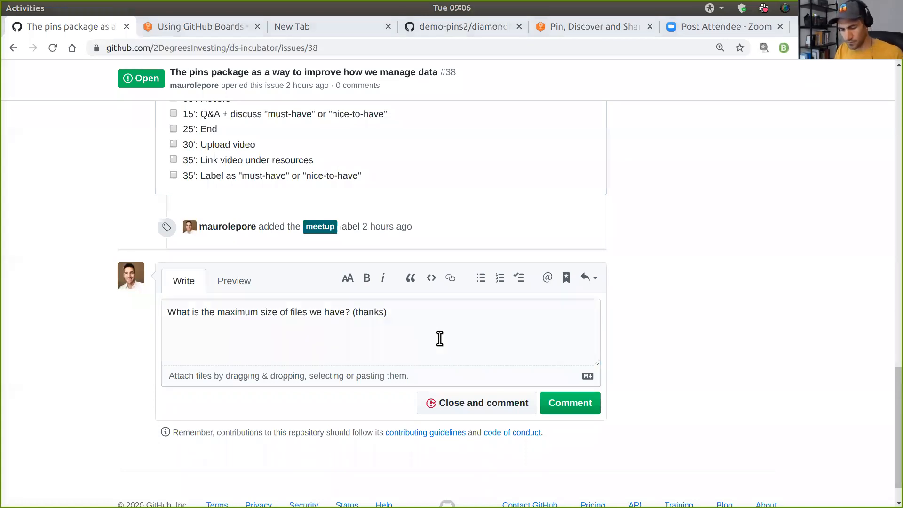
{"action": "left_click", "coordinate": [380, 334]}
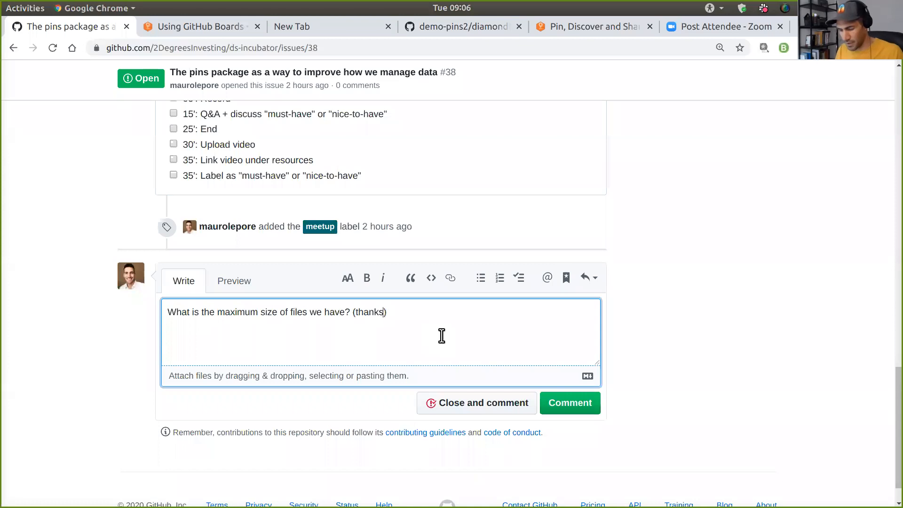
{"action": "type", "text": "@"}
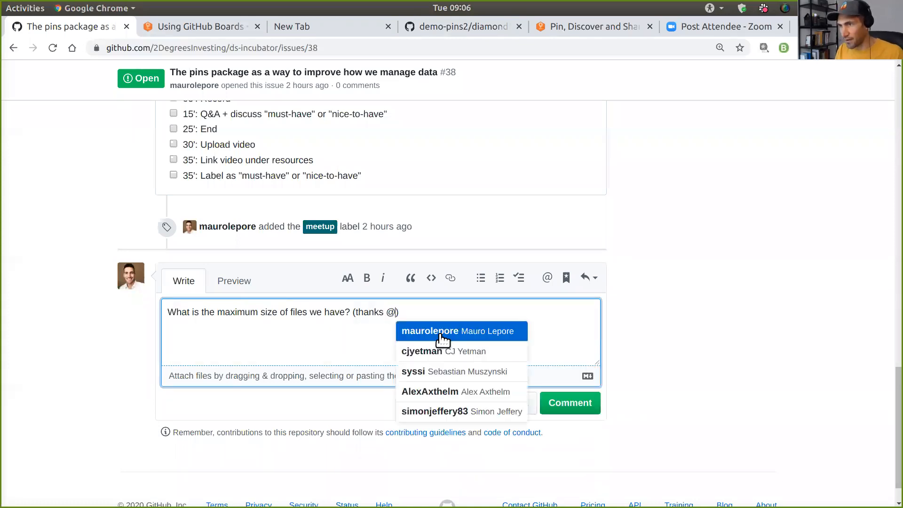
{"action": "left_click", "coordinate": [437, 351]}
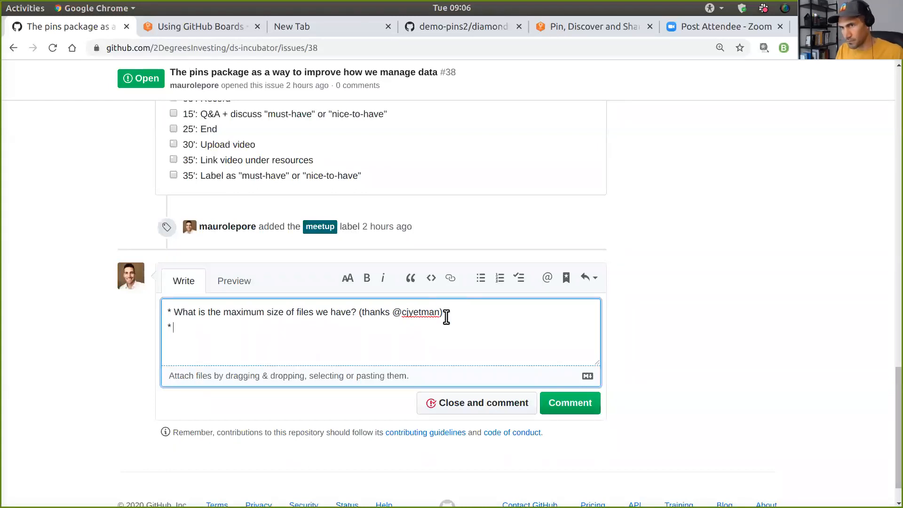
{"action": "type", "text": "Az"}
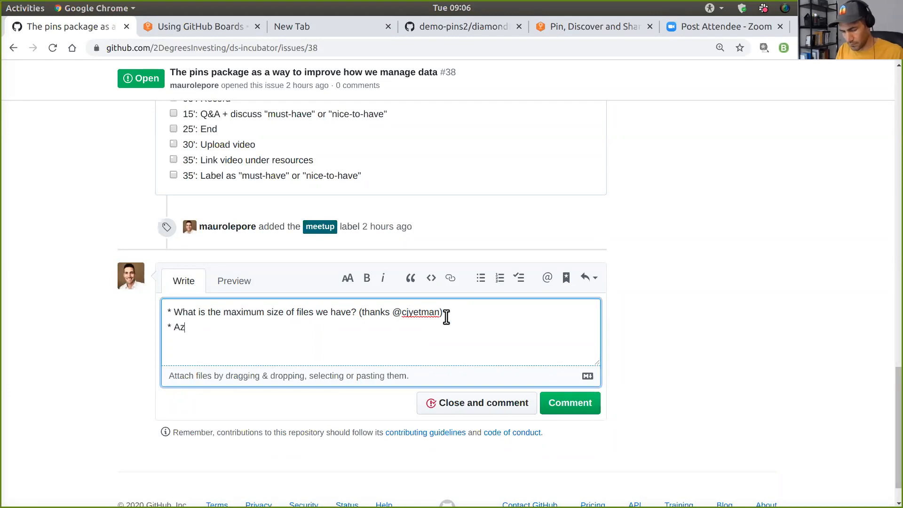
{"action": "type", "text": "ure has no"}
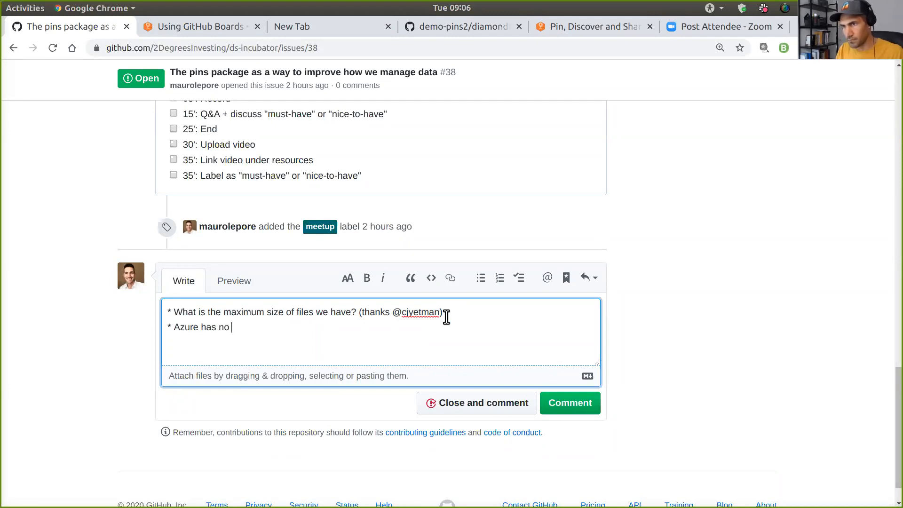
{"action": "type", "text": "upper limit"}
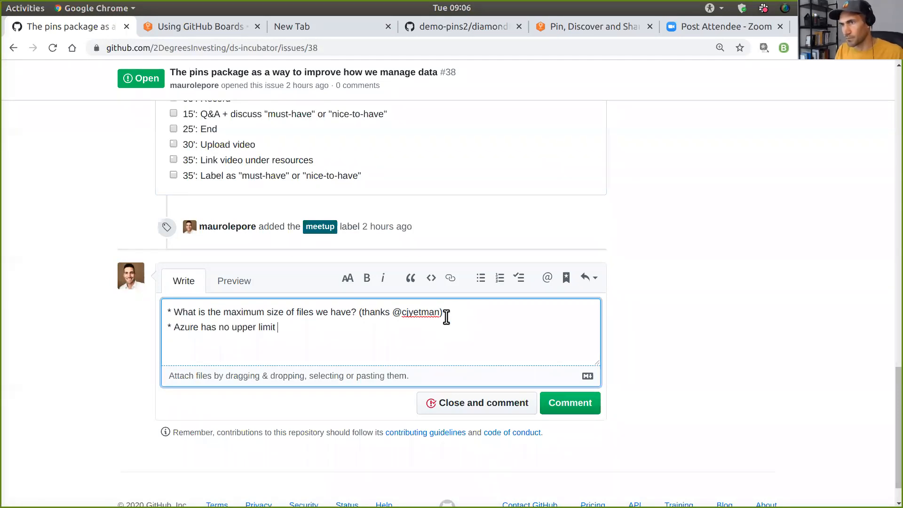
{"action": "type", "text": "on file zi"}
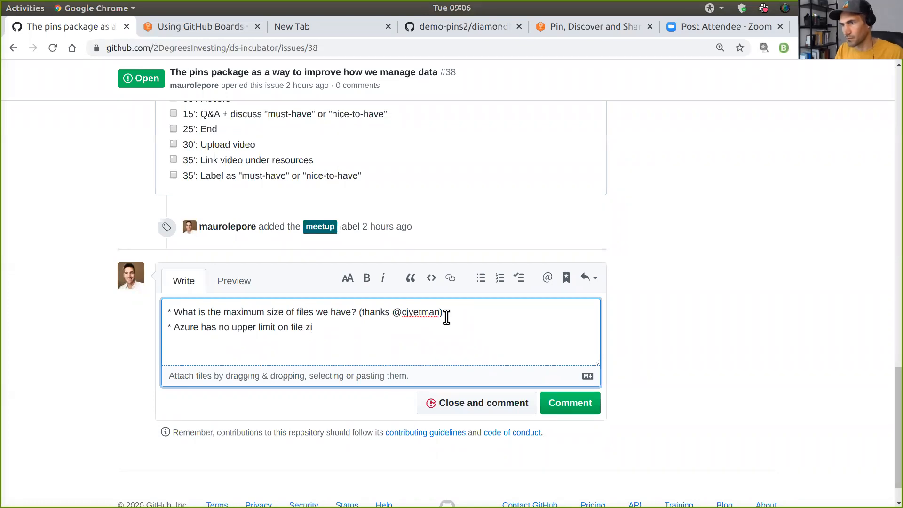
{"action": "type", "text": "ze"}
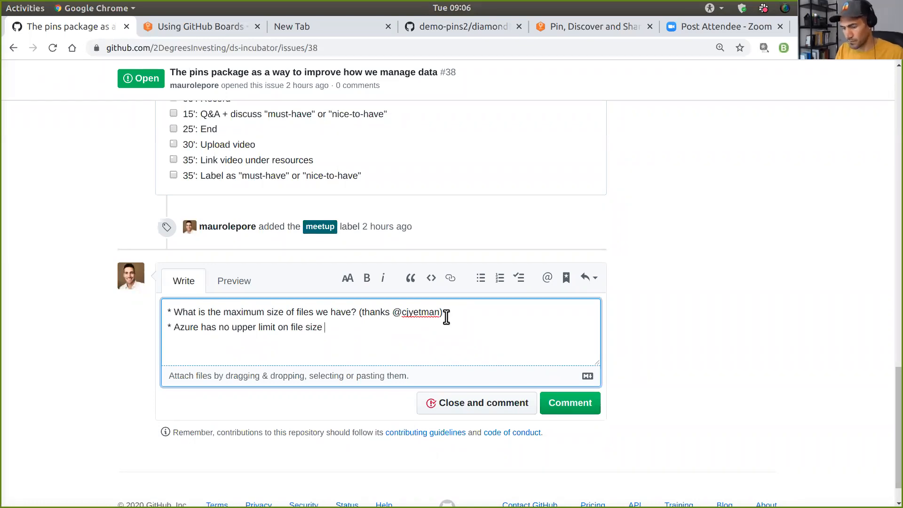
{"action": "type", "text": "(u"}
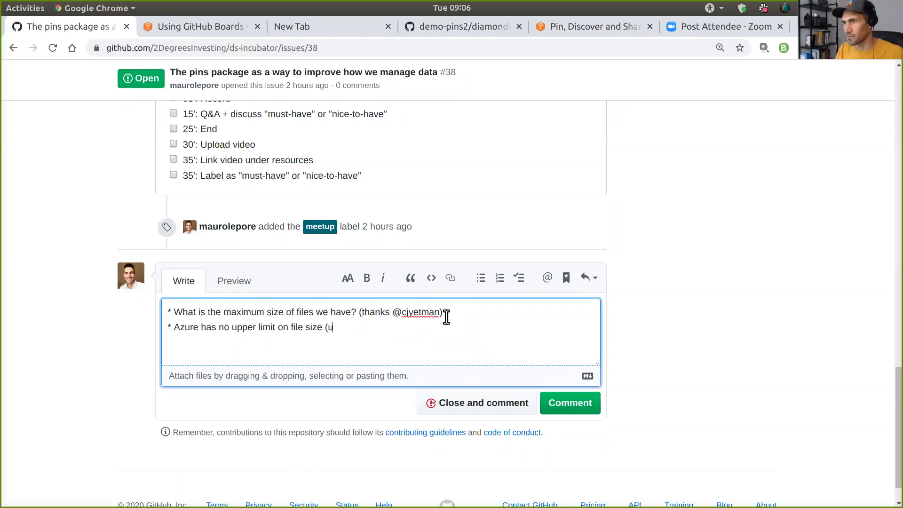
{"action": "type", "text": "nless we use"}
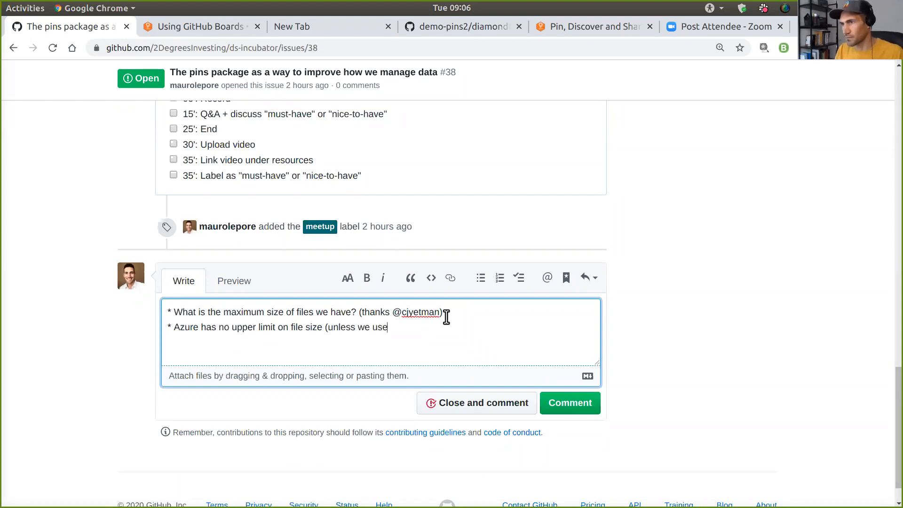
{"action": "type", "text": "the onedri"}
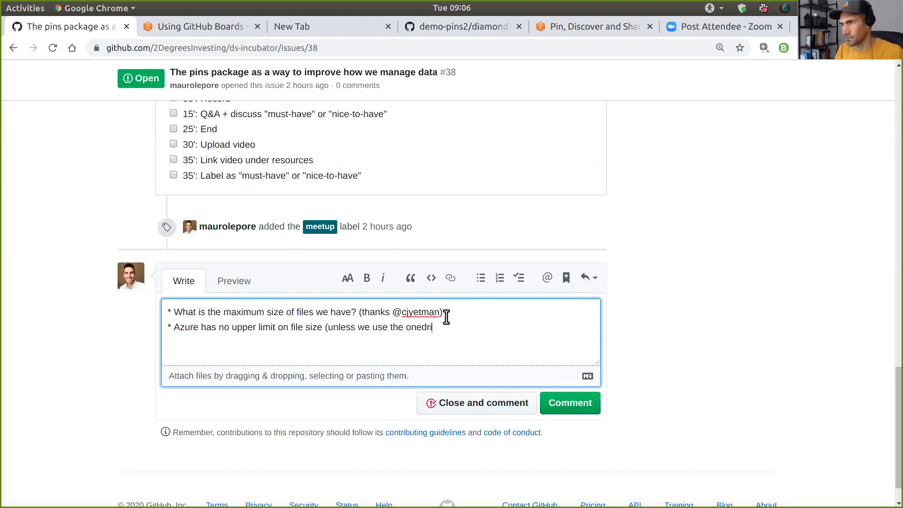
{"action": "key", "text": "BackSpace"}
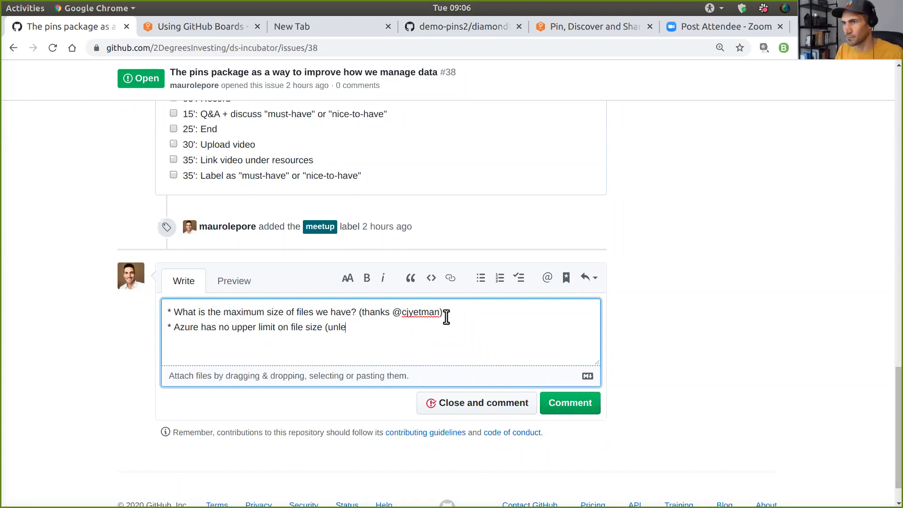
{"action": "type", "text": "tha"}
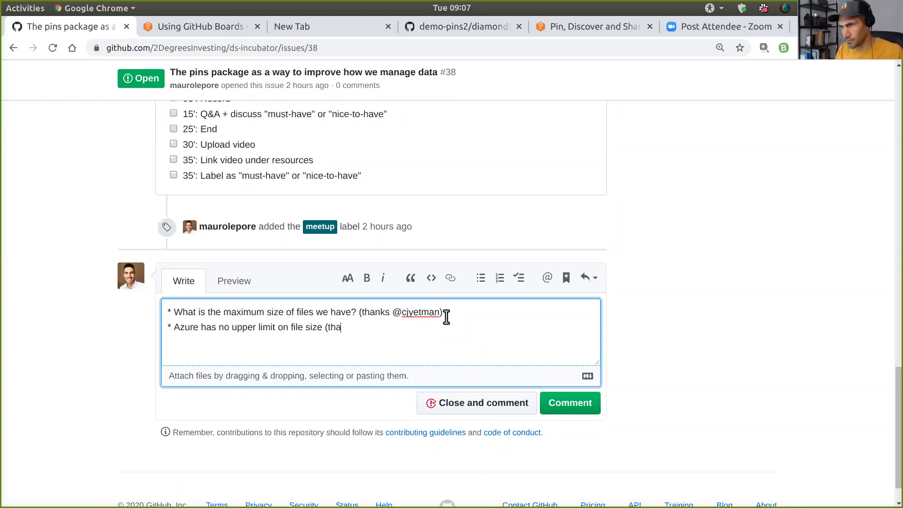
{"action": "type", "text": "@AlexAxthelm"}
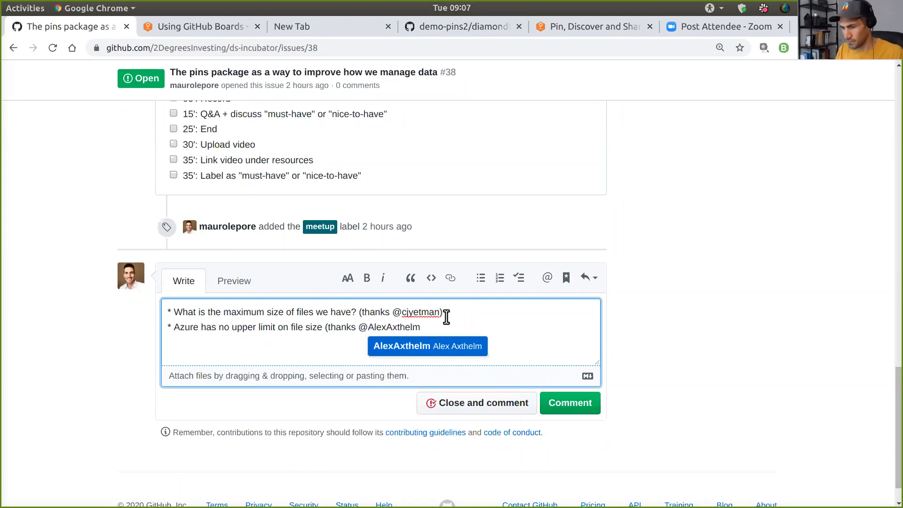
{"action": "left_click", "coordinate": [427, 345]}
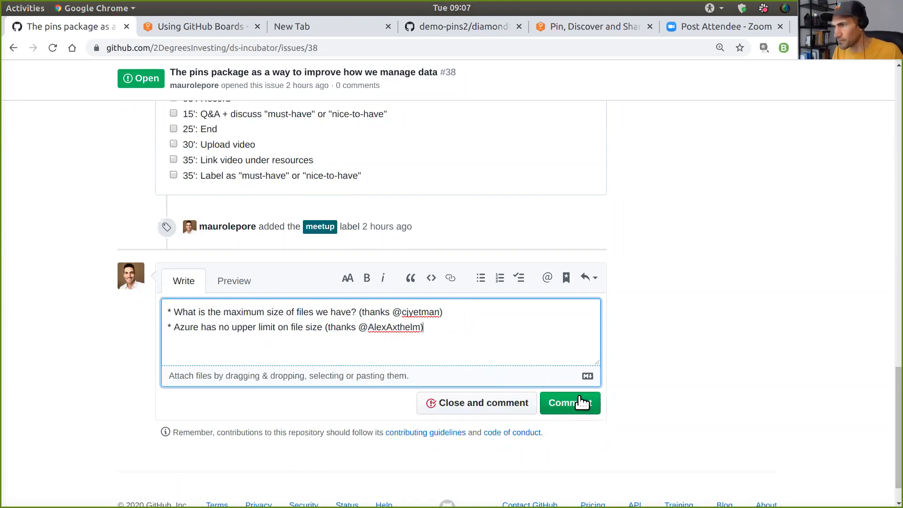
Step: Post the two-bullet comment and glance at the Zoom meeting page's address
{"action": "left_click", "coordinate": [570, 402]}
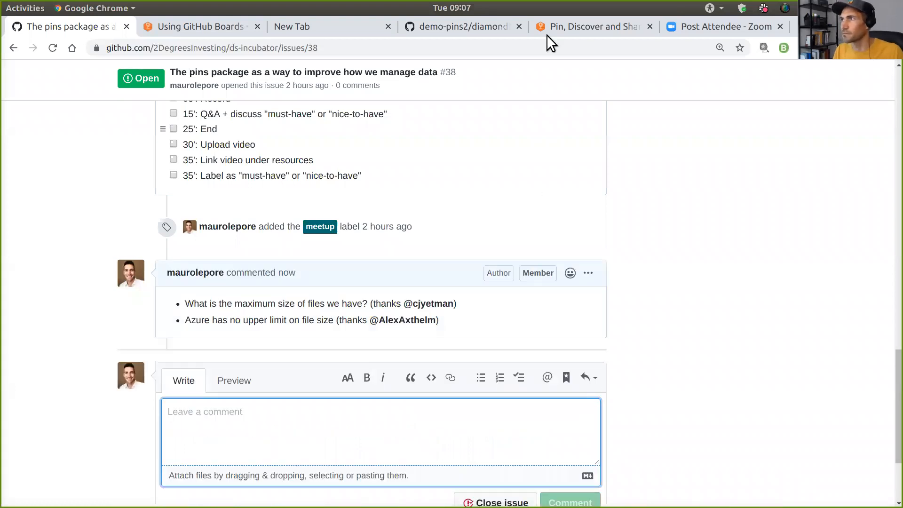
{"action": "left_click", "coordinate": [722, 27]}
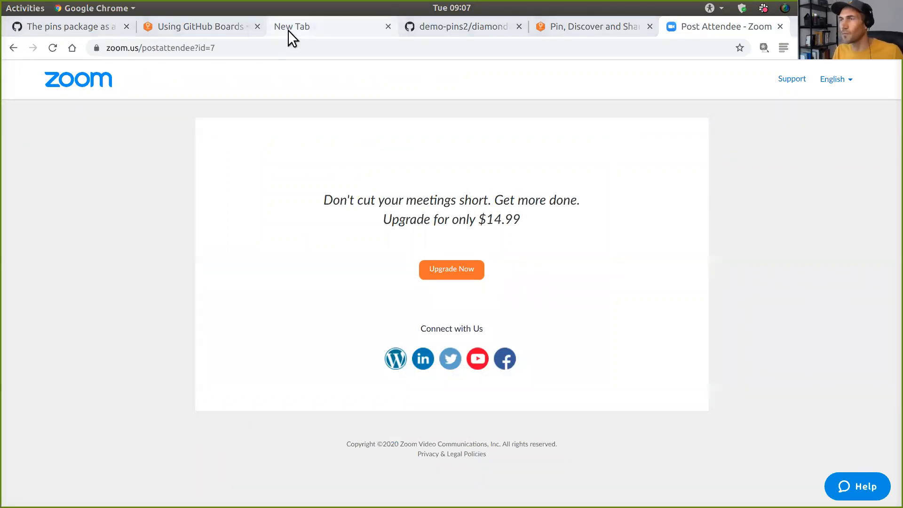
{"action": "left_click", "coordinate": [160, 47]}
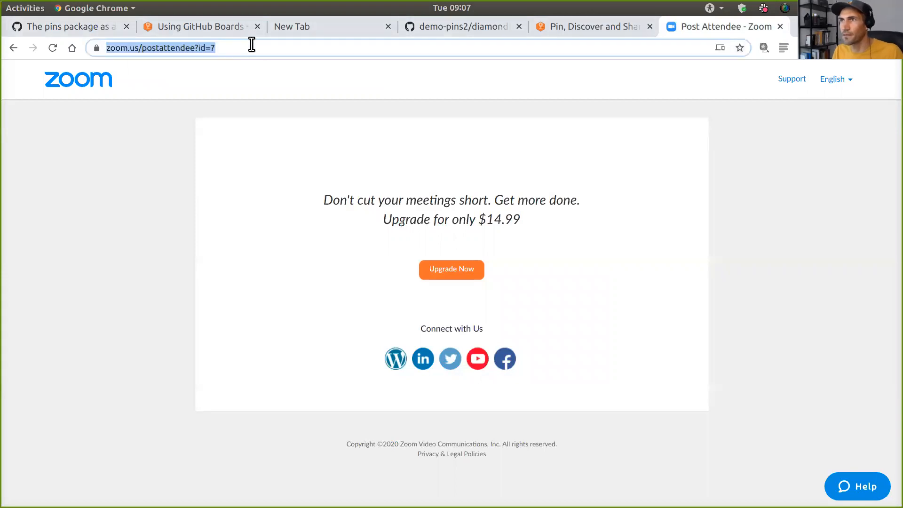
{"action": "left_click", "coordinate": [63, 27]}
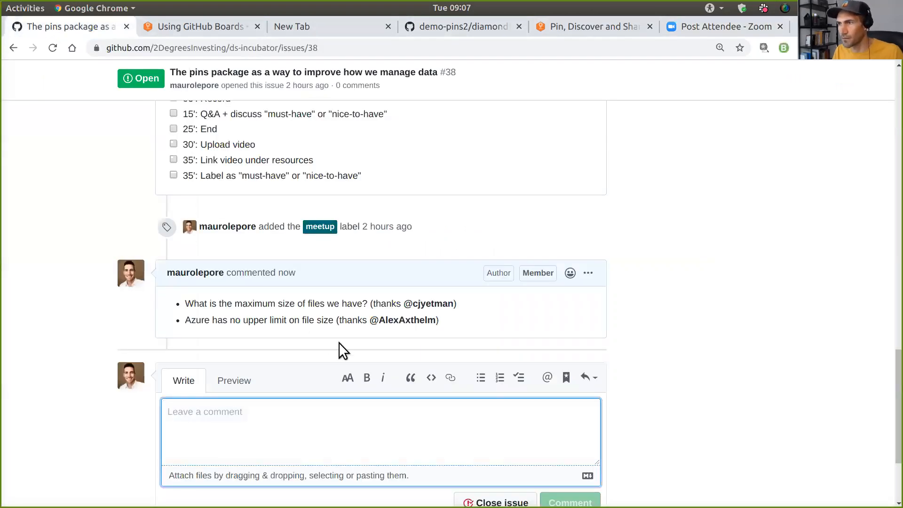
{"action": "left_click", "coordinate": [587, 272]}
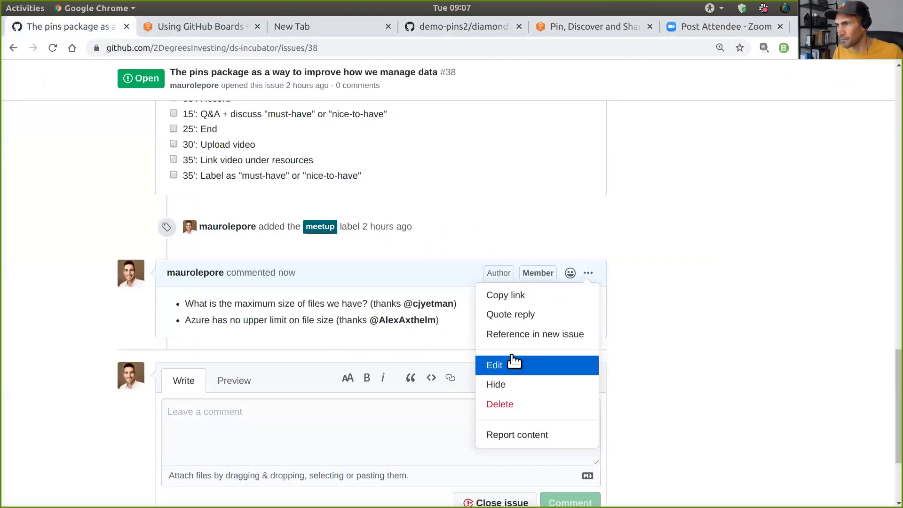
{"action": "left_click", "coordinate": [494, 365]}
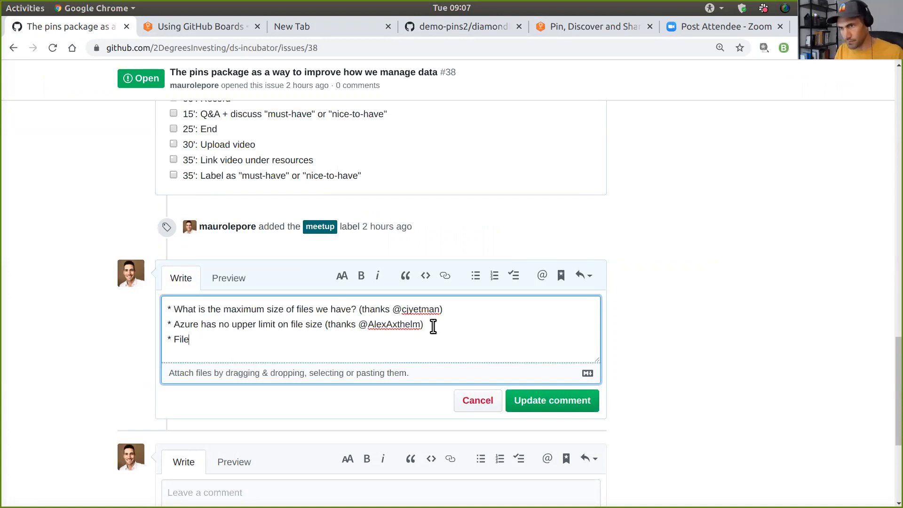
{"action": "type", "text": "format"}
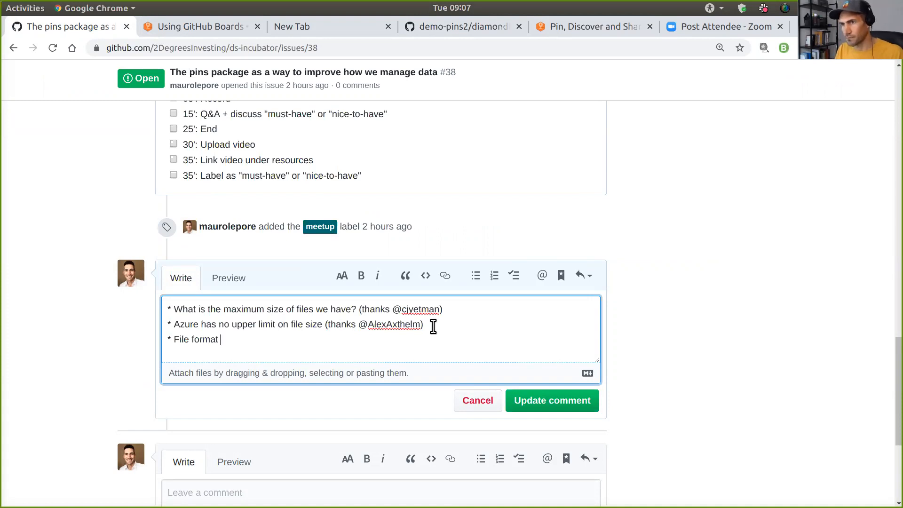
{"action": "type", "text": "play"}
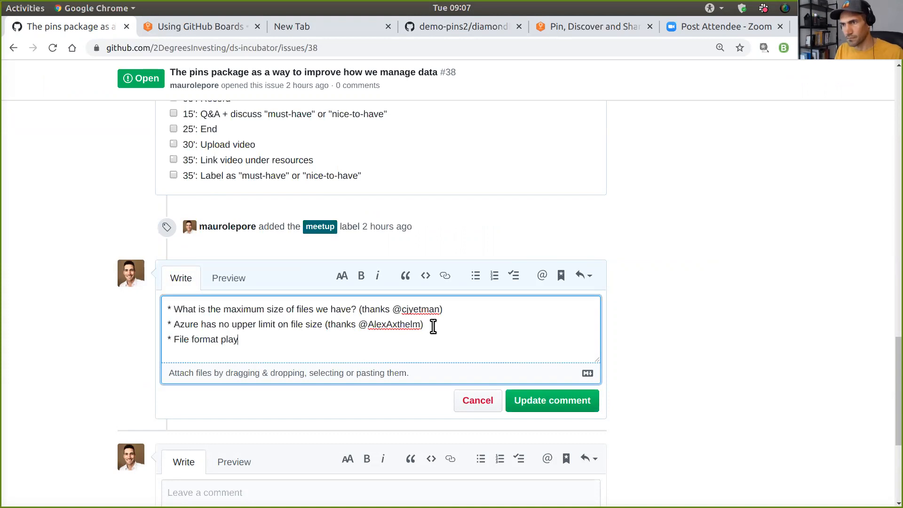
{"action": "type", "text": "s an important"}
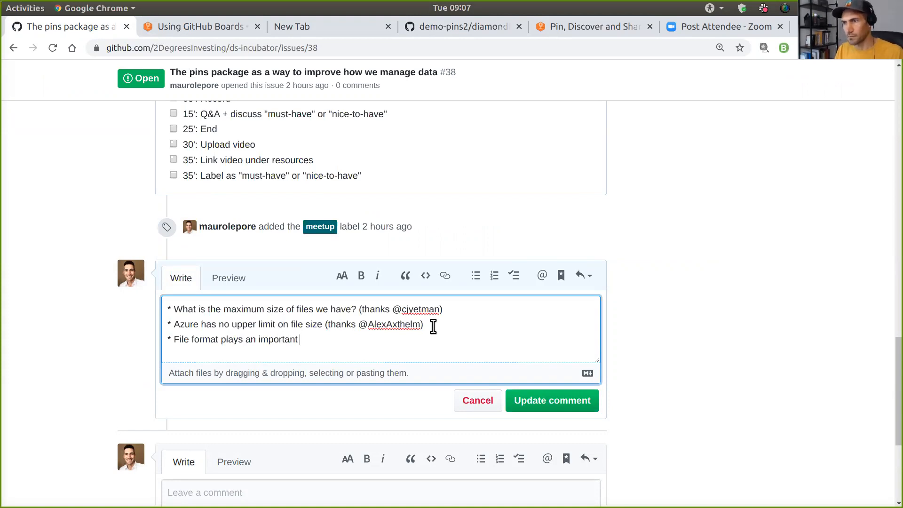
{"action": "type", "text": "role"}
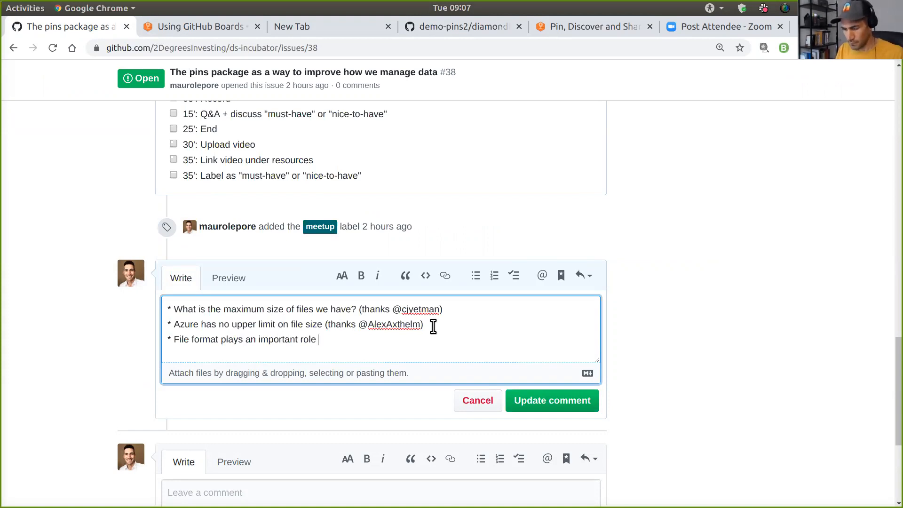
{"action": "type", "text": "(thanks"}
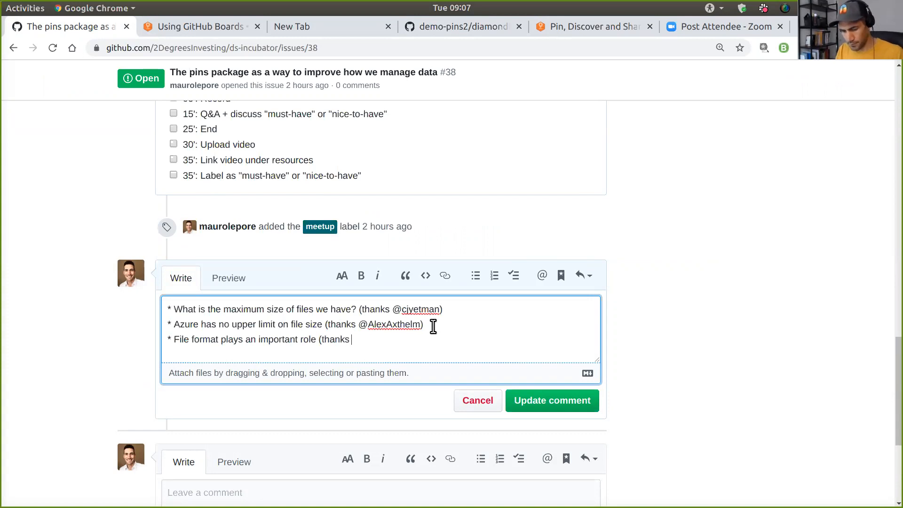
{"action": "type", "text": "@pranavpandya84"}
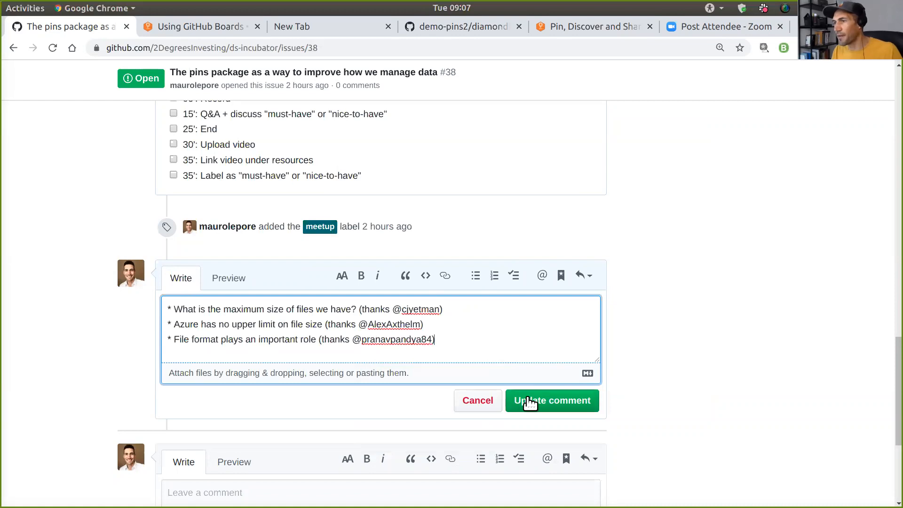
{"action": "left_click", "coordinate": [551, 401]}
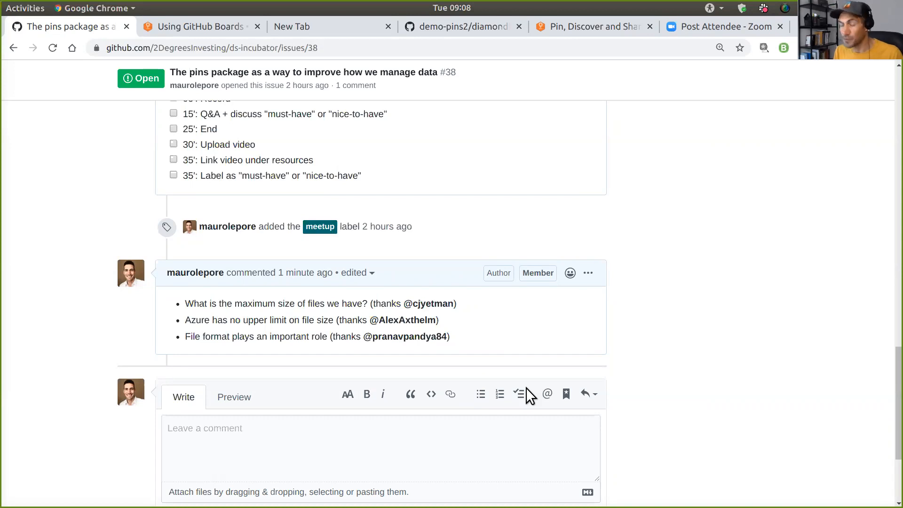
{"action": "mouse_move", "coordinate": [95, 159]}
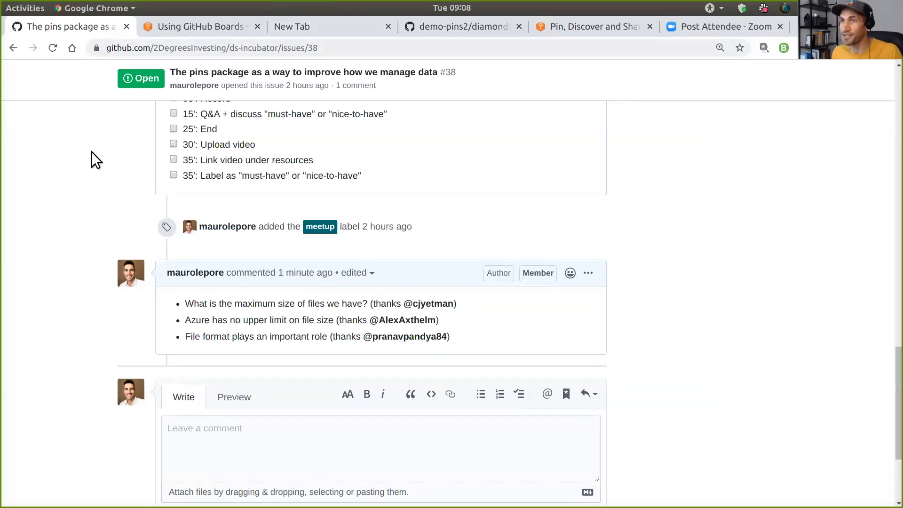
{"action": "mouse_move", "coordinate": [292, 27]}
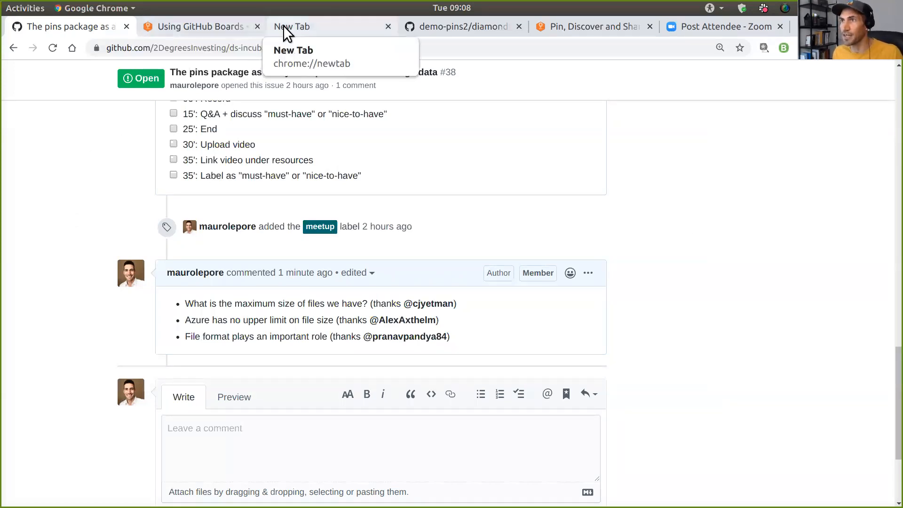
{"action": "left_click", "coordinate": [311, 26]}
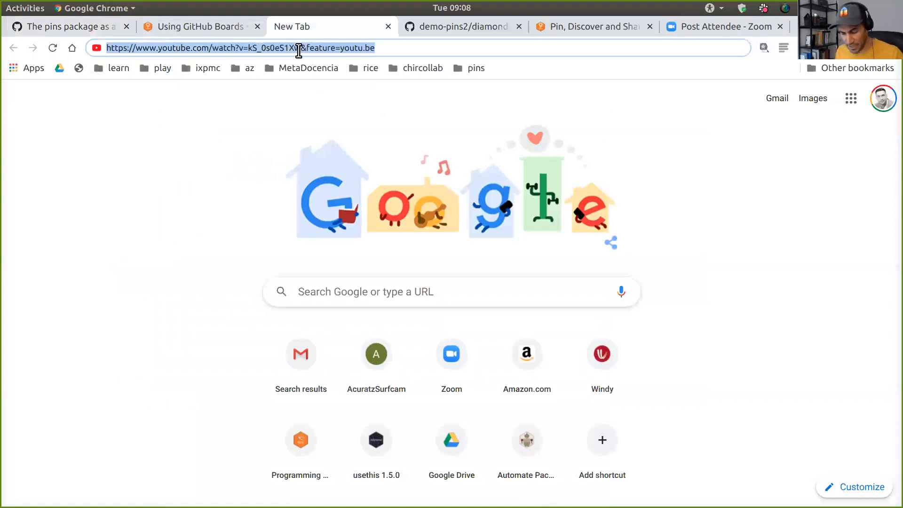
{"action": "type", "text": "https://youtu.be/kS_0s0eS1Xw\\"}
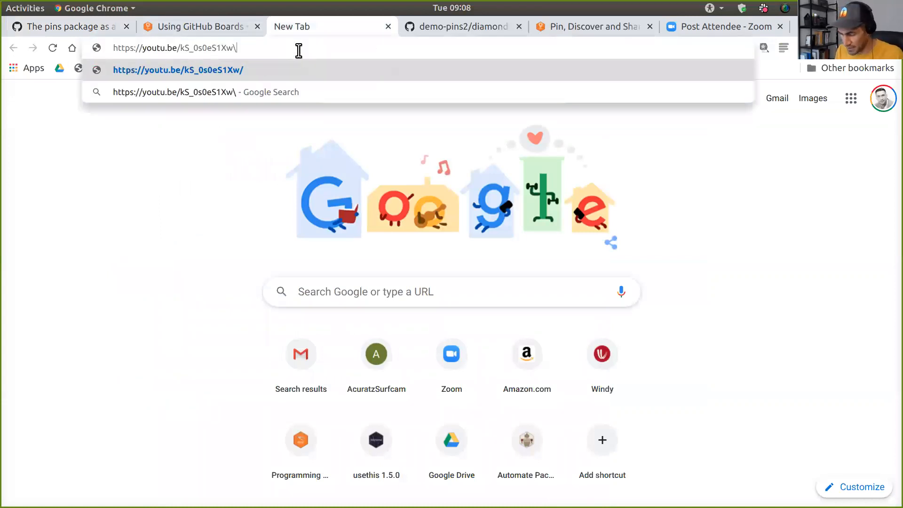
{"action": "key", "text": "Return"}
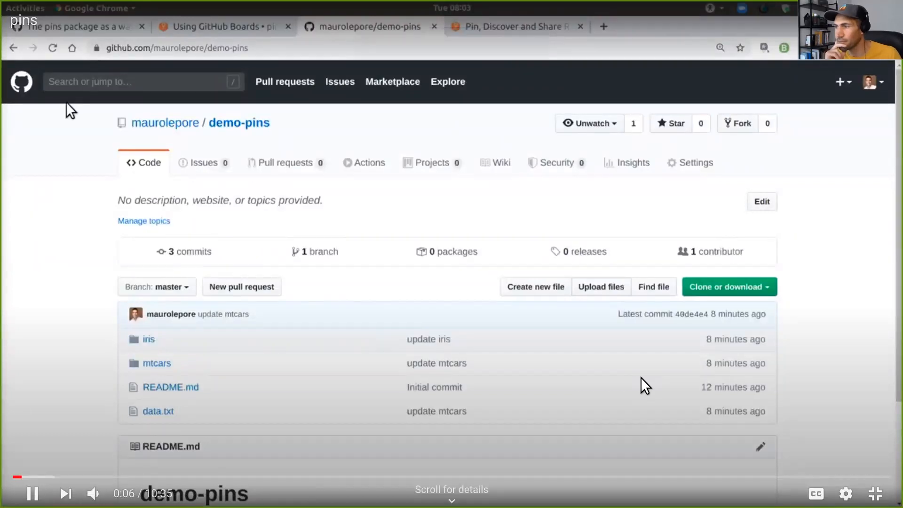
{"action": "left_click", "coordinate": [75, 26]}
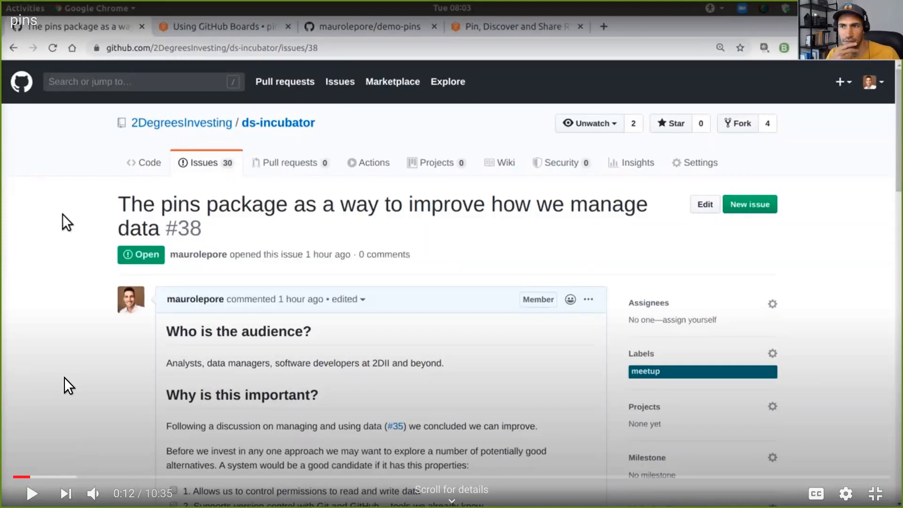
{"action": "mouse_move", "coordinate": [125, 384]}
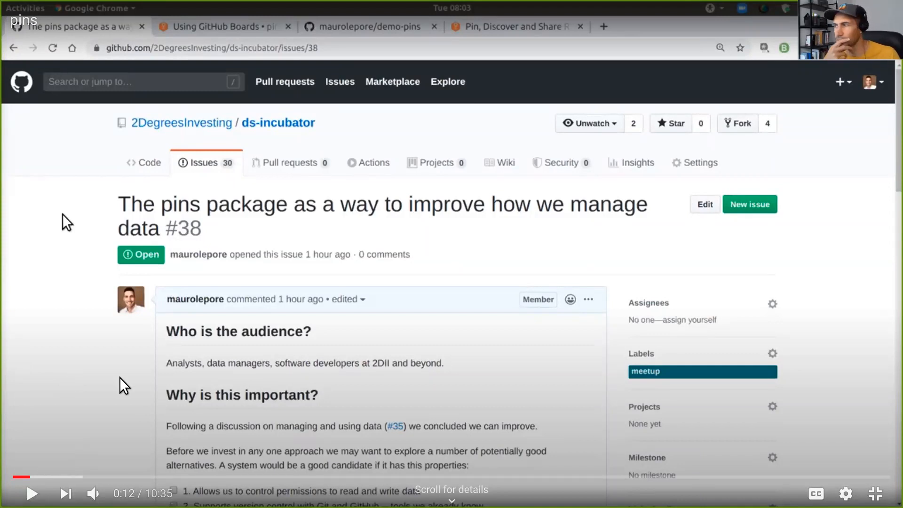
{"action": "mouse_move", "coordinate": [425, 73]}
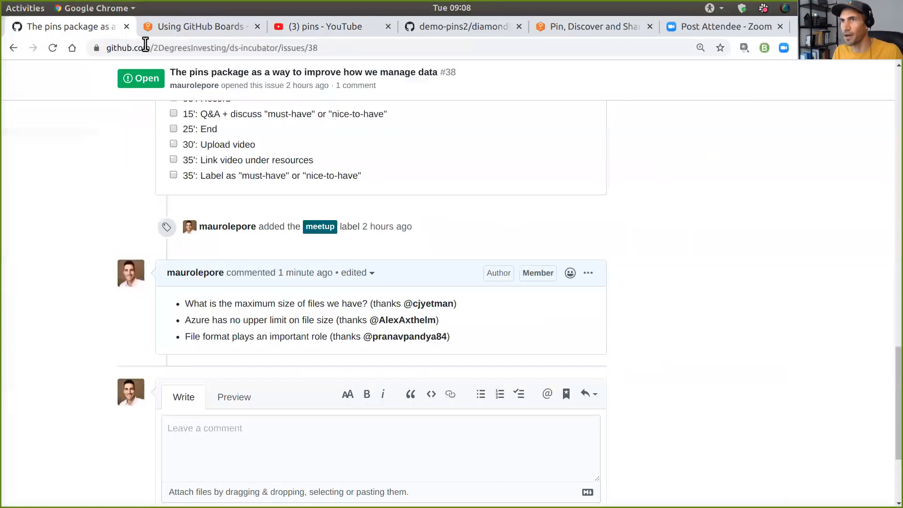
Step: Go via the GitHub boards docs to the demo-pins2 diamonds folder with data.csv, data.rds and data.txt
{"action": "scroll", "scroll_direction": "up", "scroll_amount": 3}
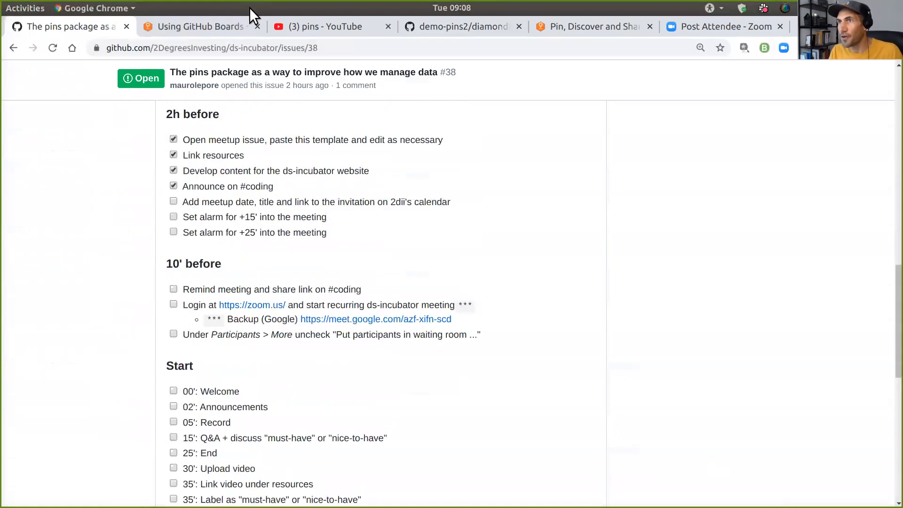
{"action": "left_click", "coordinate": [198, 27]}
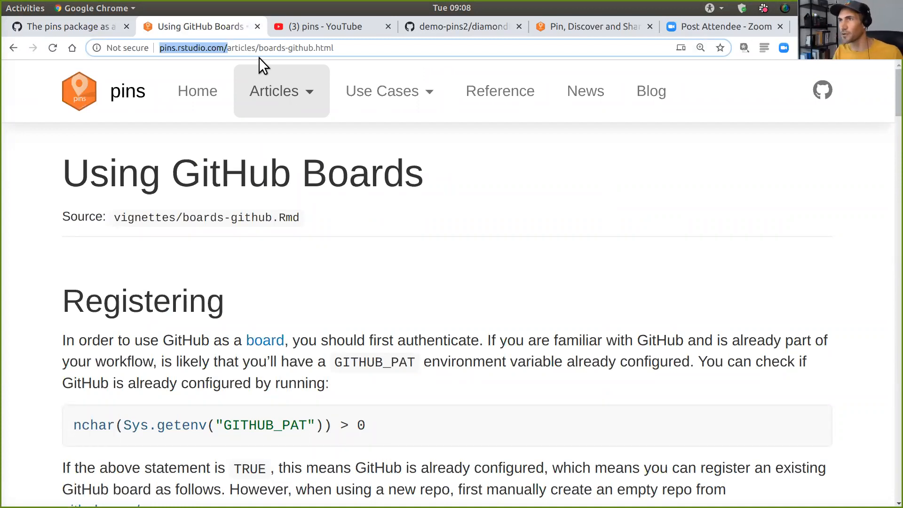
{"action": "left_click", "coordinate": [461, 26]}
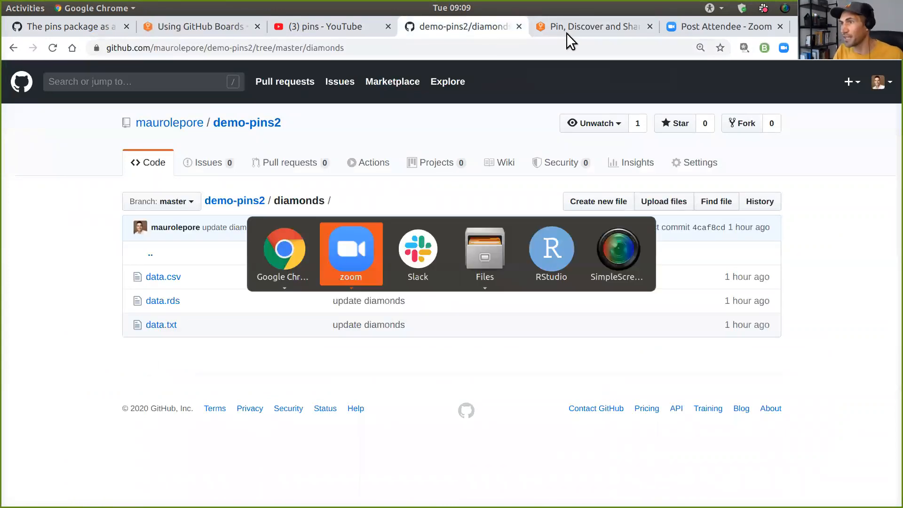
Step: In RStudio run library(pins) and packageVersion("pins") reporting 0.4.0, then clear the console
{"action": "left_click", "coordinate": [550, 248]}
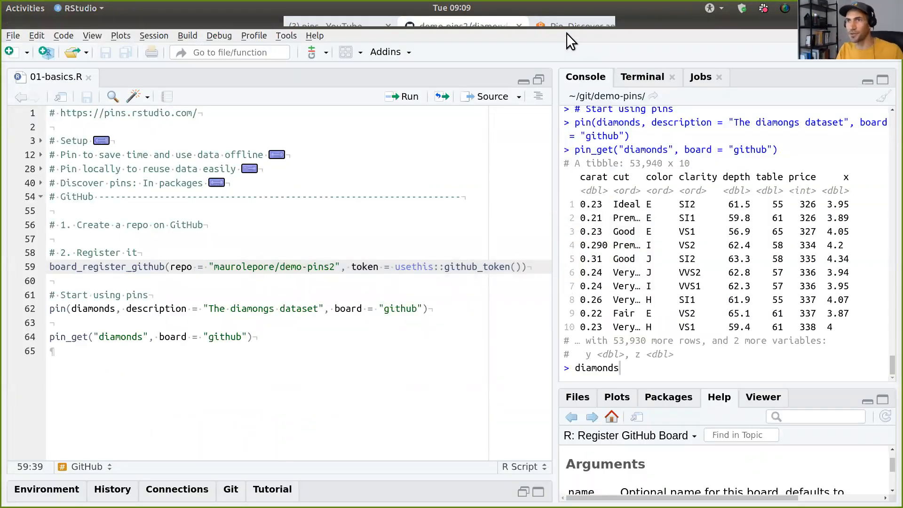
{"action": "left_click", "coordinate": [61, 113]}
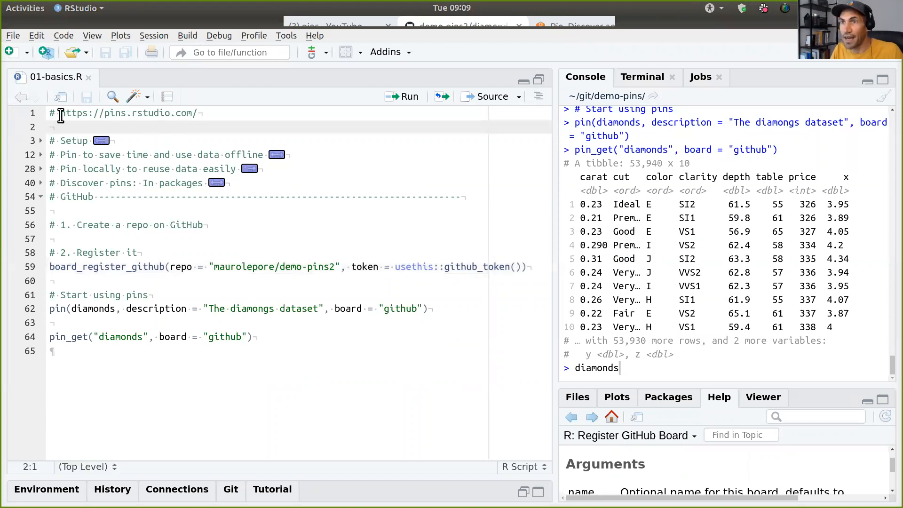
{"action": "left_click", "coordinate": [40, 140]}
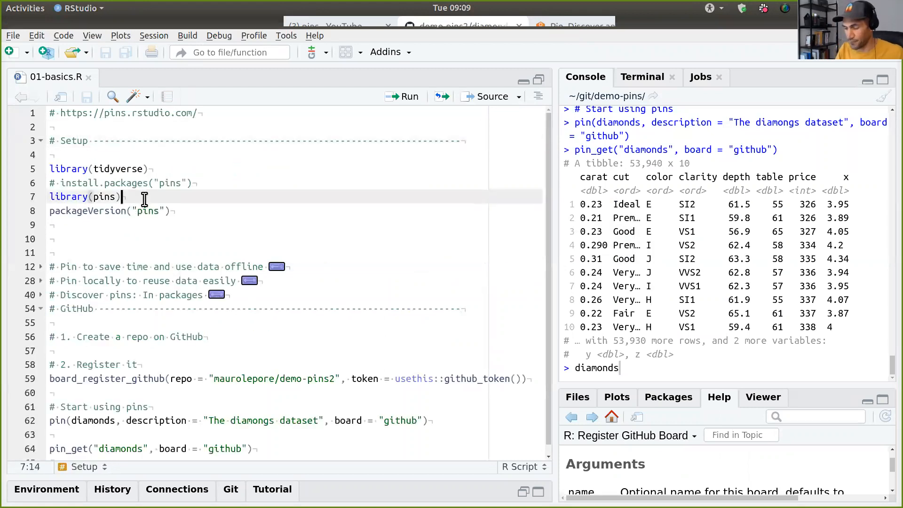
{"action": "left_click", "coordinate": [60, 182]}
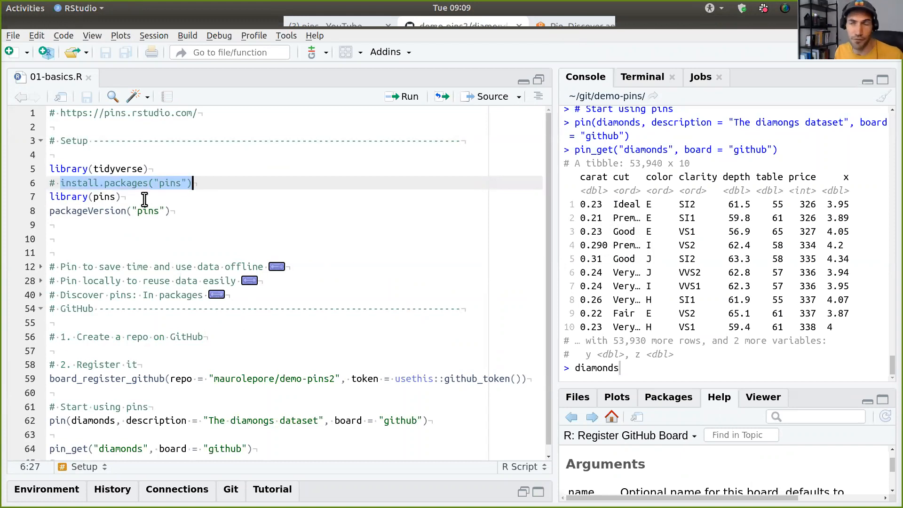
{"action": "left_click", "coordinate": [59, 197]}
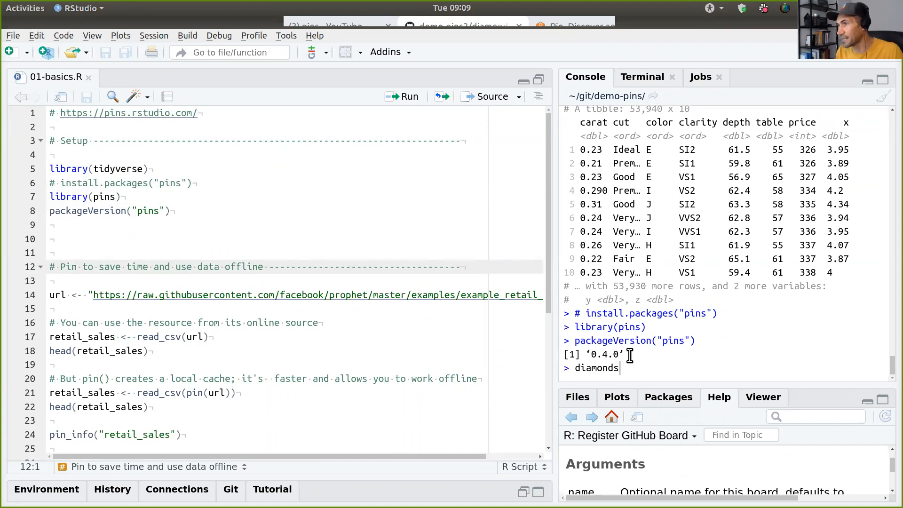
{"action": "double_click", "coordinate": [601, 353]}
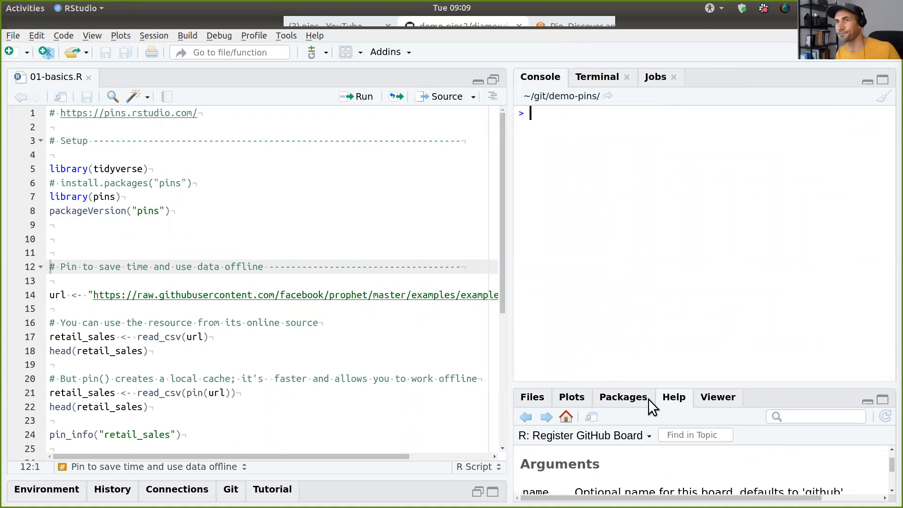
{"action": "mouse_move", "coordinate": [60, 170]}
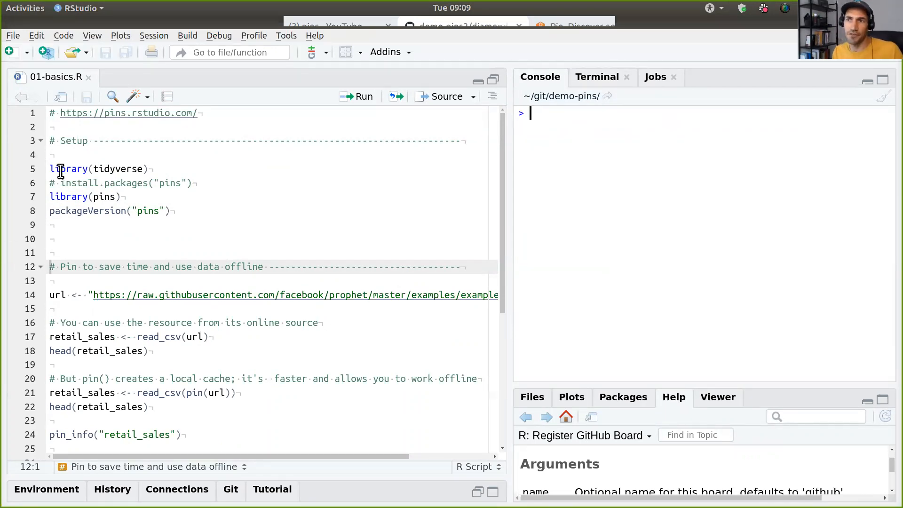
Step: Load tidyverse, fold the Setup section and assign the retail sales CSV url
{"action": "left_click", "coordinate": [57, 168]}
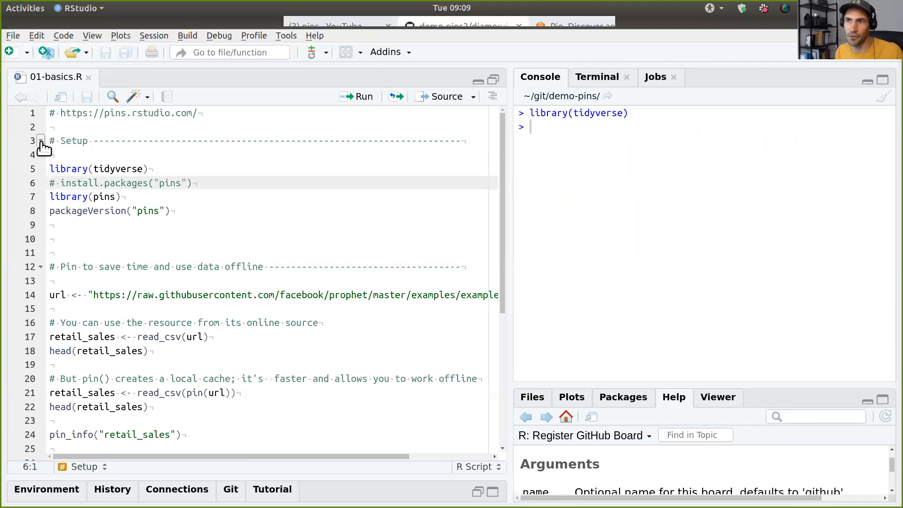
{"action": "left_click", "coordinate": [40, 140]}
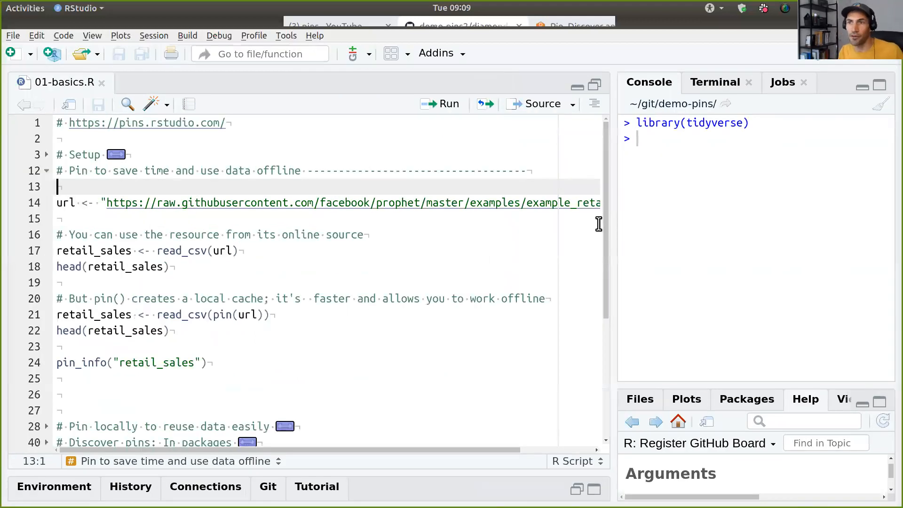
{"action": "left_click", "coordinate": [105, 203]}
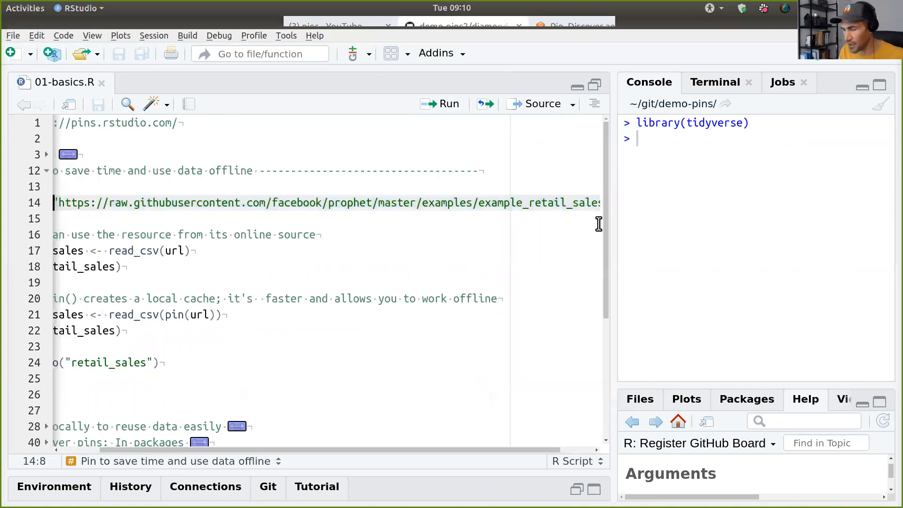
{"action": "left_click", "coordinate": [448, 103]}
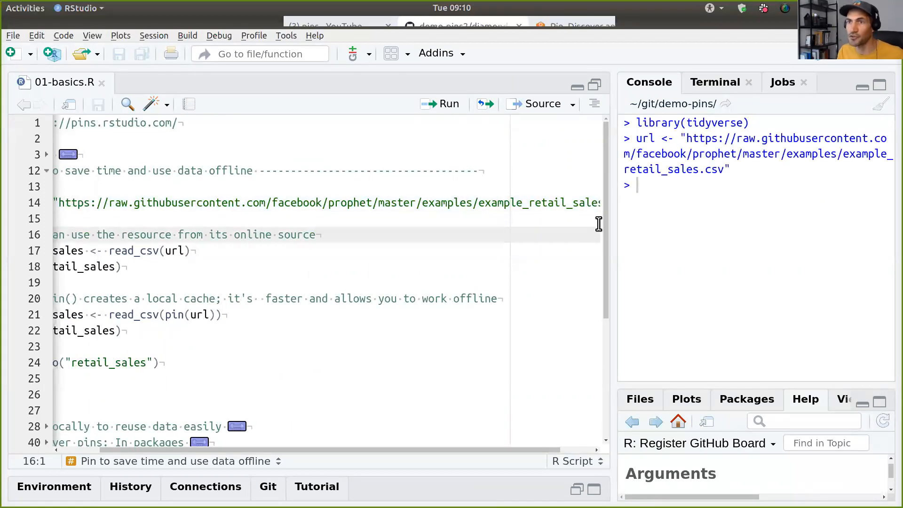
Step: Read the CSV with read_csv(url) and show head(retail_sales) as a 6×2 tibble
{"action": "left_click", "coordinate": [593, 202]}
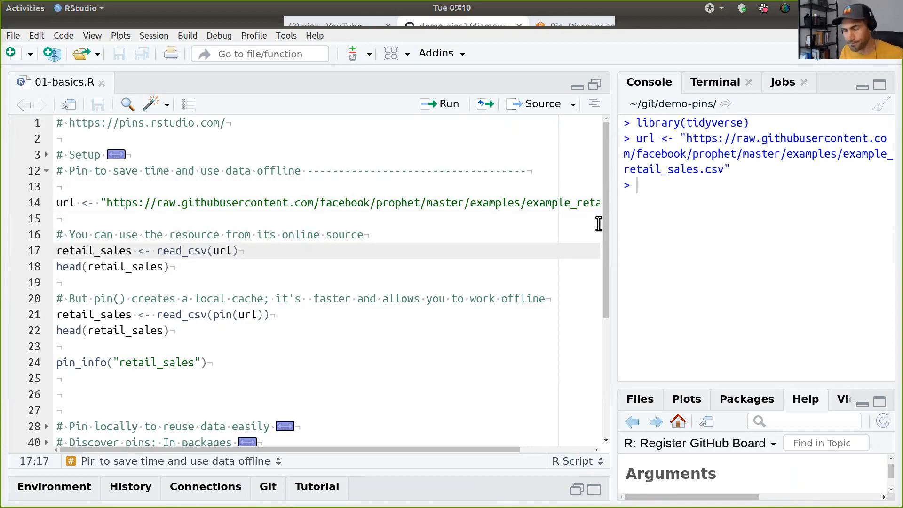
{"action": "left_click", "coordinate": [440, 104]}
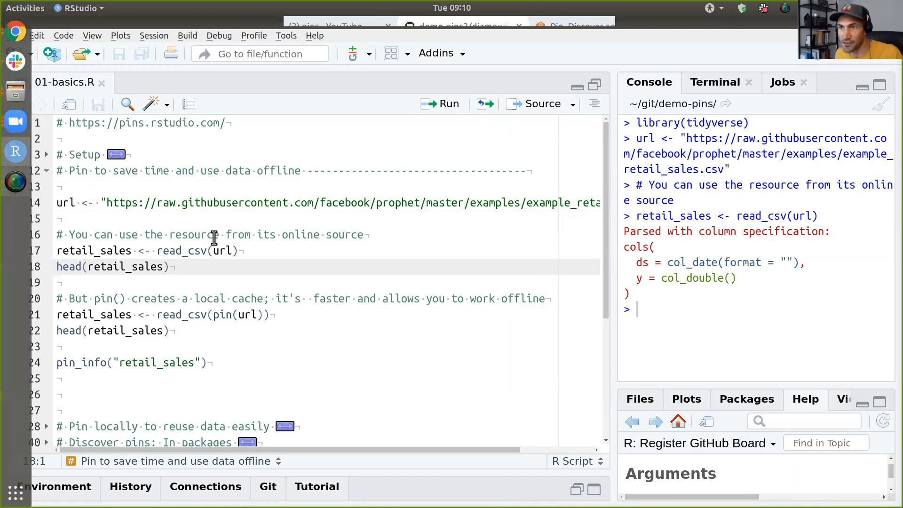
{"action": "left_click", "coordinate": [96, 250]}
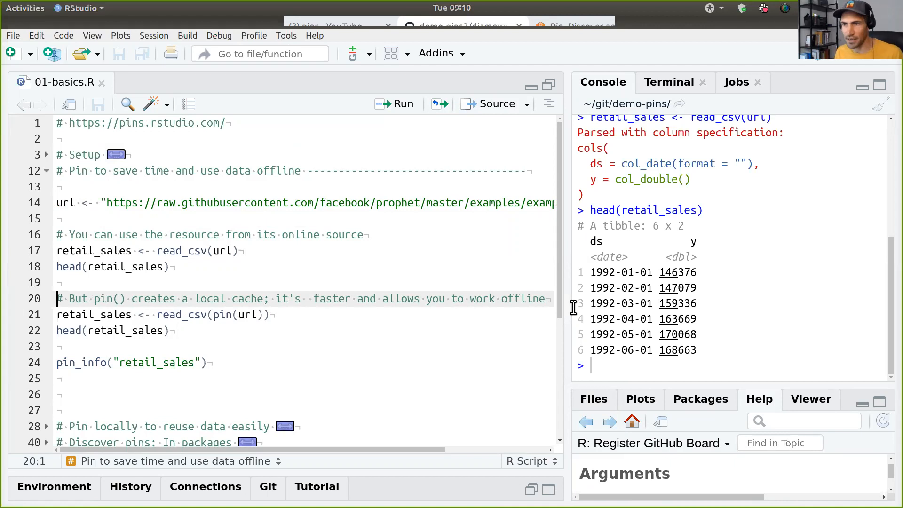
Step: Re-read retail sales via read_csv(pin(url)) and inspect pin_info("retail_sales") reporting a local CSV source
{"action": "left_click", "coordinate": [65, 314]}
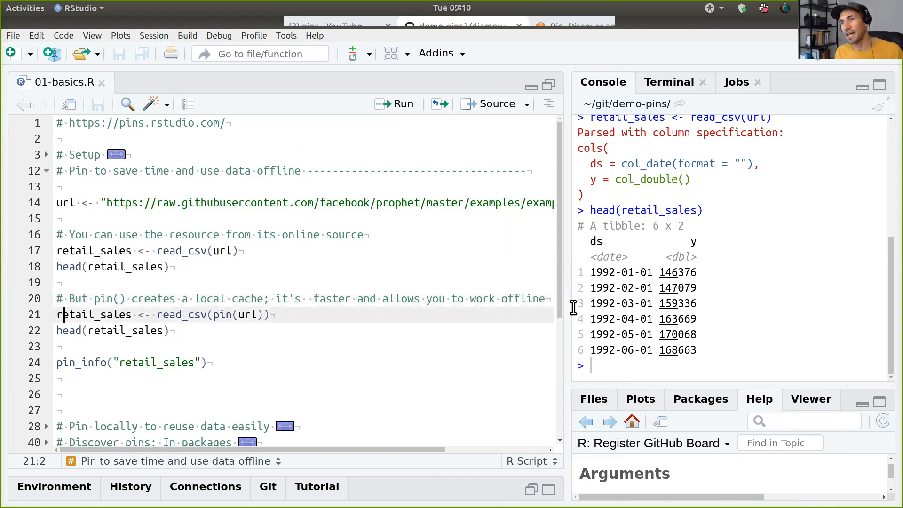
{"action": "double_click", "coordinate": [222, 315]}
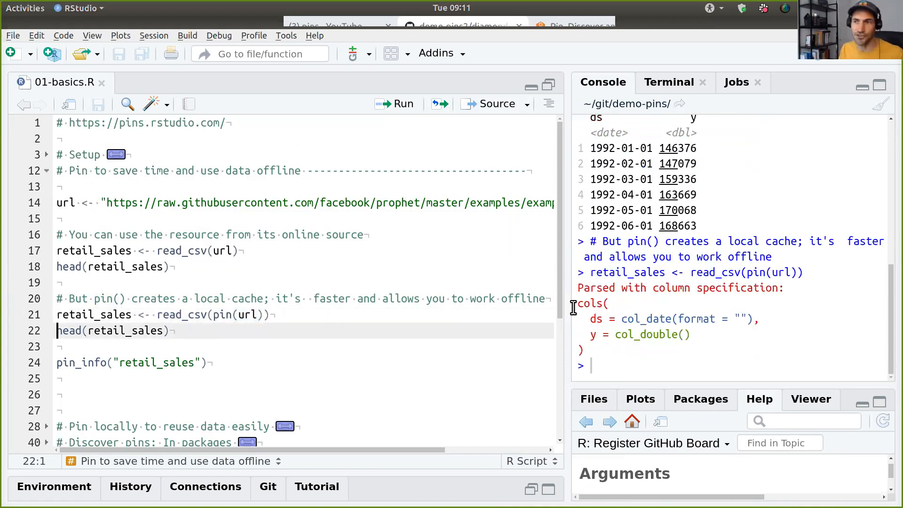
{"action": "left_click", "coordinate": [403, 103]}
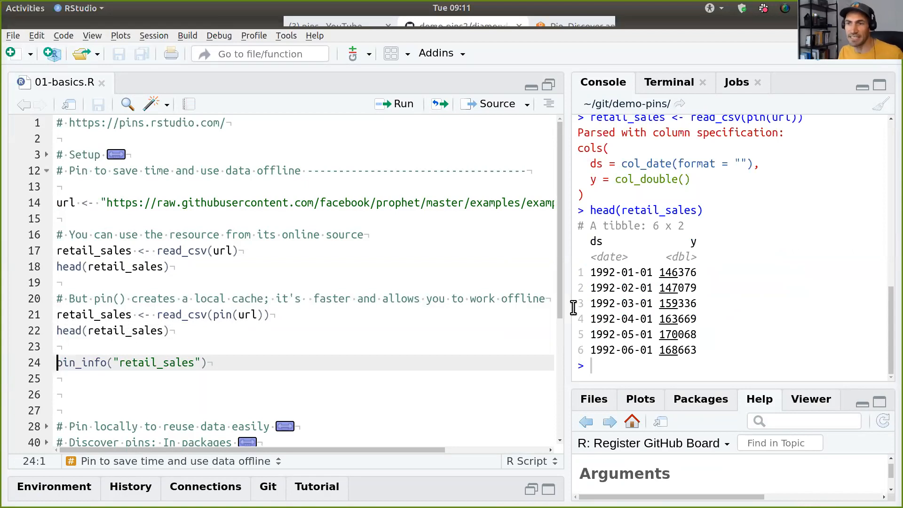
{"action": "left_click", "coordinate": [402, 104]}
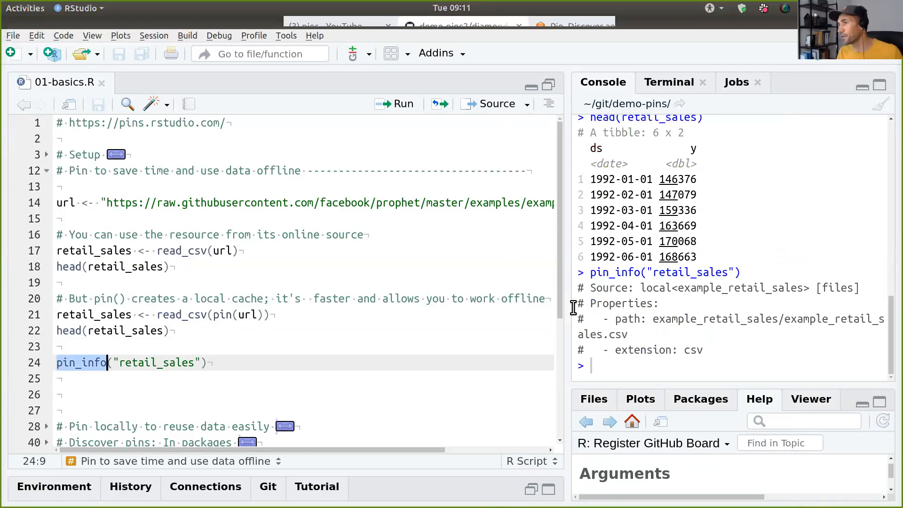
{"action": "mouse_move", "coordinate": [550, 302]}
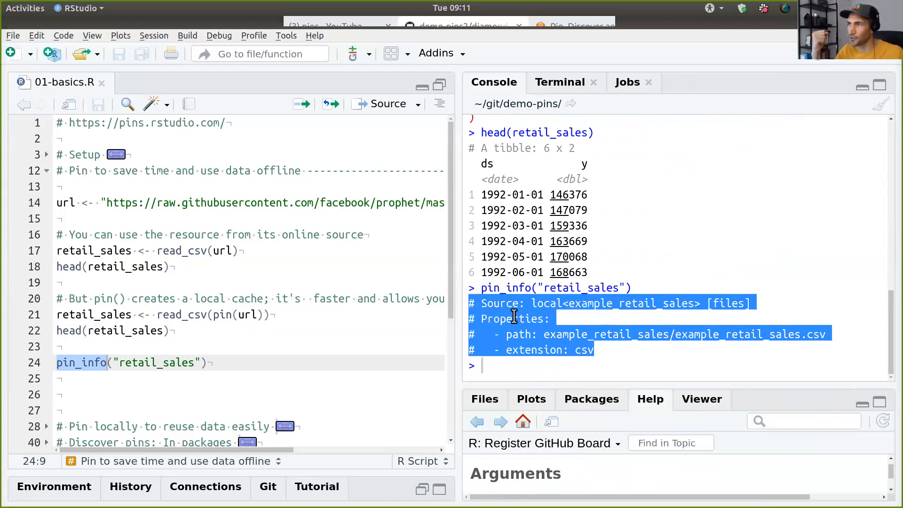
{"action": "left_click", "coordinate": [277, 347]}
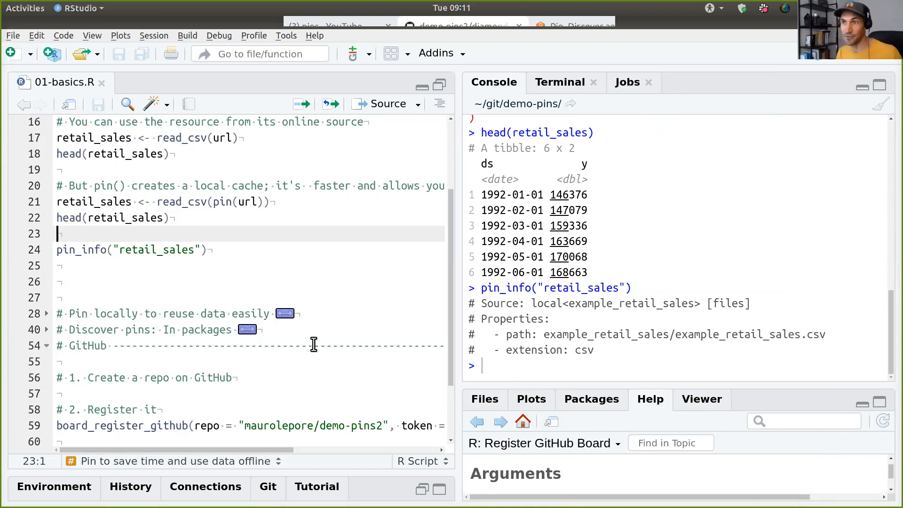
{"action": "left_click", "coordinate": [60, 281]}
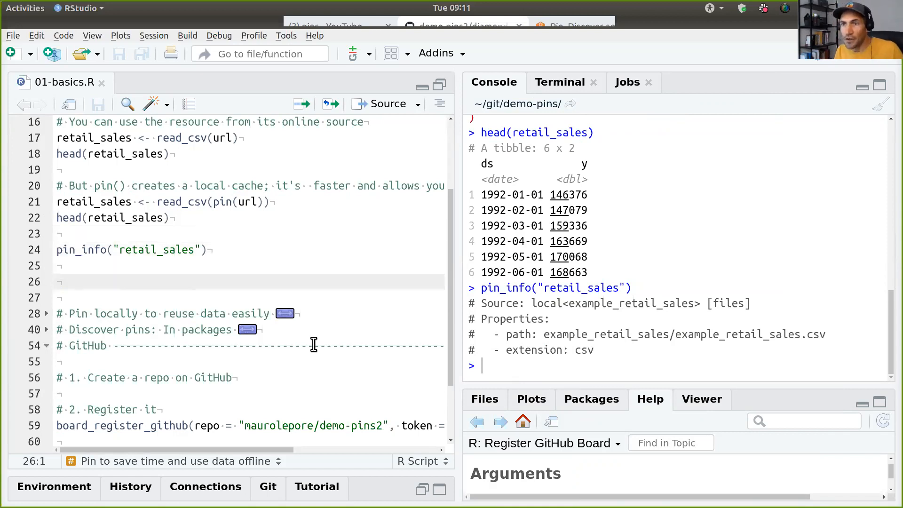
{"action": "scroll", "scroll_direction": "up", "scroll_amount": 3}
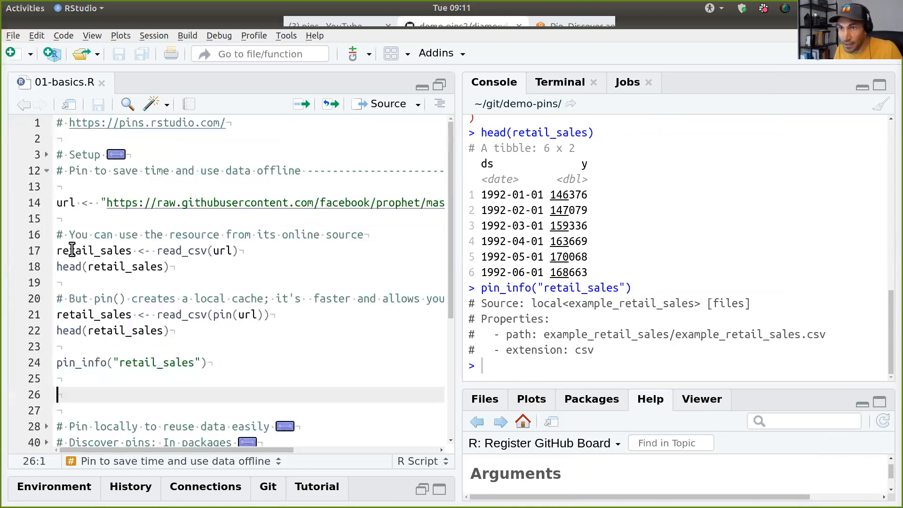
Step: Print retail_sales, pin monthly totals as sales_by_month and check pin_info reports a 12×2 local table
{"action": "left_click", "coordinate": [46, 170]}
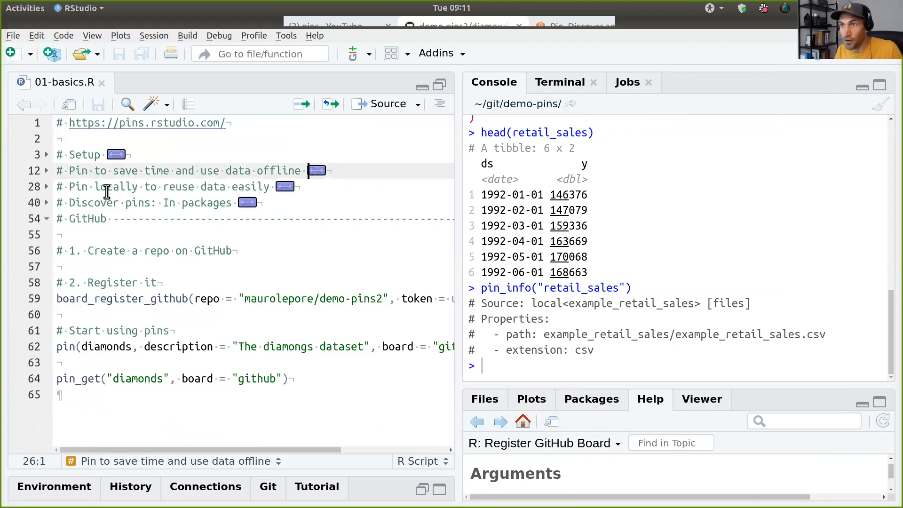
{"action": "left_click", "coordinate": [46, 186]}
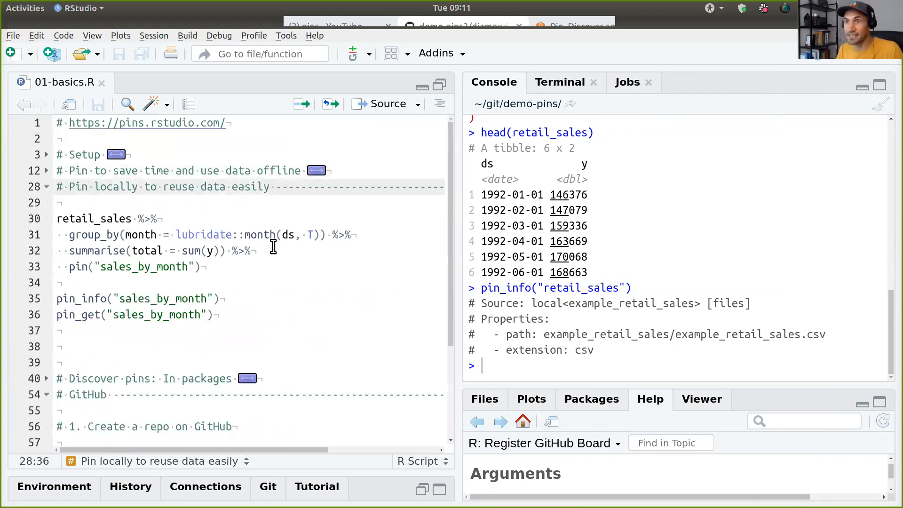
{"action": "left_click", "coordinate": [63, 218]}
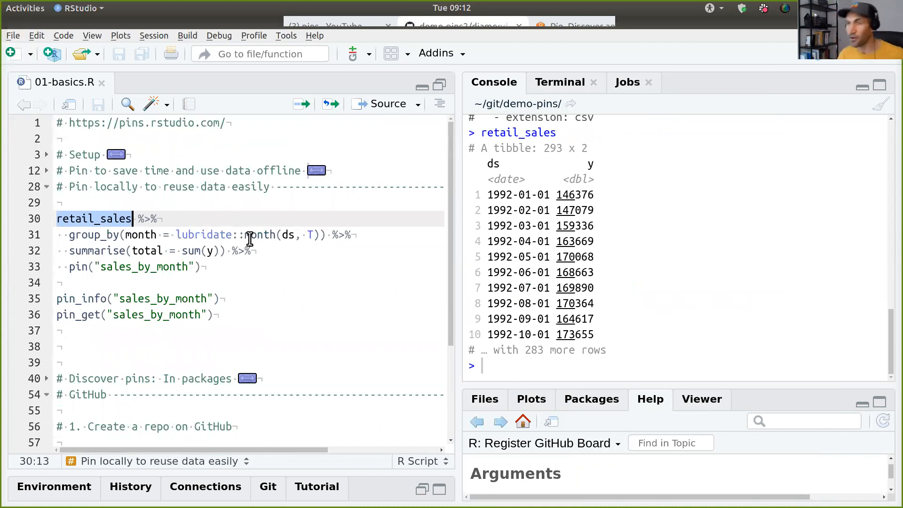
{"action": "left_click", "coordinate": [58, 218]}
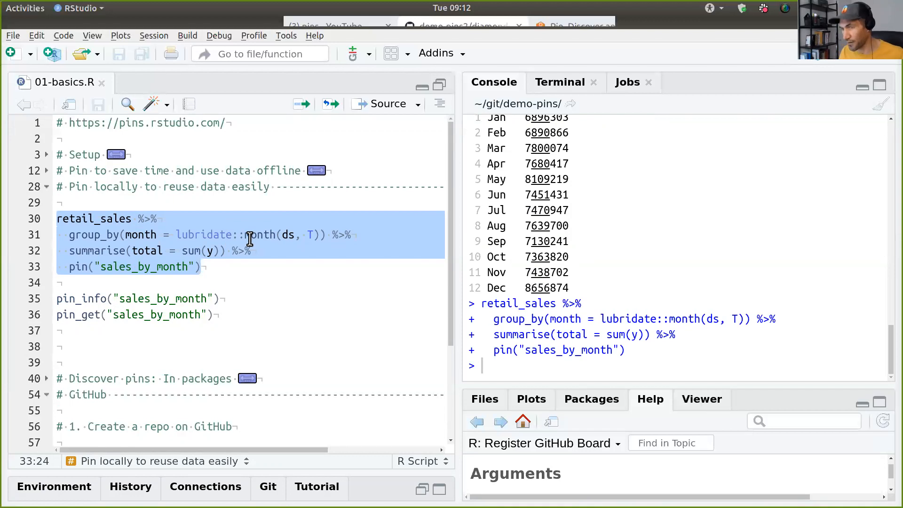
{"action": "left_click", "coordinate": [57, 298]}
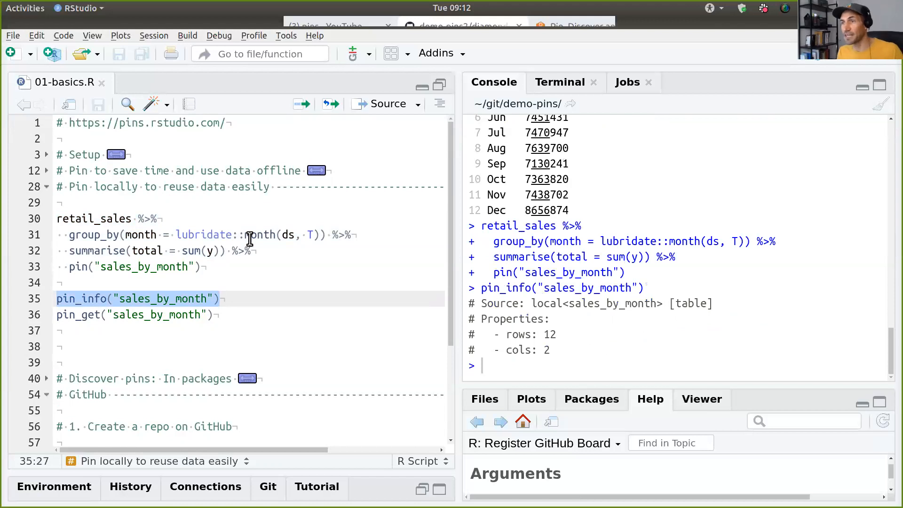
{"action": "mouse_move", "coordinate": [620, 339]}
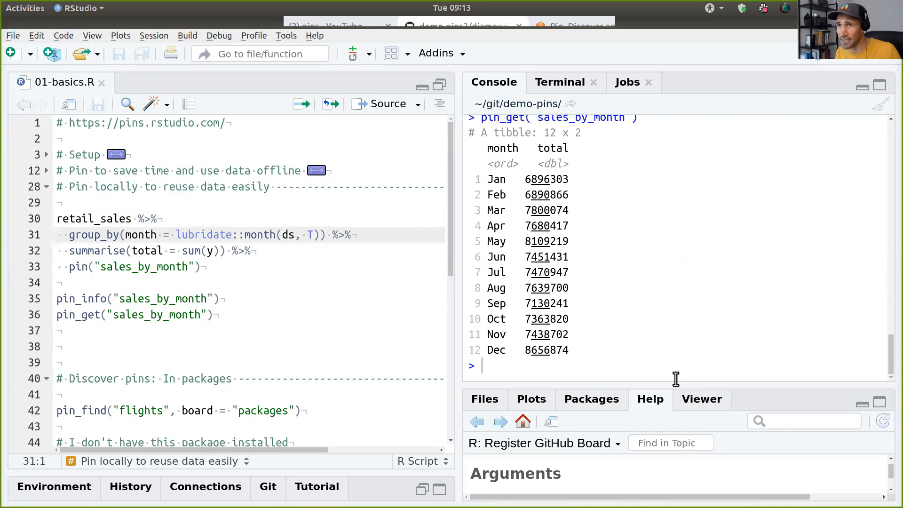
{"action": "left_click", "coordinate": [47, 186]}
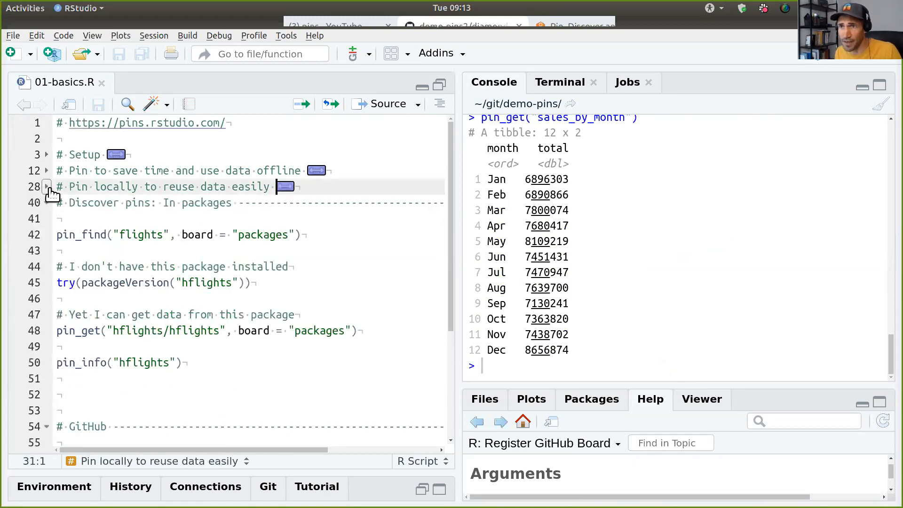
{"action": "left_click", "coordinate": [61, 218]}
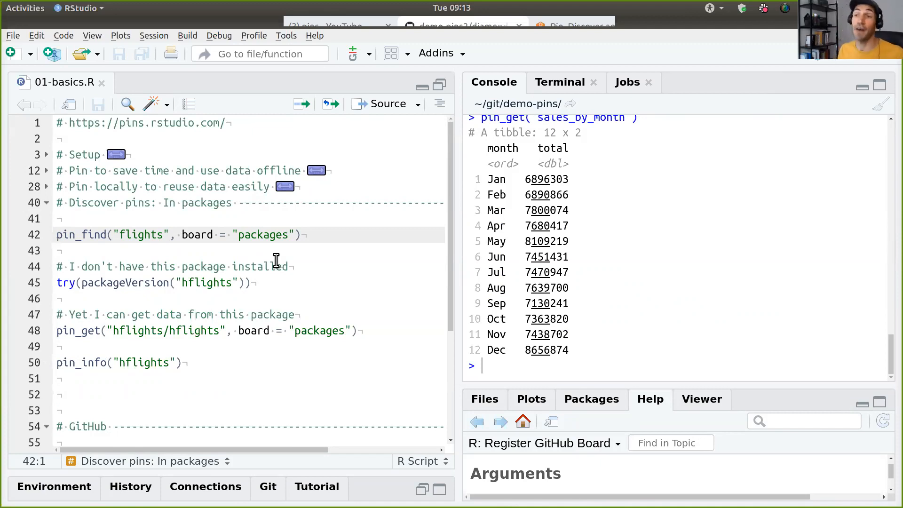
{"action": "left_click", "coordinate": [122, 234]}
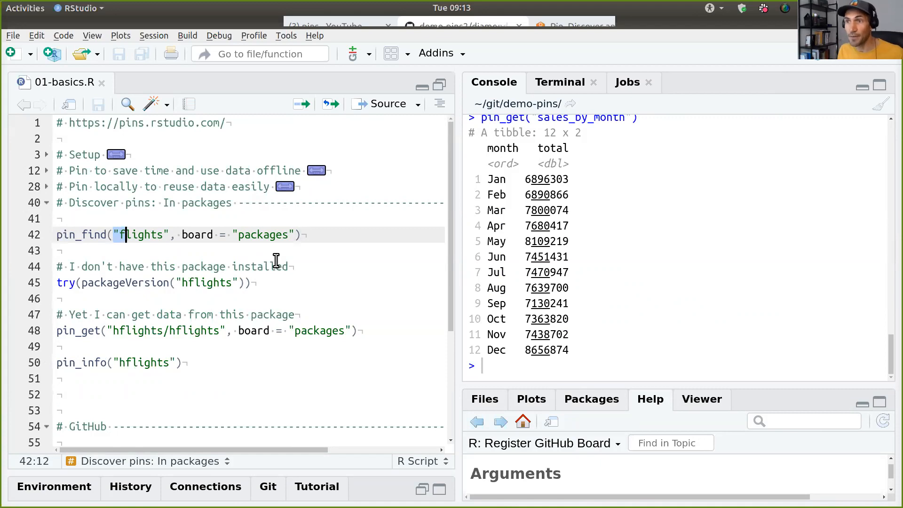
{"action": "double_click", "coordinate": [138, 234]}
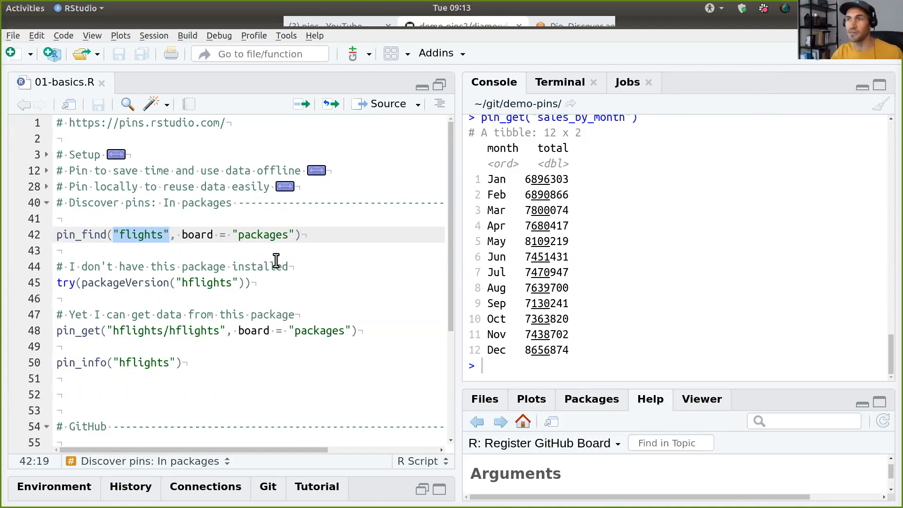
{"action": "left_click", "coordinate": [58, 234]}
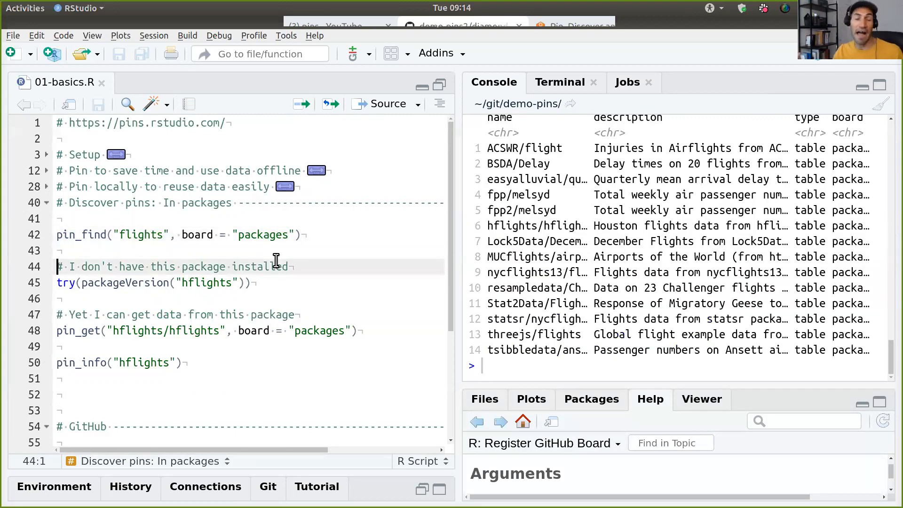
{"action": "mouse_move", "coordinate": [578, 383]}
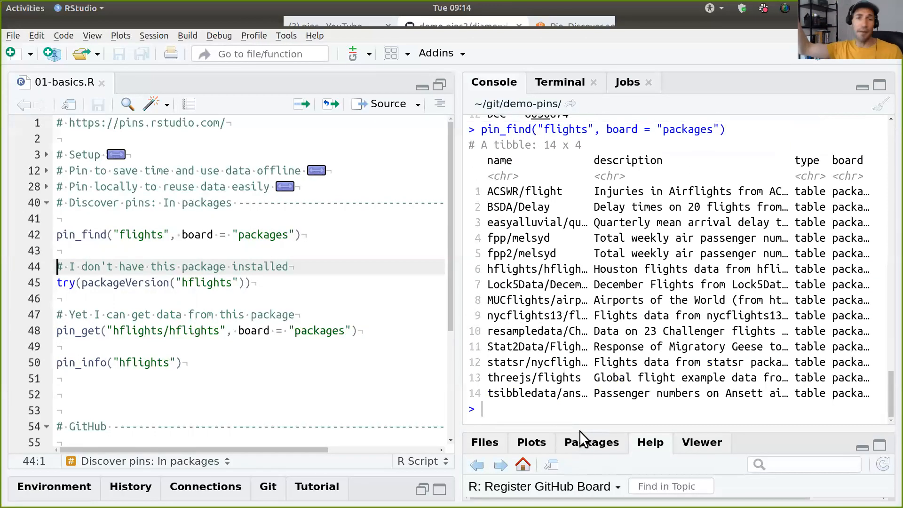
{"action": "mouse_move", "coordinate": [112, 227]}
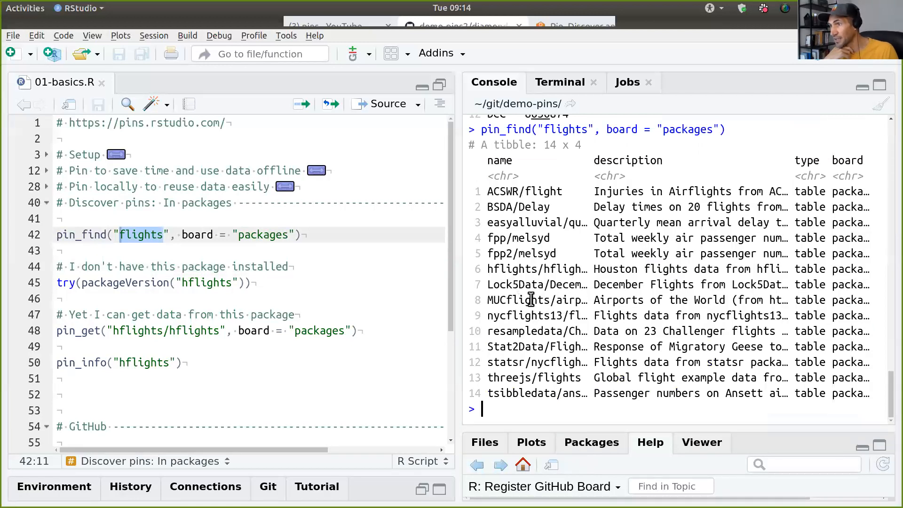
{"action": "double_click", "coordinate": [525, 300]}
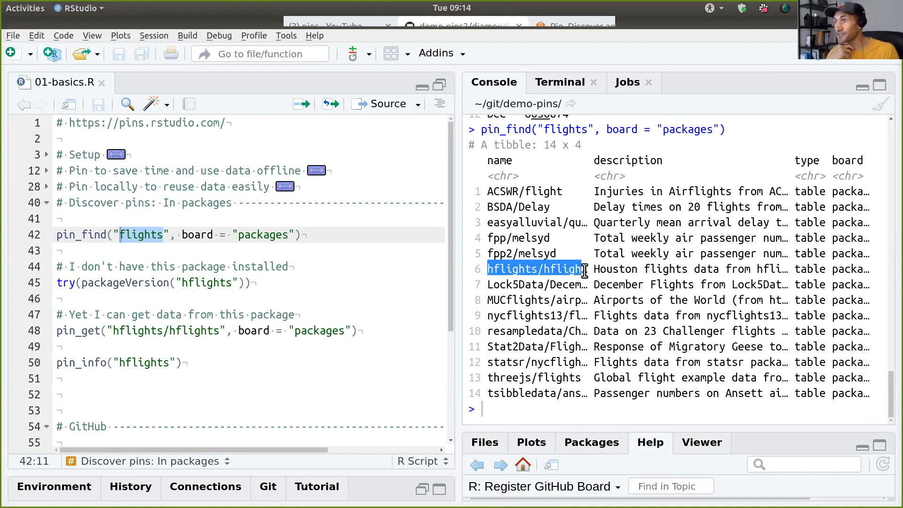
{"action": "mouse_move", "coordinate": [457, 268]}
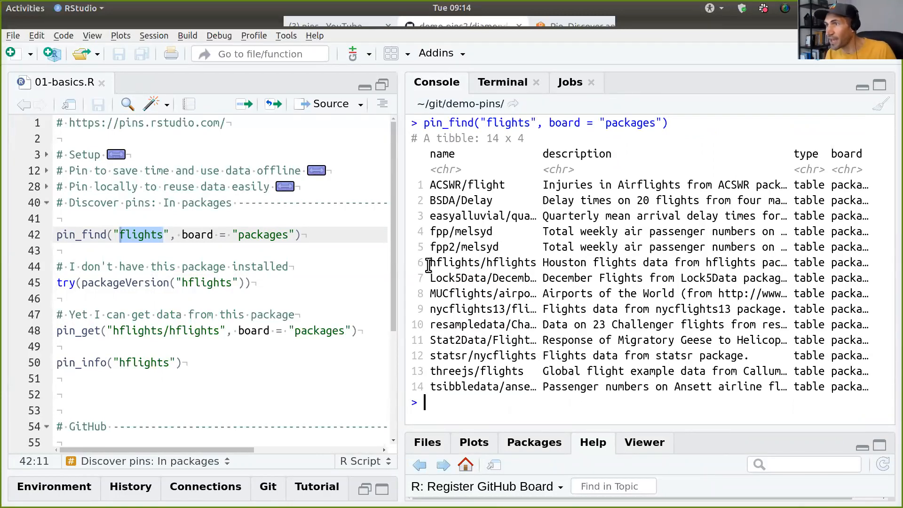
{"action": "double_click", "coordinate": [483, 263]}
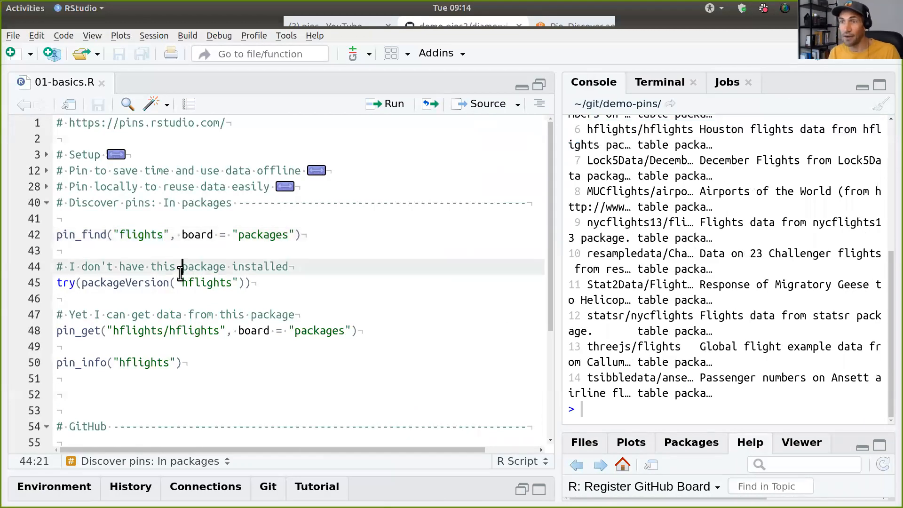
{"action": "mouse_move", "coordinate": [263, 297]}
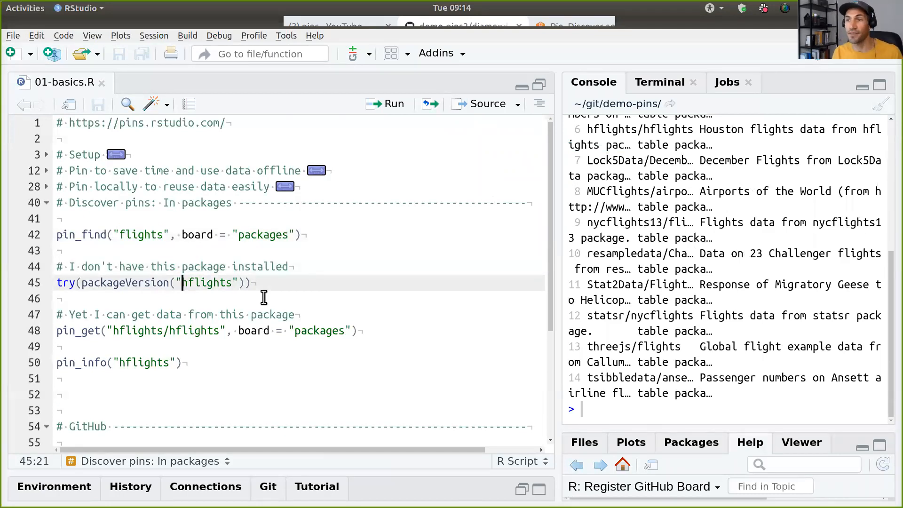
{"action": "mouse_move", "coordinate": [496, 316]}
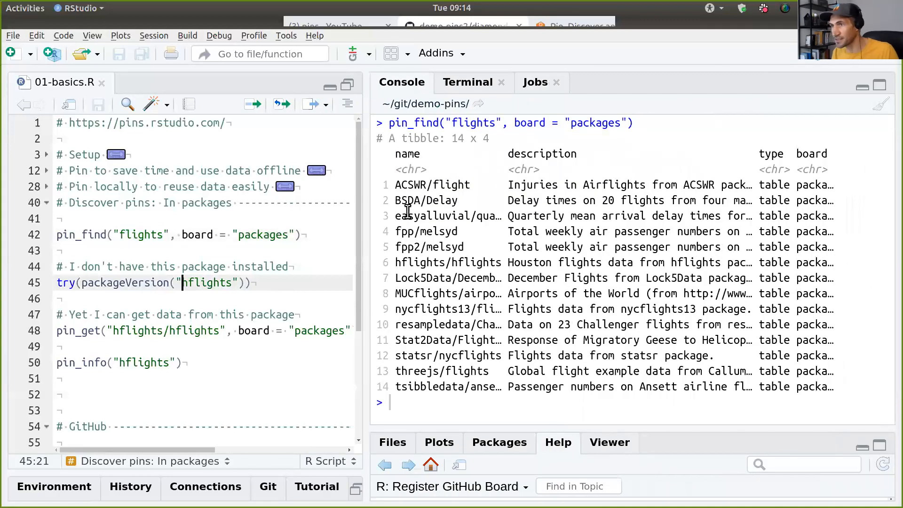
{"action": "double_click", "coordinate": [409, 262]}
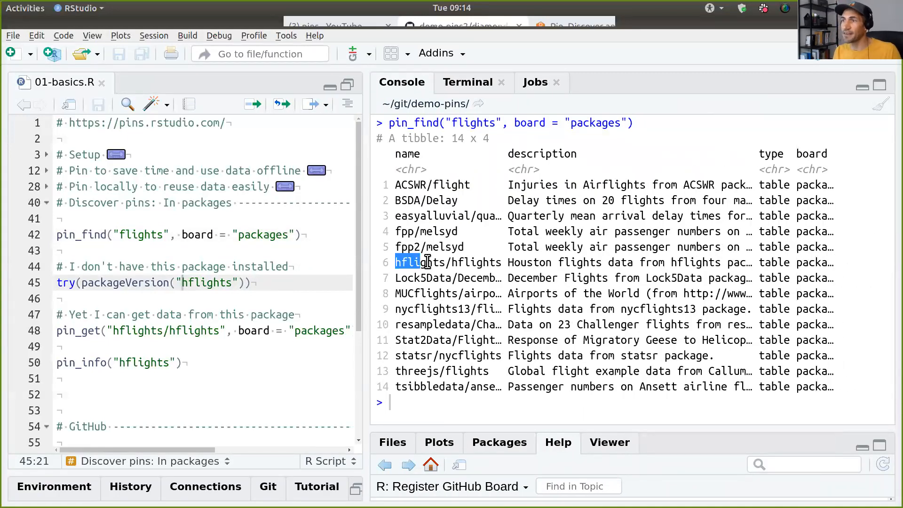
{"action": "double_click", "coordinate": [429, 262]}
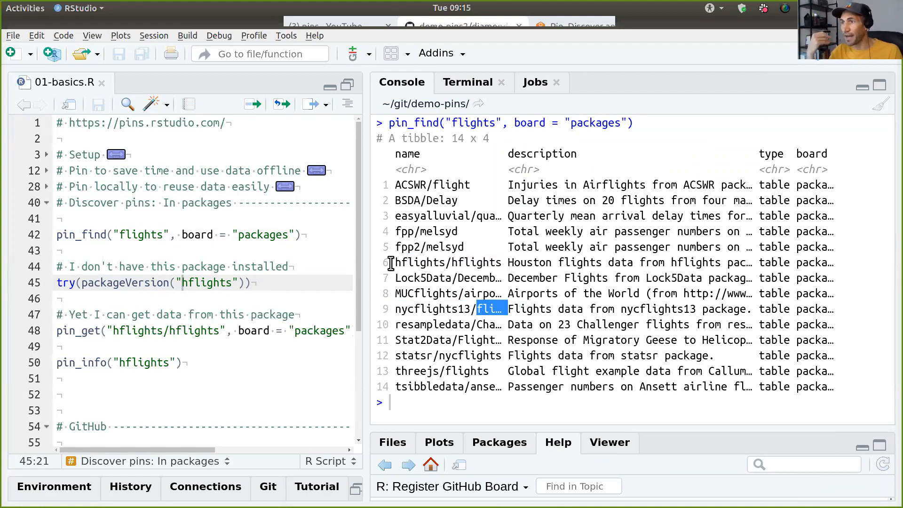
{"action": "double_click", "coordinate": [447, 263]}
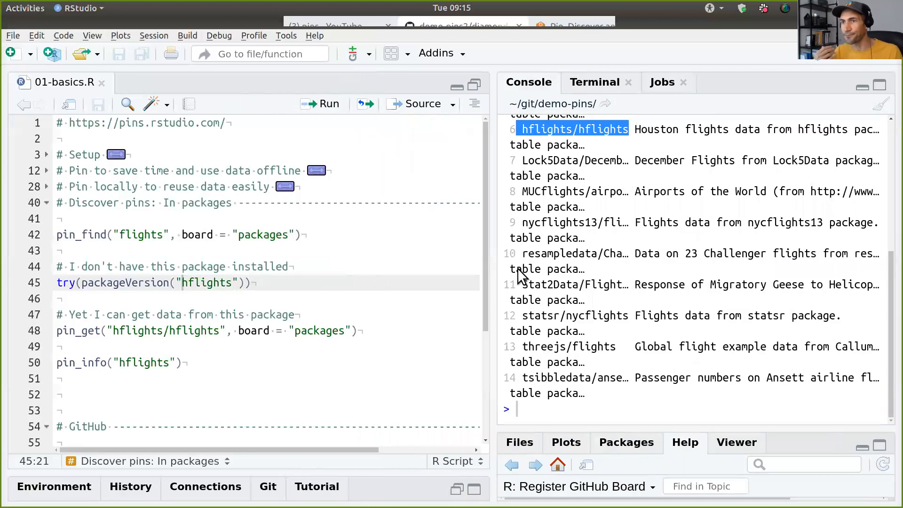
{"action": "left_click", "coordinate": [357, 330]}
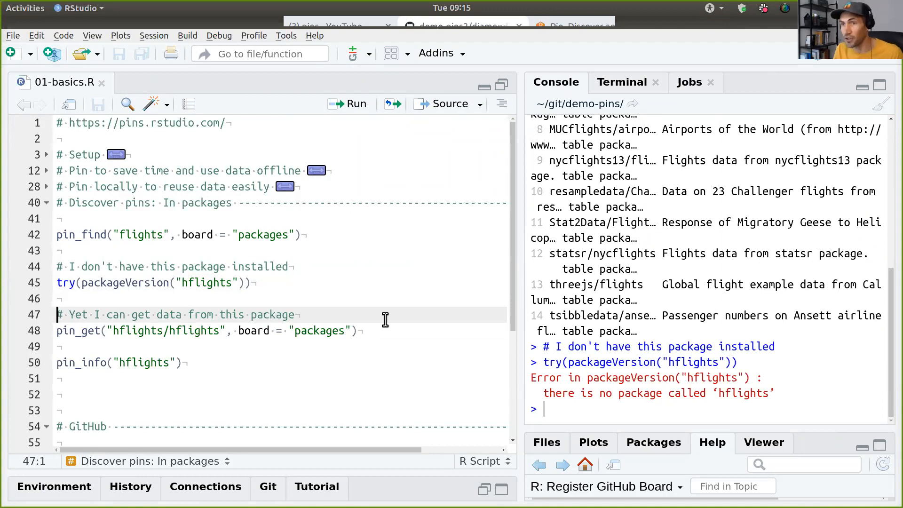
Step: Retrieve the hflights data with pin_get("hflights/hflights", board = "packages")
{"action": "left_click", "coordinate": [75, 330]}
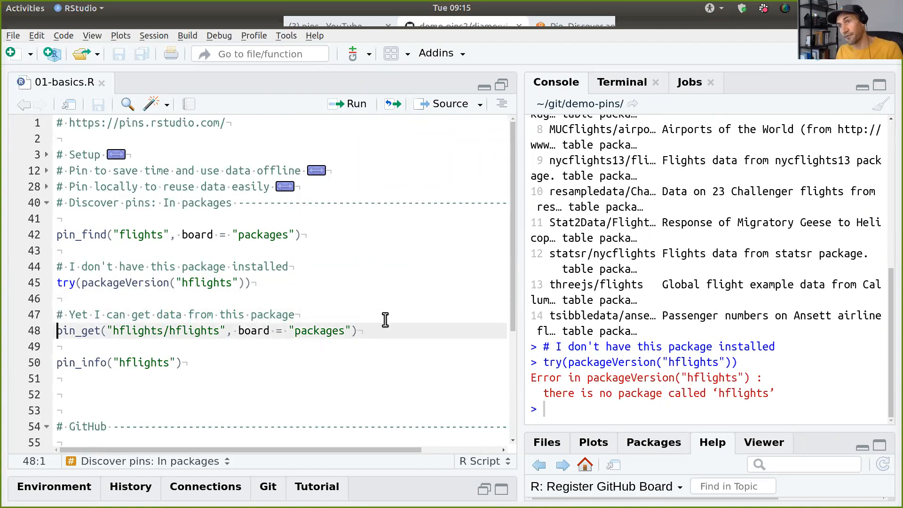
{"action": "left_click", "coordinate": [355, 104]}
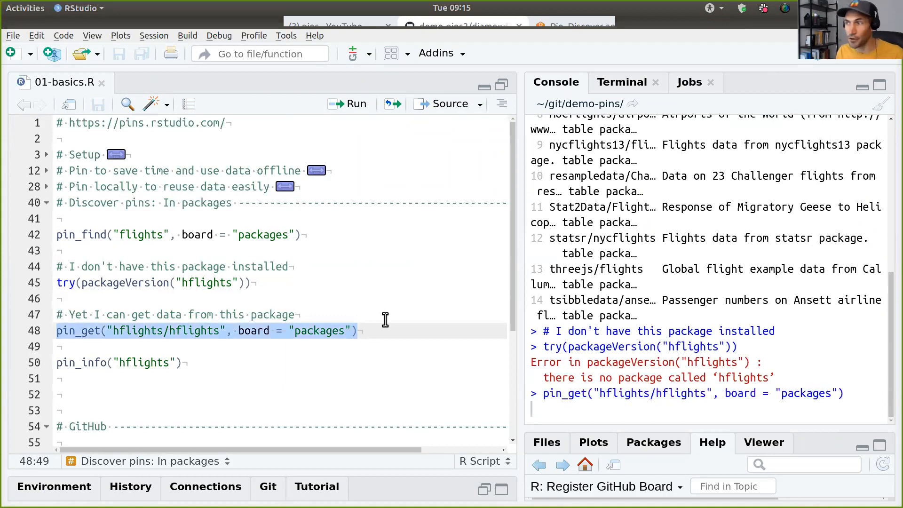
{"action": "left_click", "coordinate": [355, 105]}
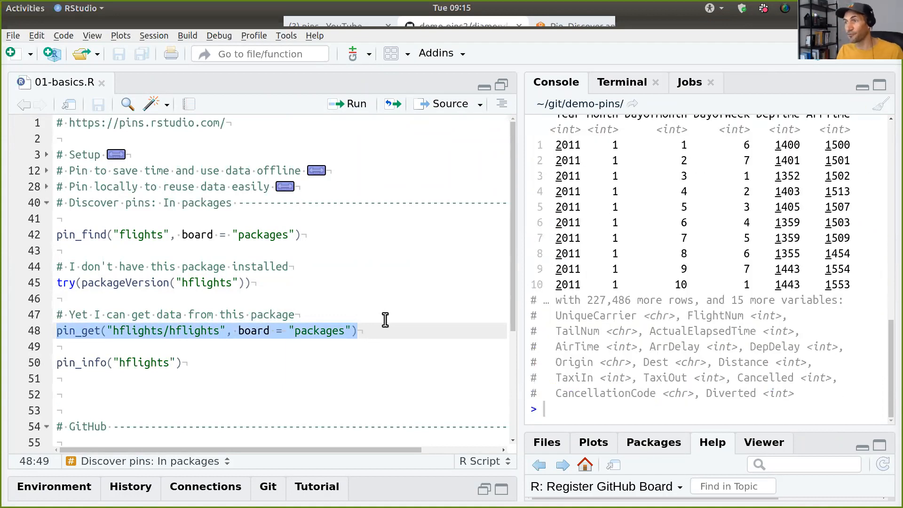
{"action": "mouse_move", "coordinate": [620, 274]}
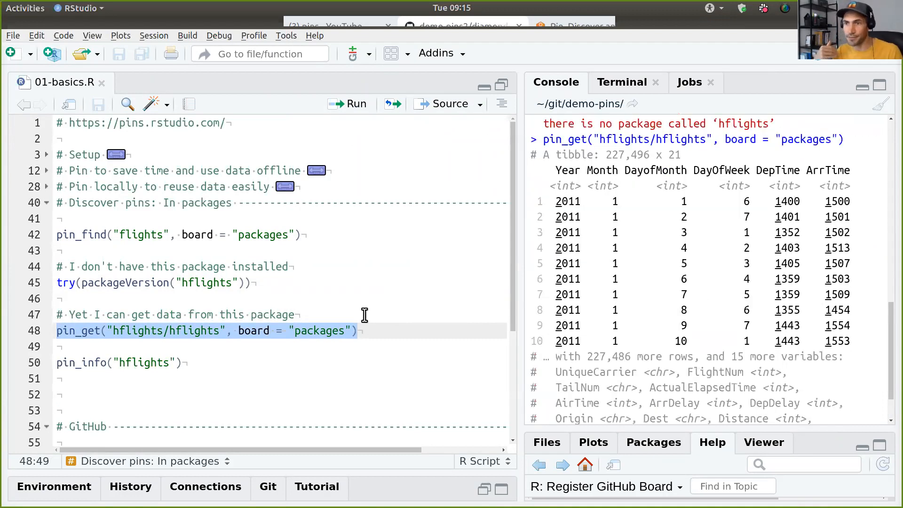
Step: Store the pin_get result in x and fold the Discover section of the script
{"action": "left_click", "coordinate": [54, 486]}
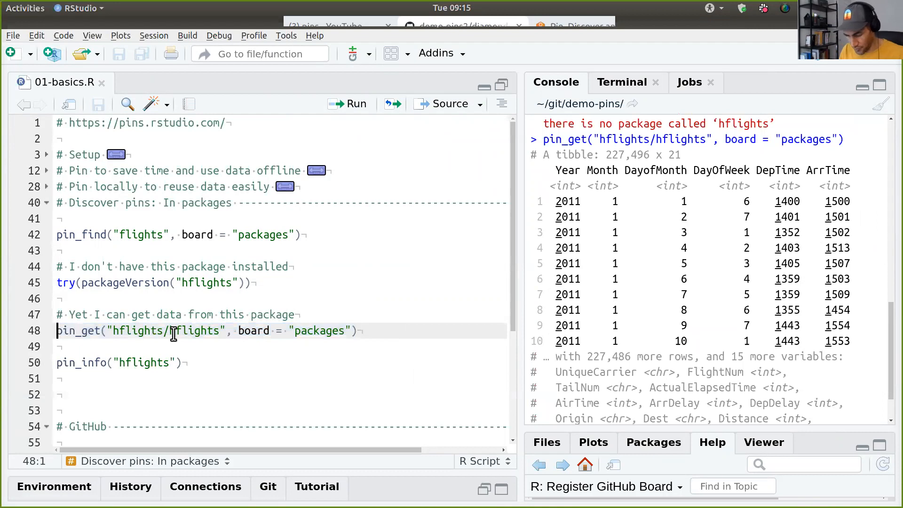
{"action": "type", "text": "x <-"}
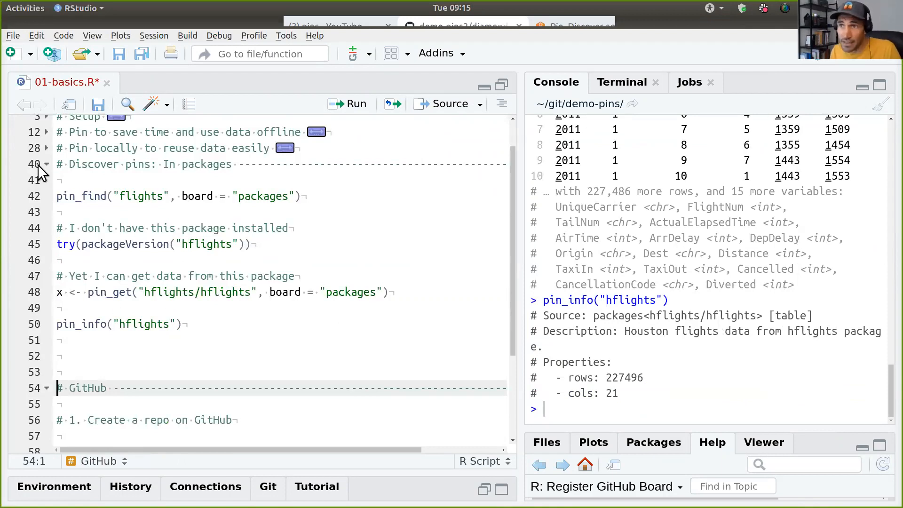
{"action": "left_click", "coordinate": [45, 163]}
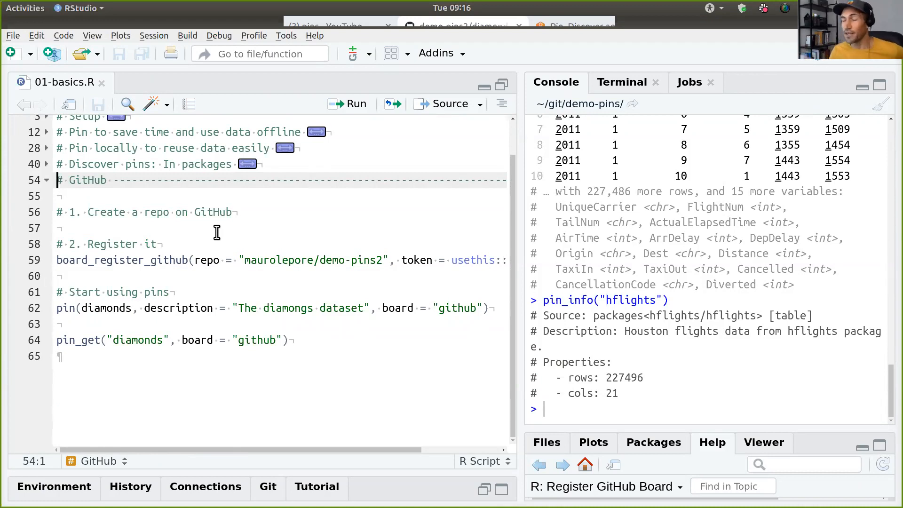
{"action": "mouse_move", "coordinate": [531, 243]}
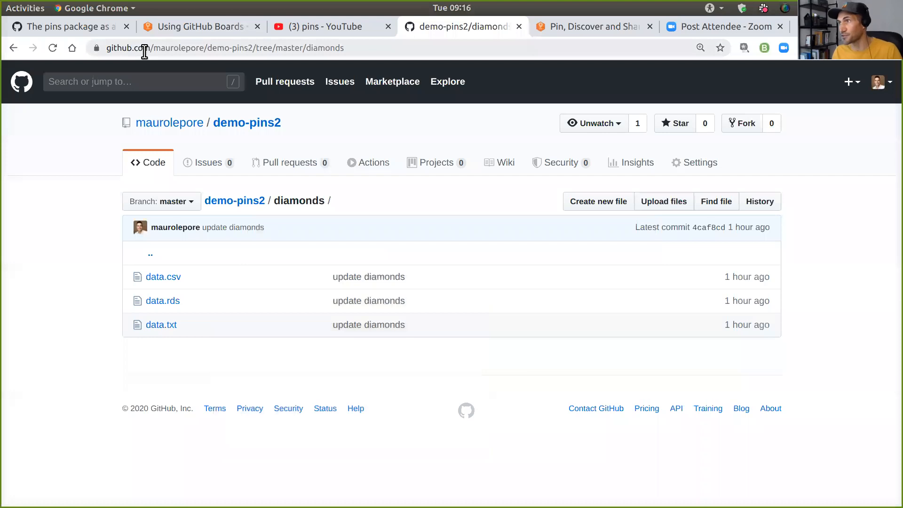
{"action": "mouse_move", "coordinate": [715, 121]}
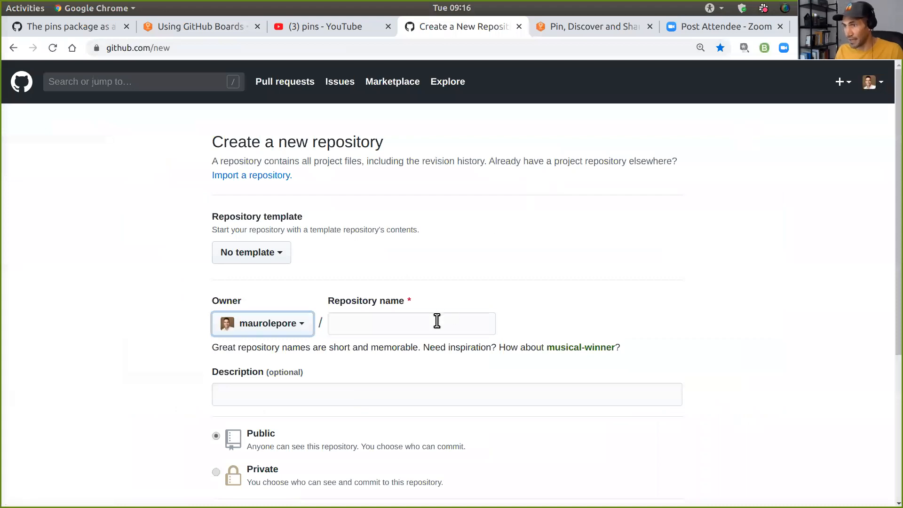
Step: Create the public GitHub repository demo-pins3 initialized with a README
{"action": "type", "text": "demo"}
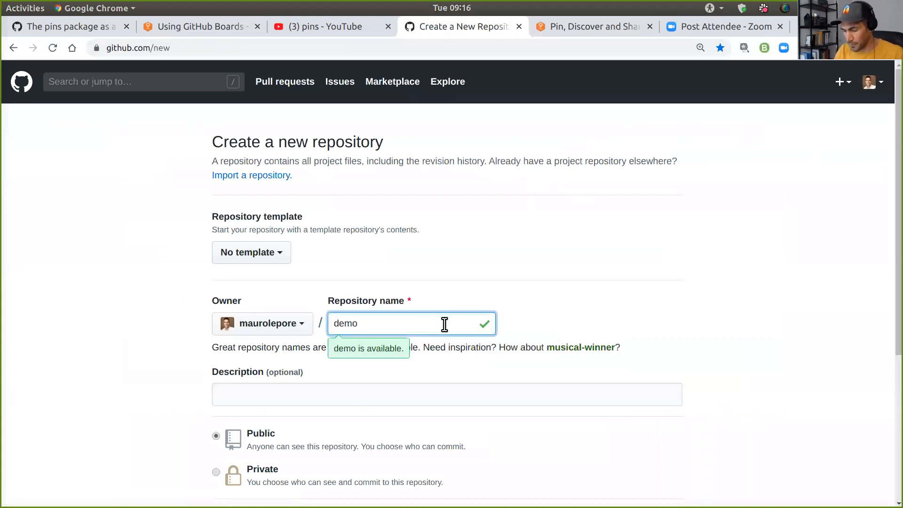
{"action": "type", "text": "-pin"}
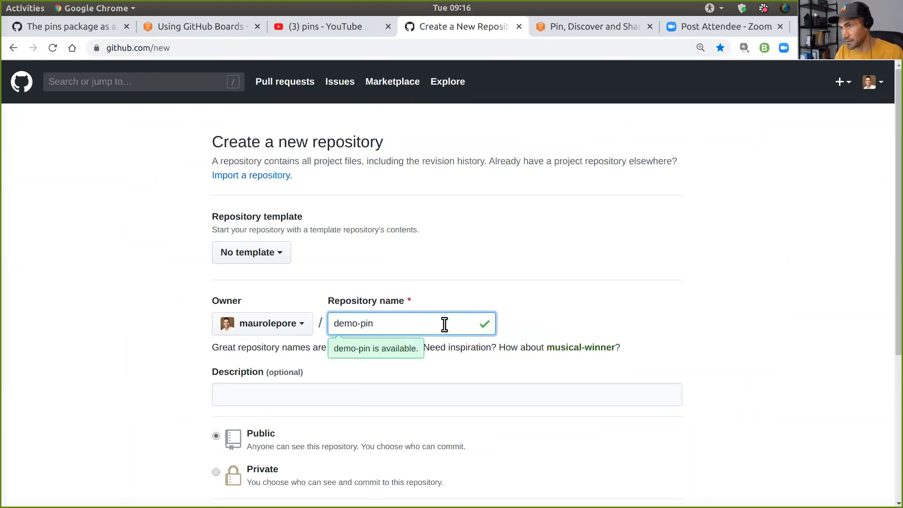
{"action": "type", "text": "s3"}
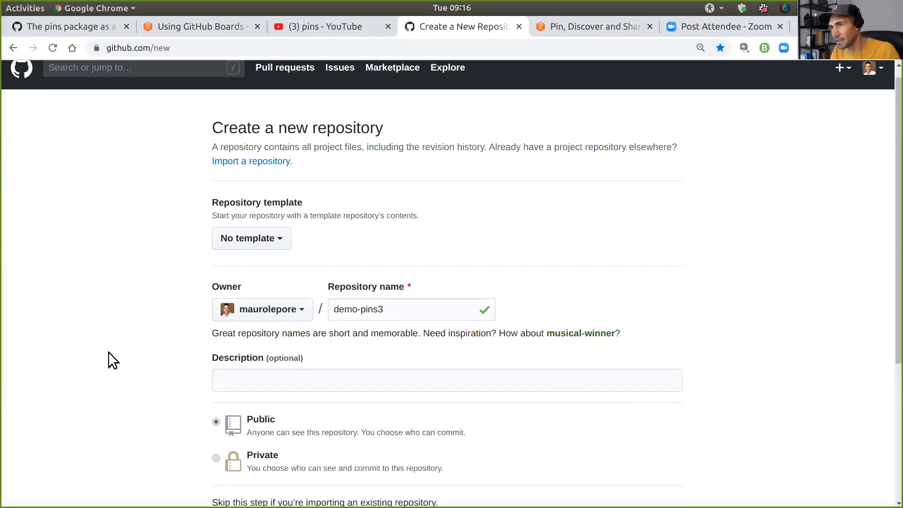
{"action": "scroll", "scroll_direction": "down", "scroll_amount": 3}
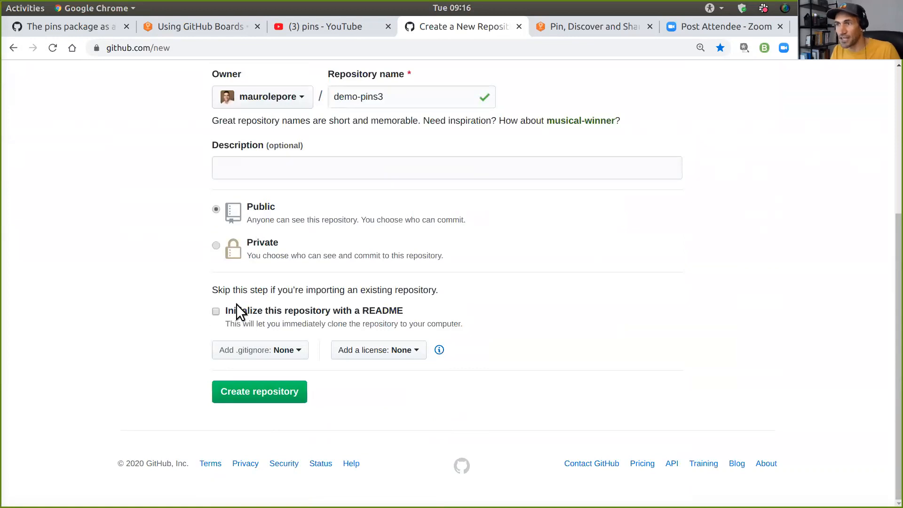
{"action": "left_click", "coordinate": [259, 391]}
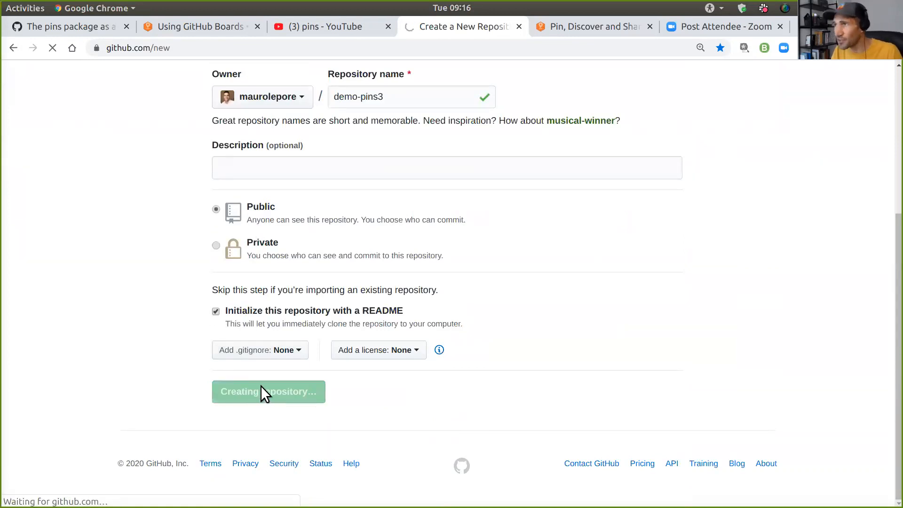
{"action": "left_click", "coordinate": [268, 391]}
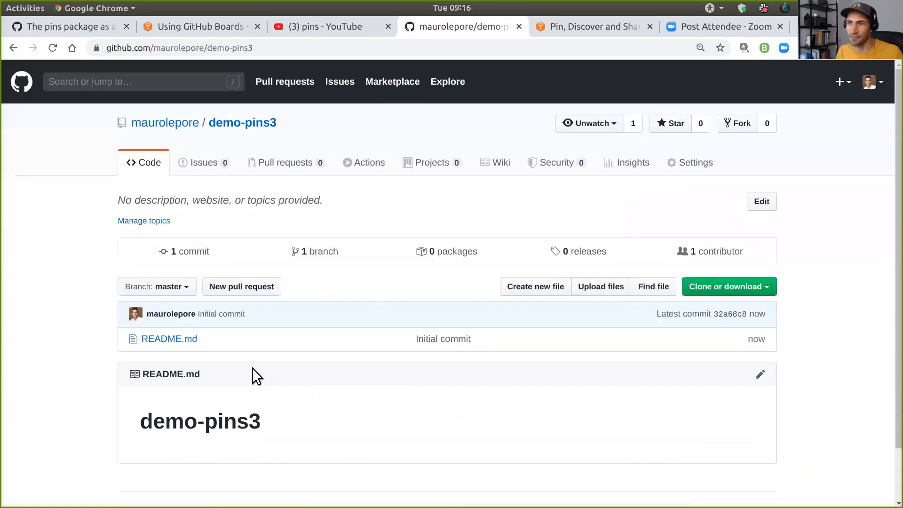
{"action": "scroll", "scroll_direction": "down", "scroll_amount": 3}
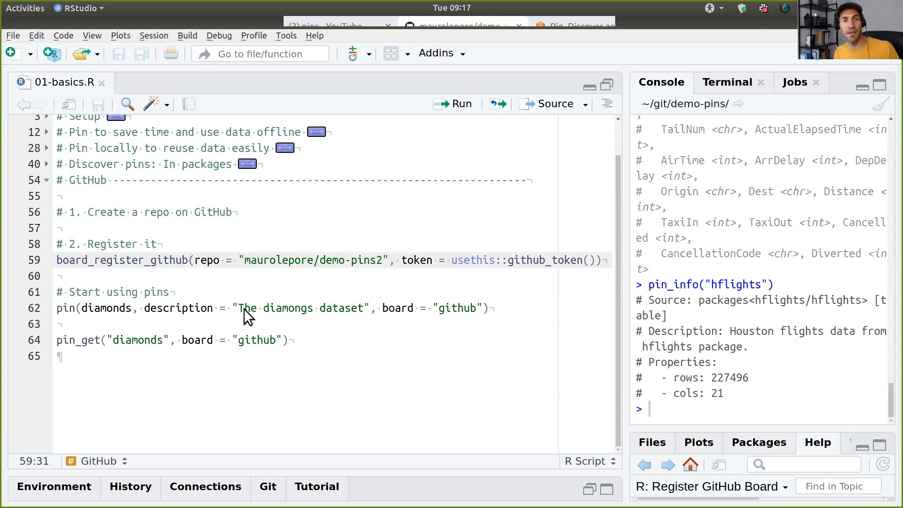
Step: Change the board_register_github repo from demo-pins2 to demo-pins3
{"action": "double_click", "coordinate": [122, 259]}
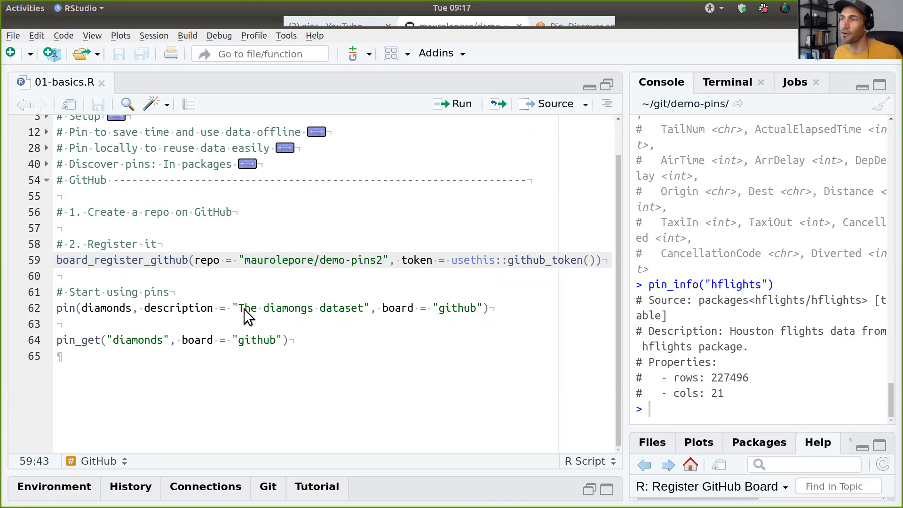
{"action": "left_click", "coordinate": [378, 260]}
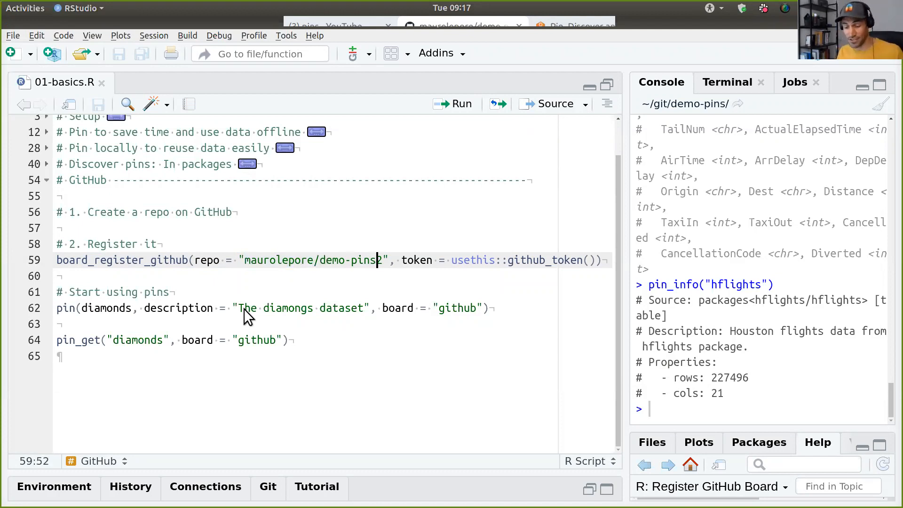
{"action": "type", "text": "3"}
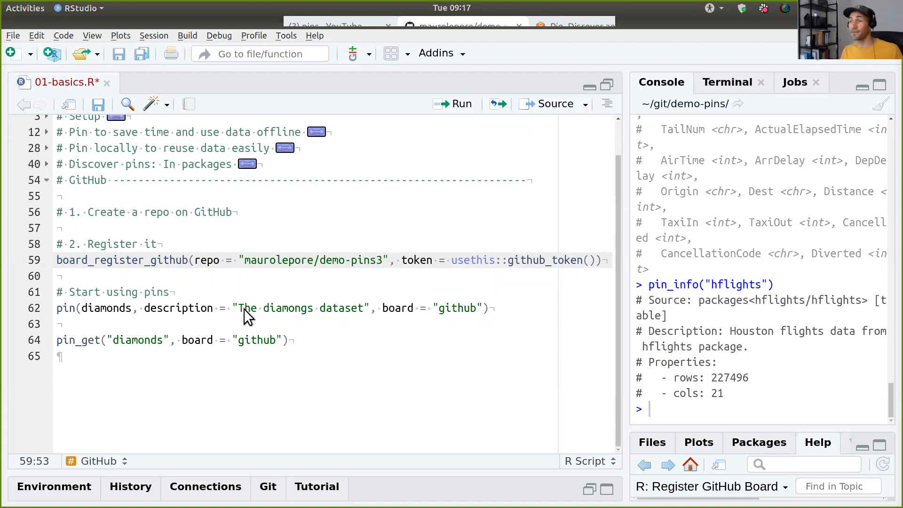
{"action": "left_click", "coordinate": [404, 260]}
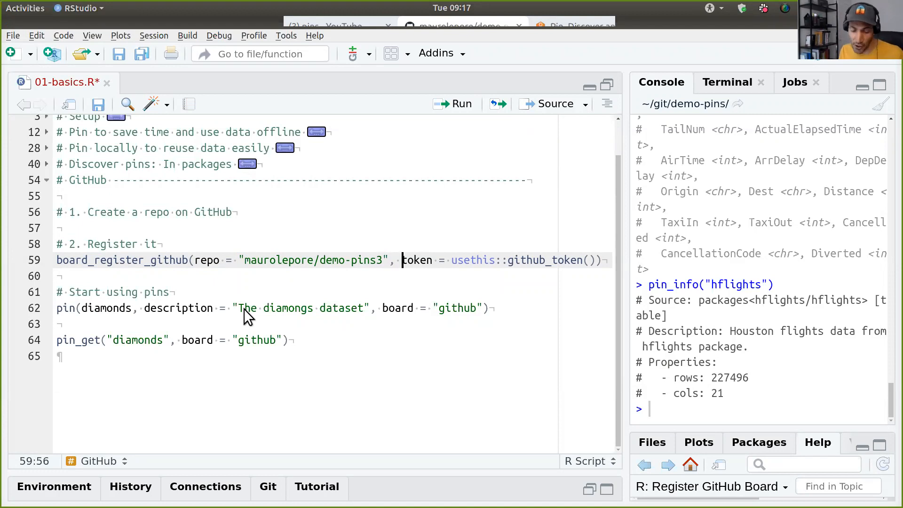
Step: Run the demo-pins3 board registration in the console and continue editing the pin call
{"action": "double_click", "coordinate": [417, 260]}
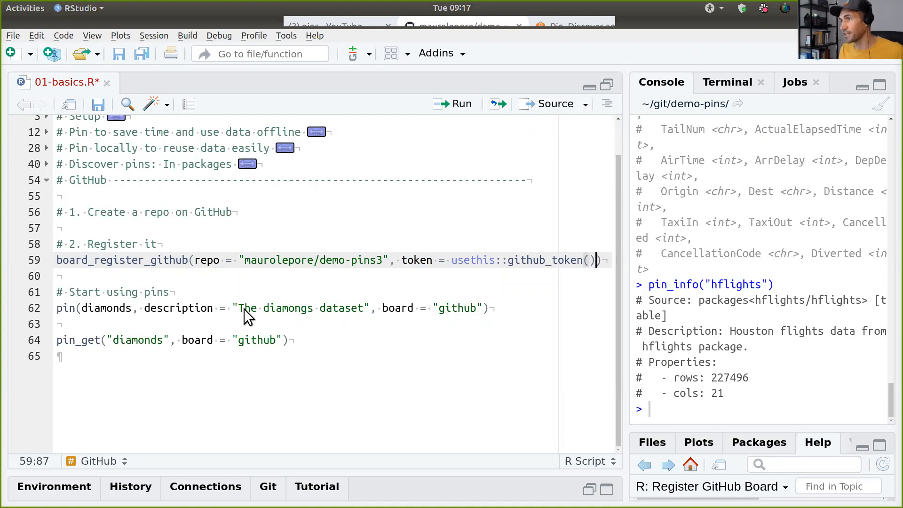
{"action": "double_click", "coordinate": [515, 259]}
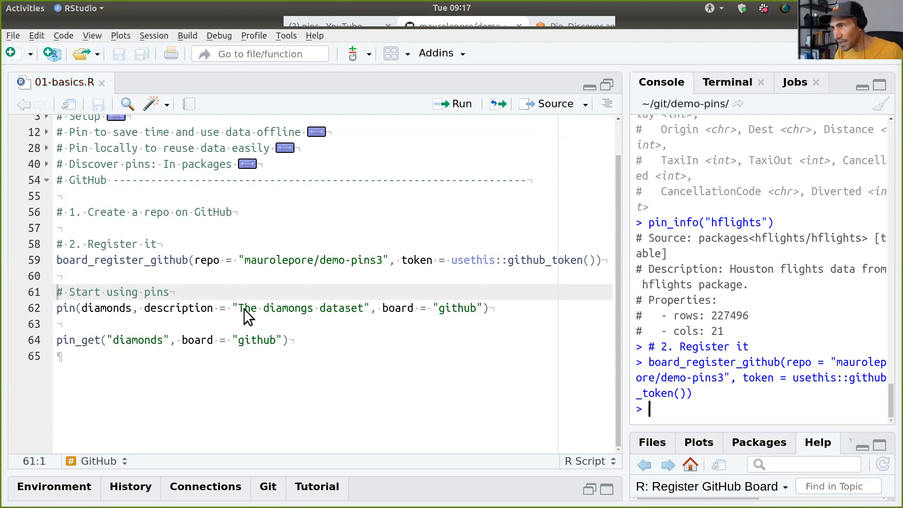
{"action": "mouse_move", "coordinate": [617, 321]}
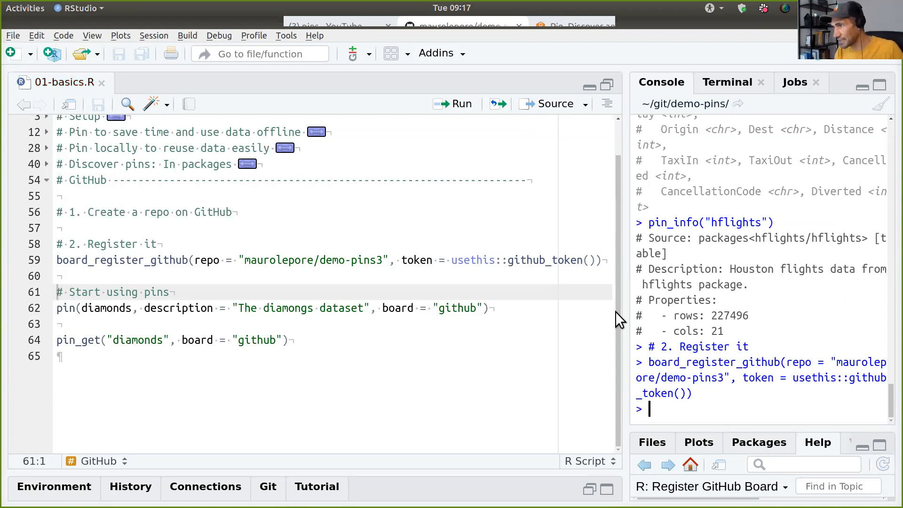
{"action": "type", "text": "datase"}
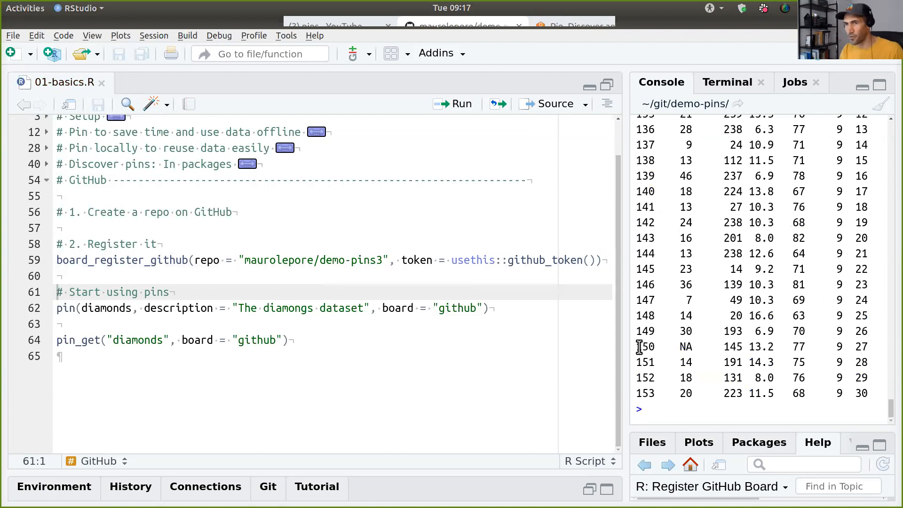
Step: Replace diamonds with datasets::airquality in the pin call on line 62
{"action": "left_click", "coordinate": [65, 309]}
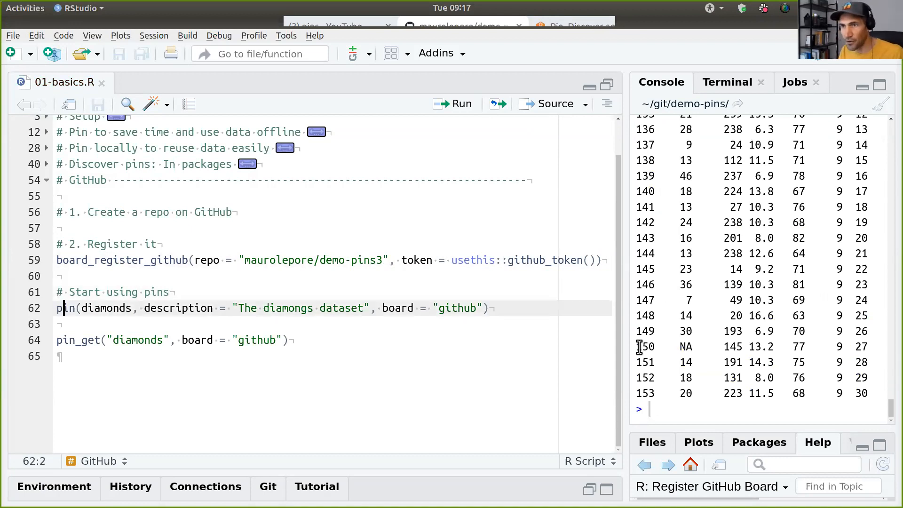
{"action": "double_click", "coordinate": [107, 308]}
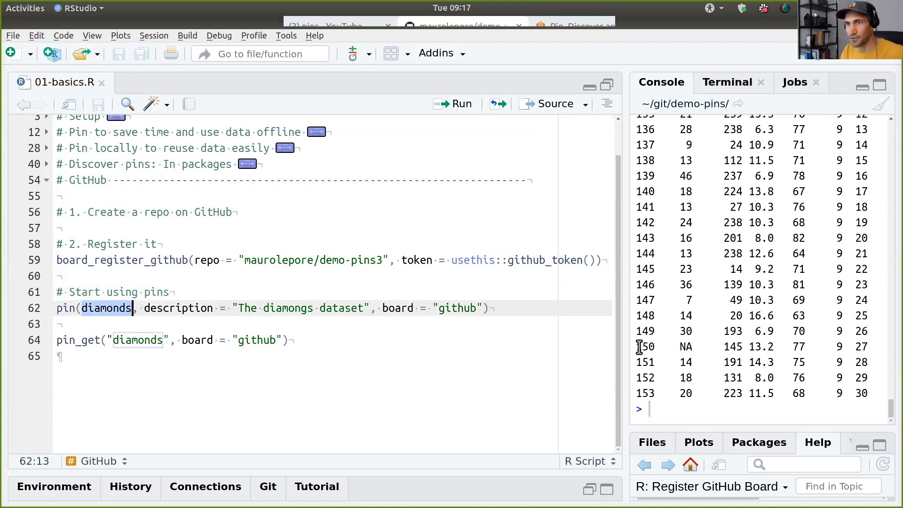
{"action": "type", "text": "airline"}
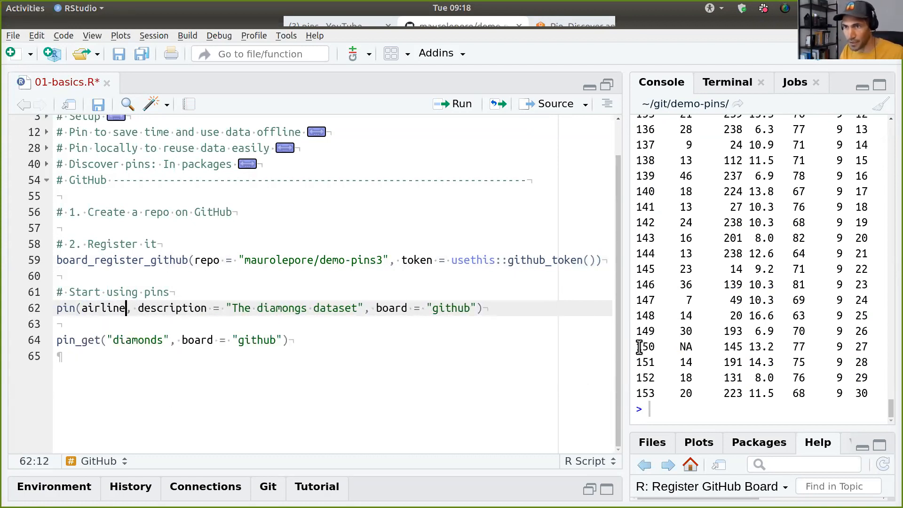
{"action": "type", "text": "datasets"}
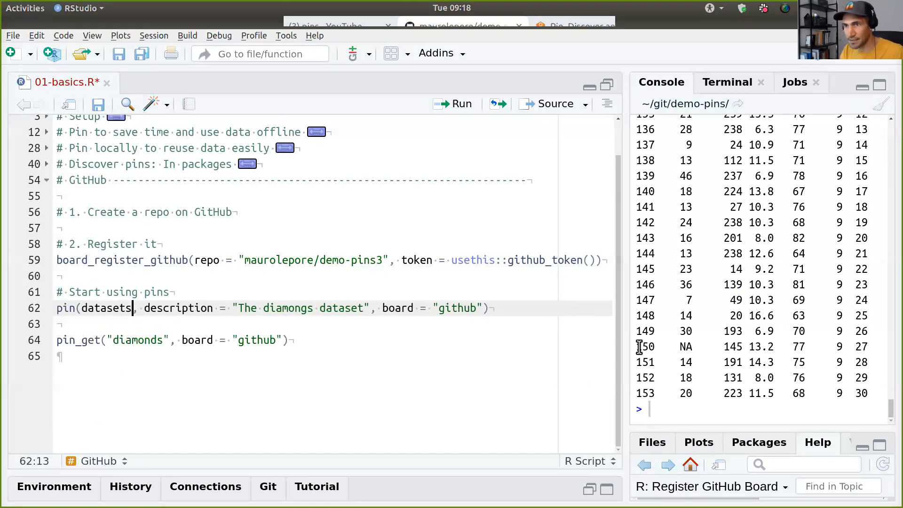
{"action": "type", "text": "::ai"}
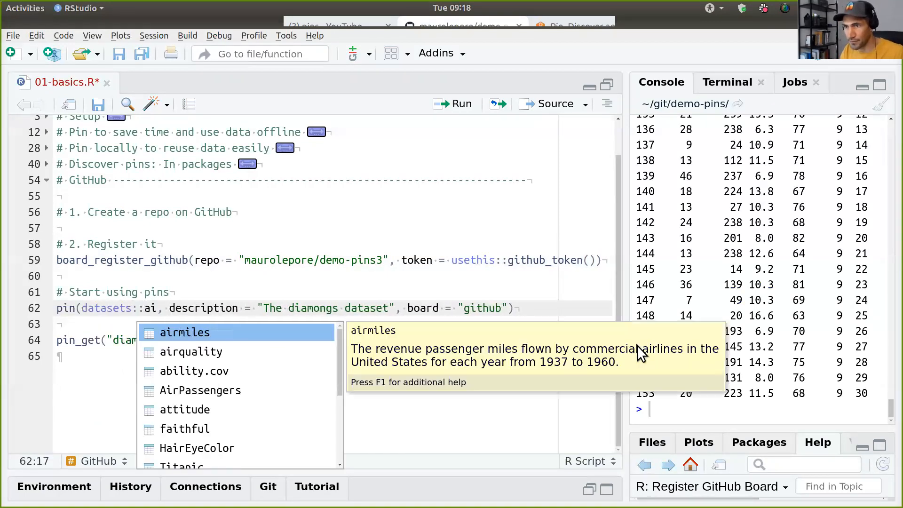
{"action": "left_click", "coordinate": [191, 351]}
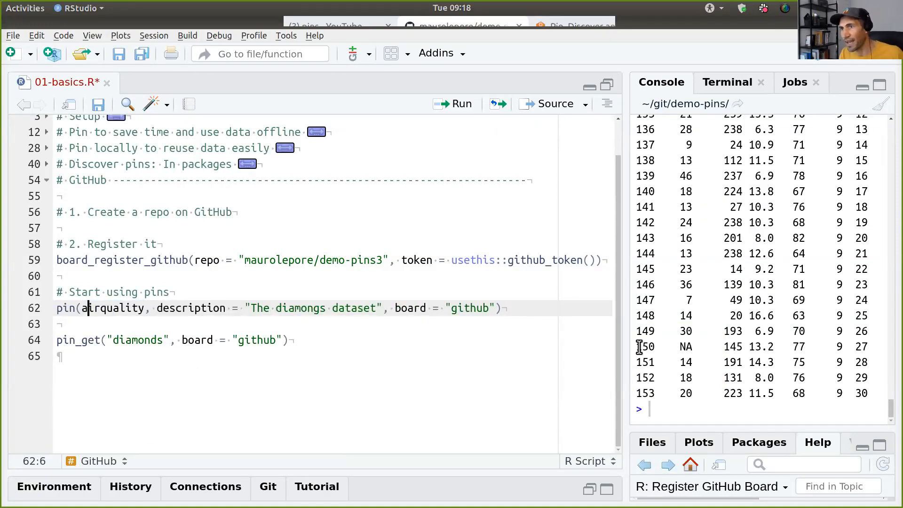
Step: Fix the description to "The airquality dataset" and run the pin call
{"action": "double_click", "coordinate": [299, 308]}
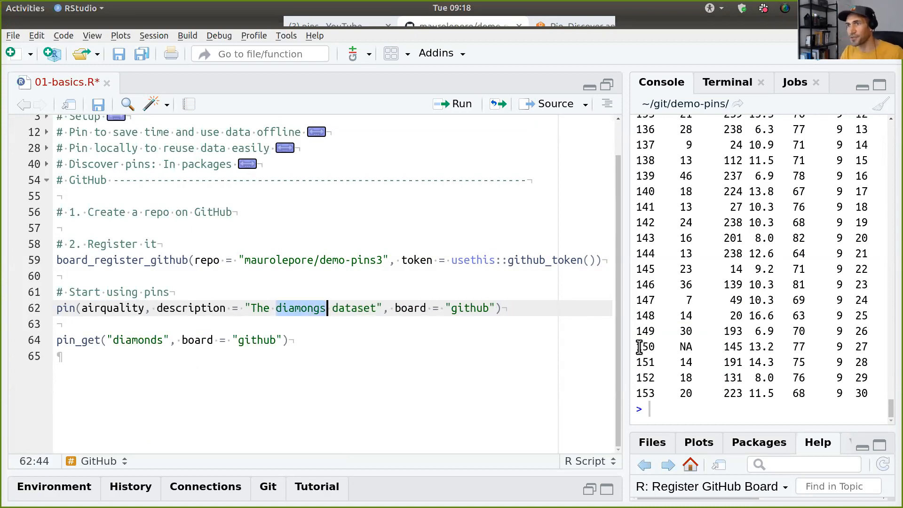
{"action": "type", "text": "airquality"}
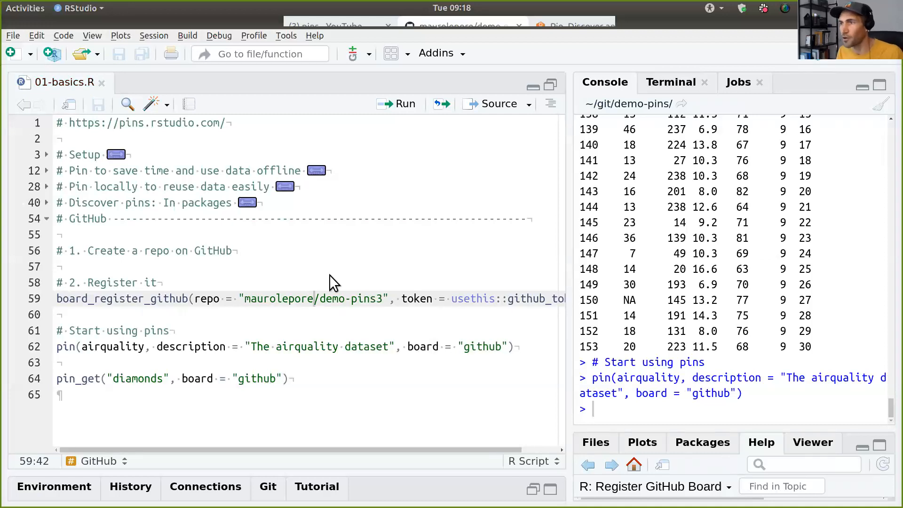
Step: Reload demo-pins3 on GitHub and inspect the airquality folder's data.txt metadata
{"action": "left_click", "coordinate": [464, 26]}
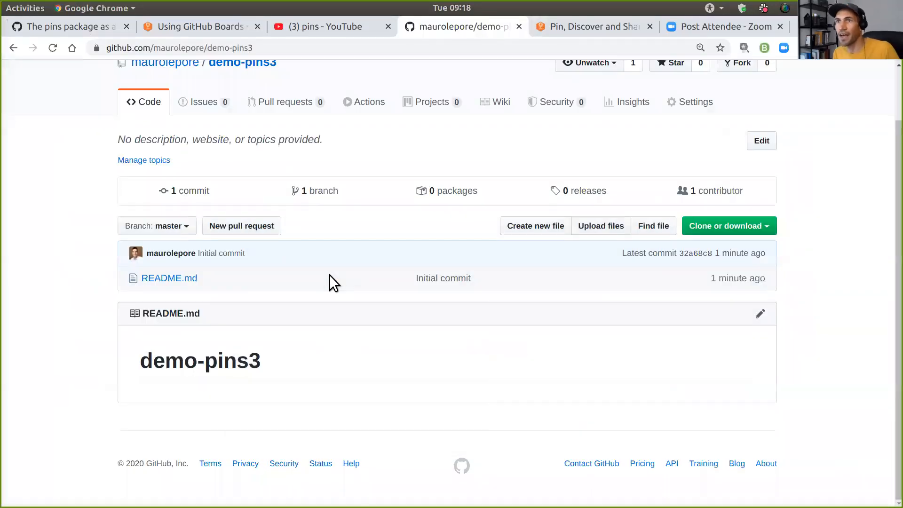
{"action": "left_click", "coordinate": [53, 48]}
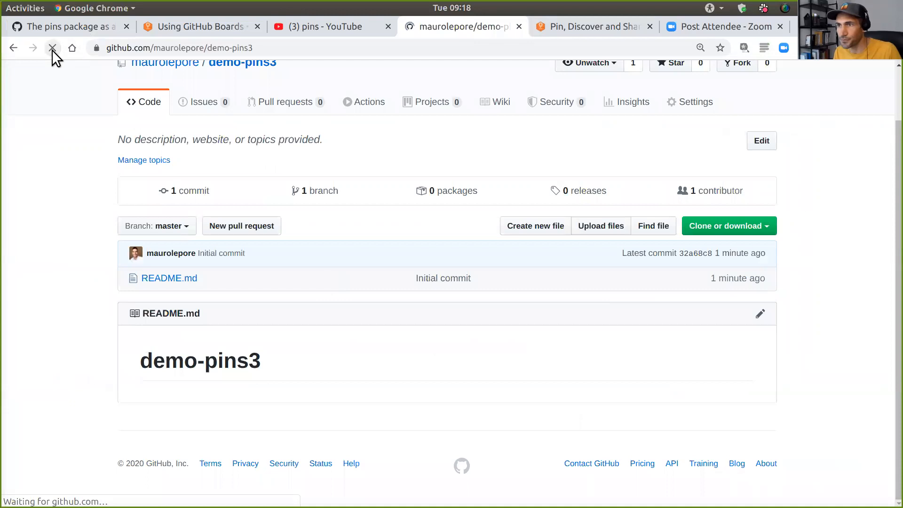
{"action": "left_click", "coordinate": [52, 48]}
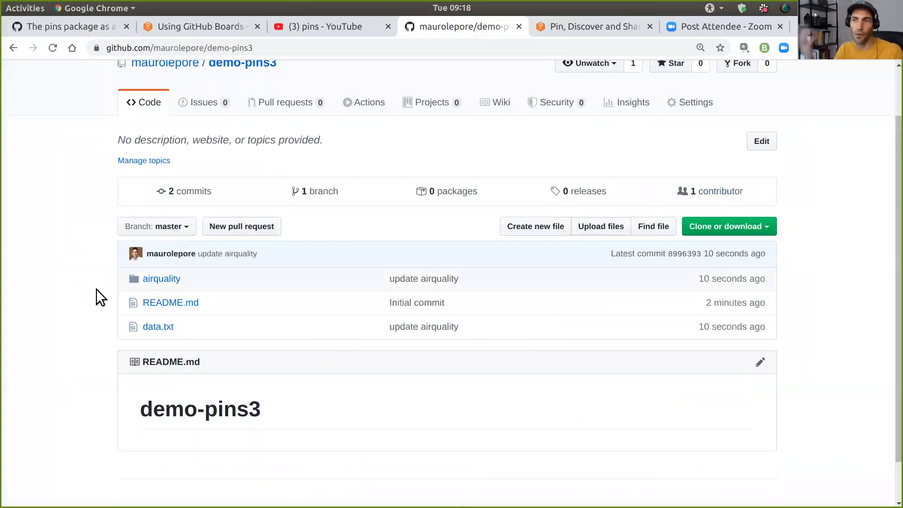
{"action": "left_click", "coordinate": [161, 278]}
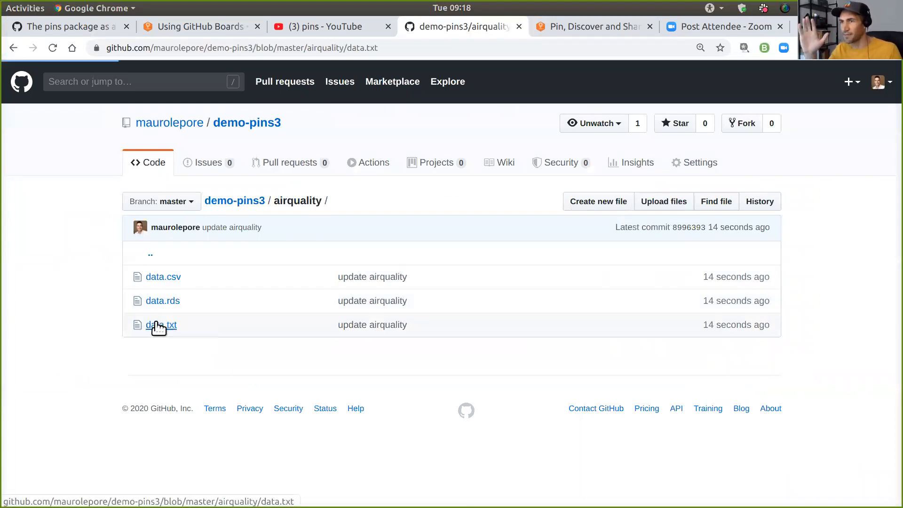
{"action": "left_click", "coordinate": [162, 325]}
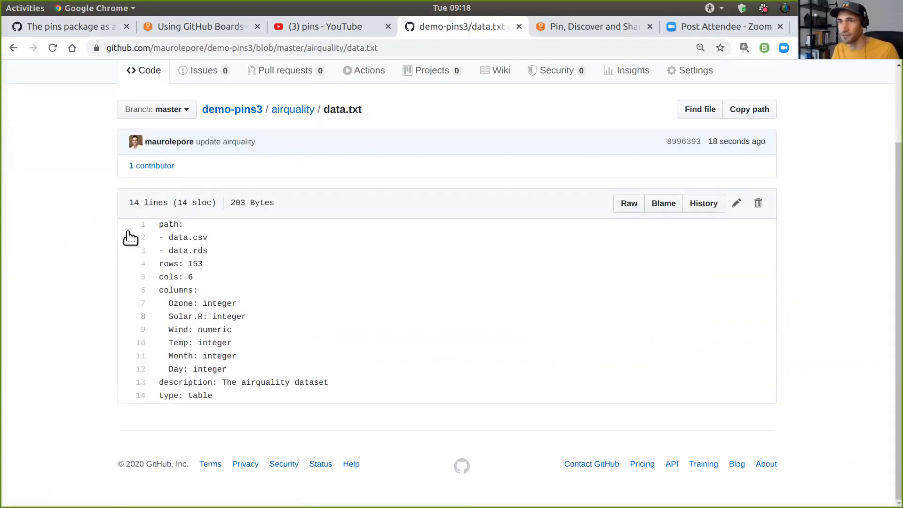
{"action": "left_click", "coordinate": [293, 109]}
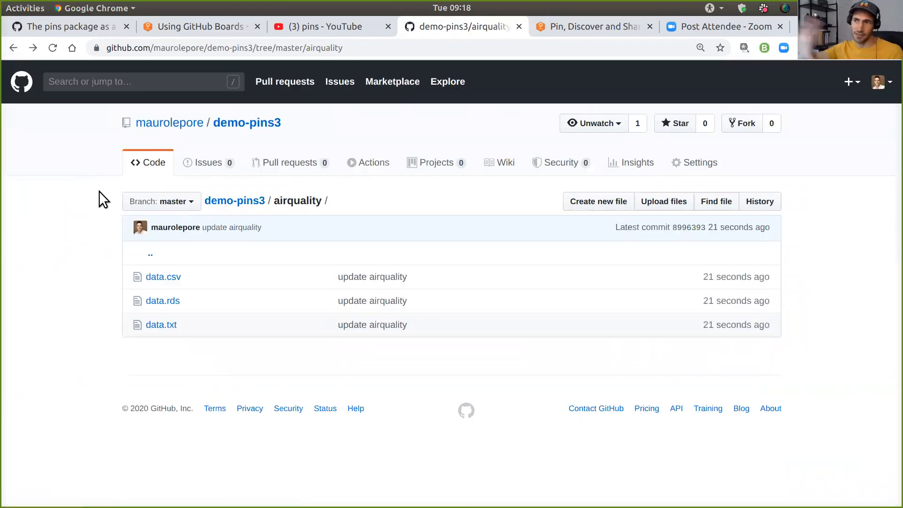
{"action": "mouse_move", "coordinate": [175, 269]}
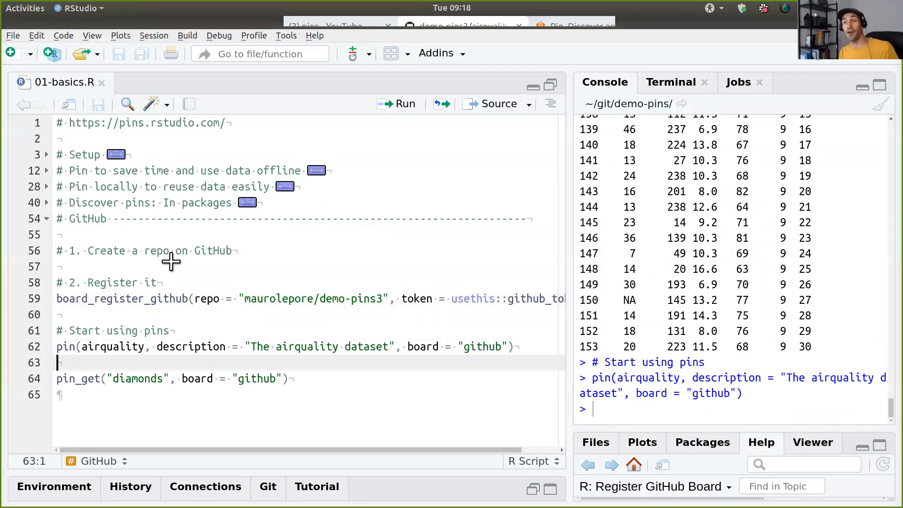
Step: Change the pin_get call on line 64 to retrieve airquality instead of diamonds
{"action": "left_click", "coordinate": [292, 378]}
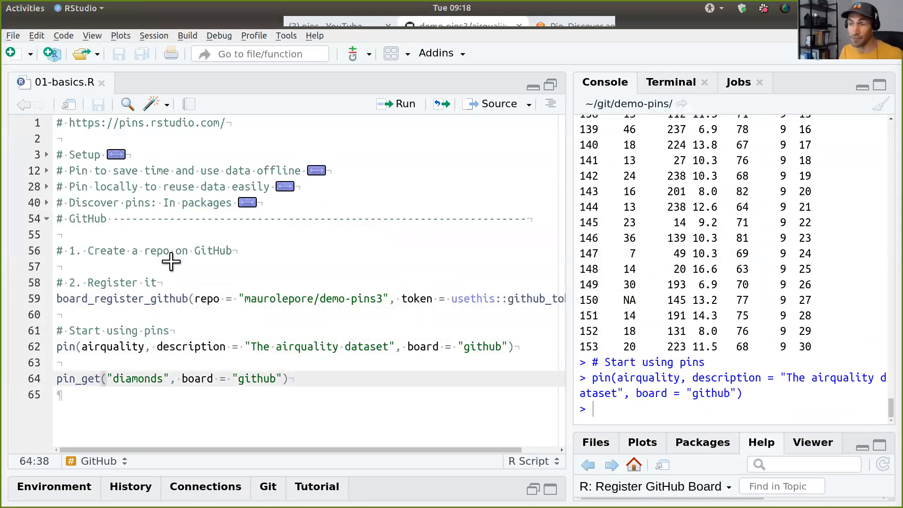
{"action": "left_click", "coordinate": [245, 378]}
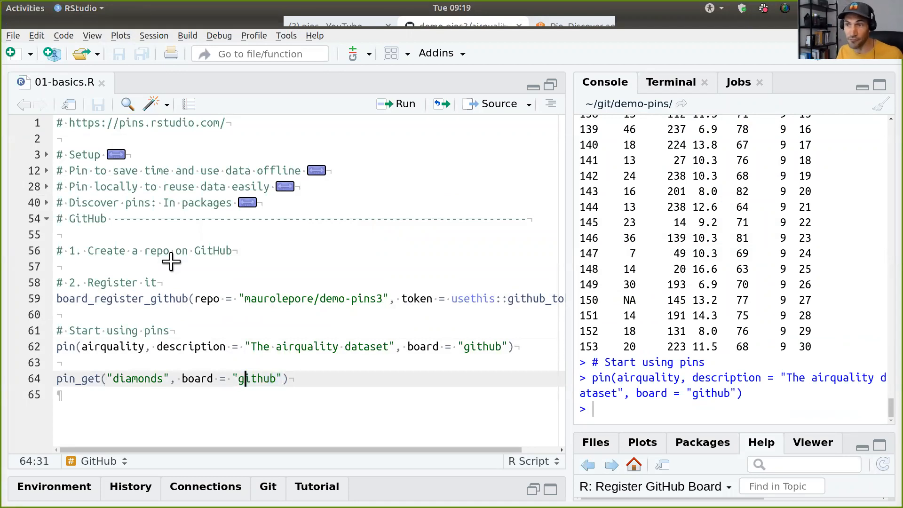
{"action": "left_click", "coordinate": [141, 346]}
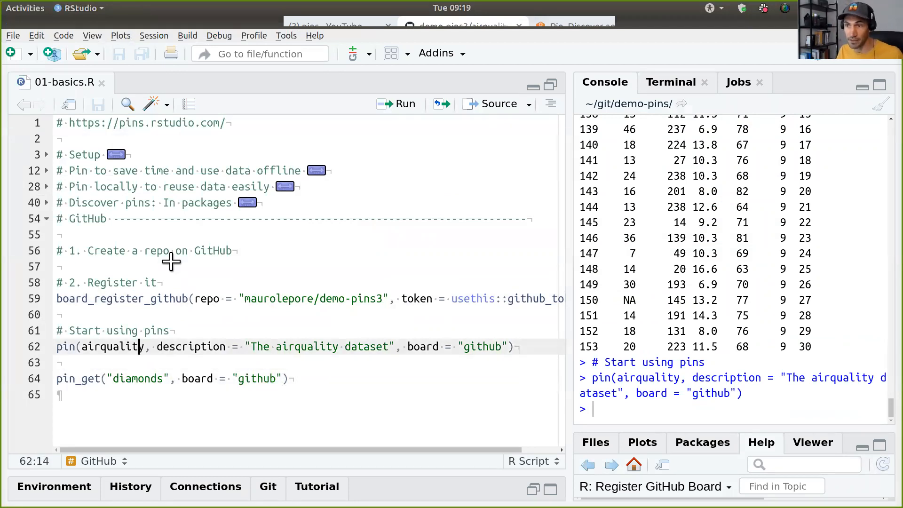
{"action": "left_click", "coordinate": [63, 362]}
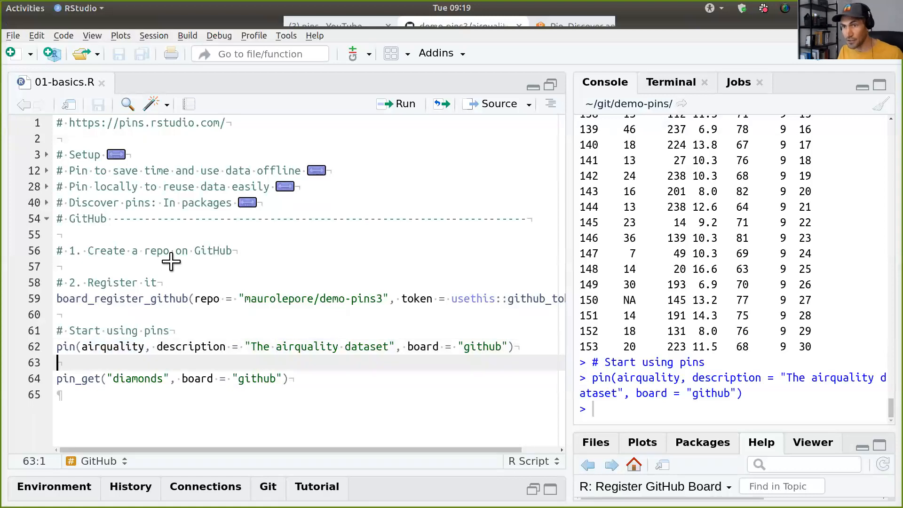
{"action": "double_click", "coordinate": [138, 378]}
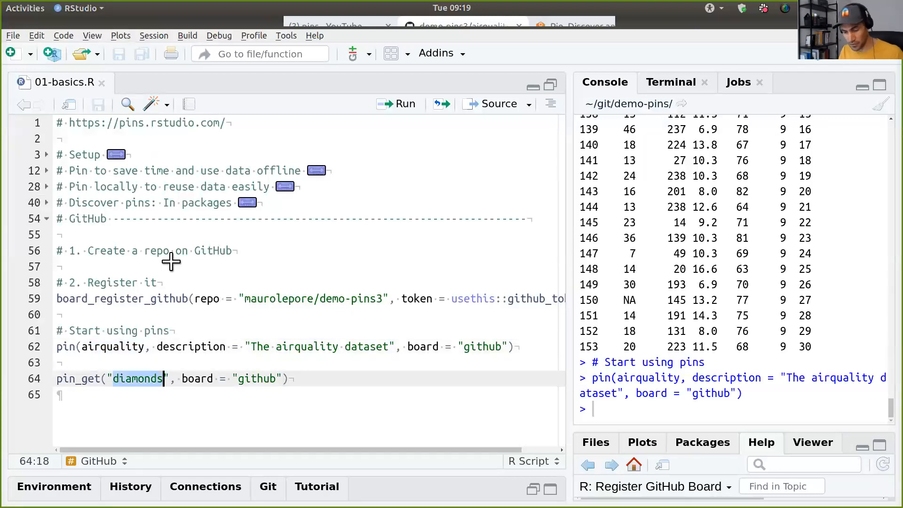
{"action": "type", "text": "airquality"}
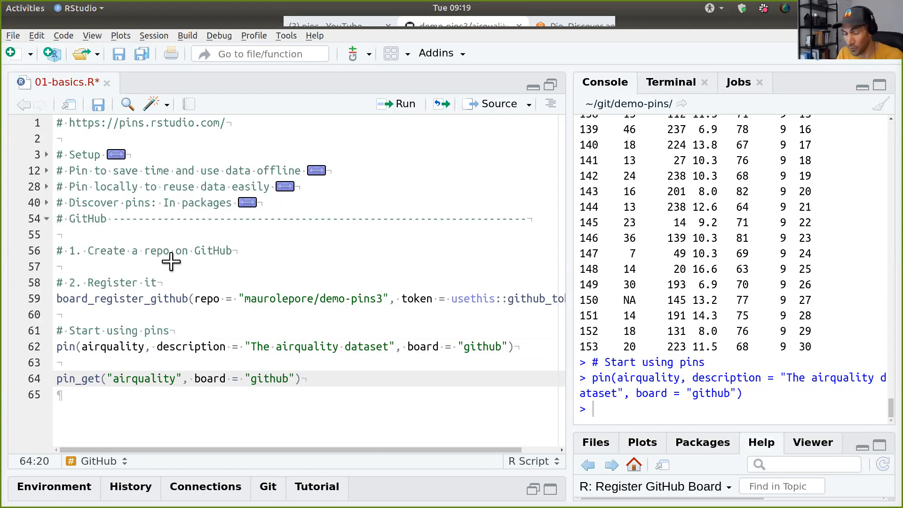
Step: Run pin_get to print the 153 × 6 airquality tibble and fold the GitHub section
{"action": "left_click", "coordinate": [405, 103]}
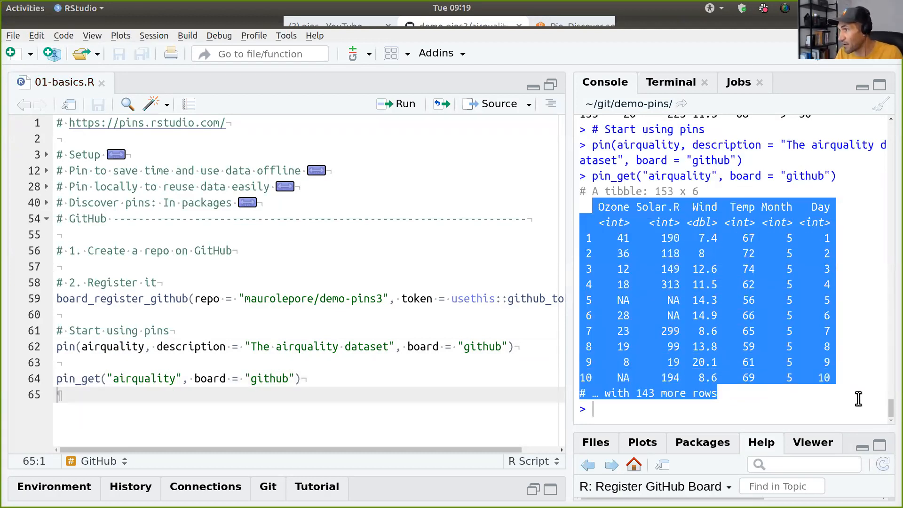
{"action": "left_click", "coordinate": [176, 315]}
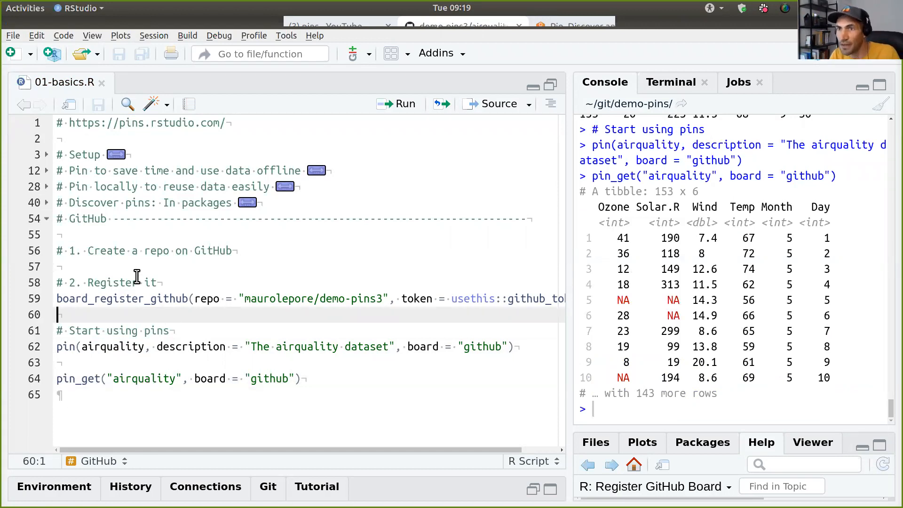
{"action": "left_click", "coordinate": [47, 219]}
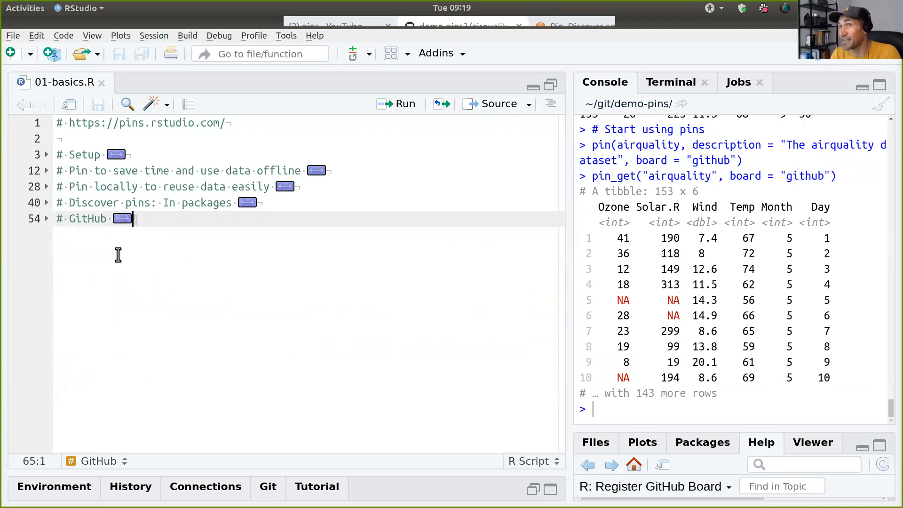
{"action": "mouse_move", "coordinate": [189, 483]}
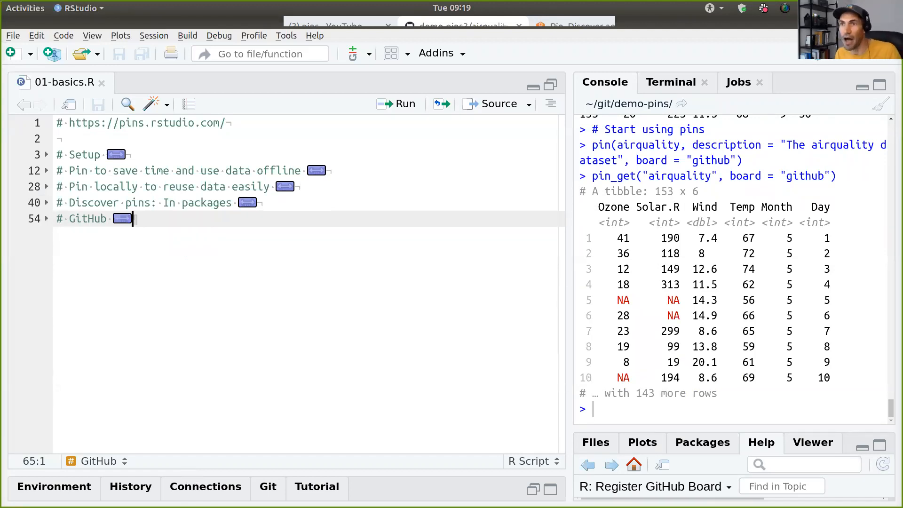
{"action": "mouse_move", "coordinate": [408, 243]}
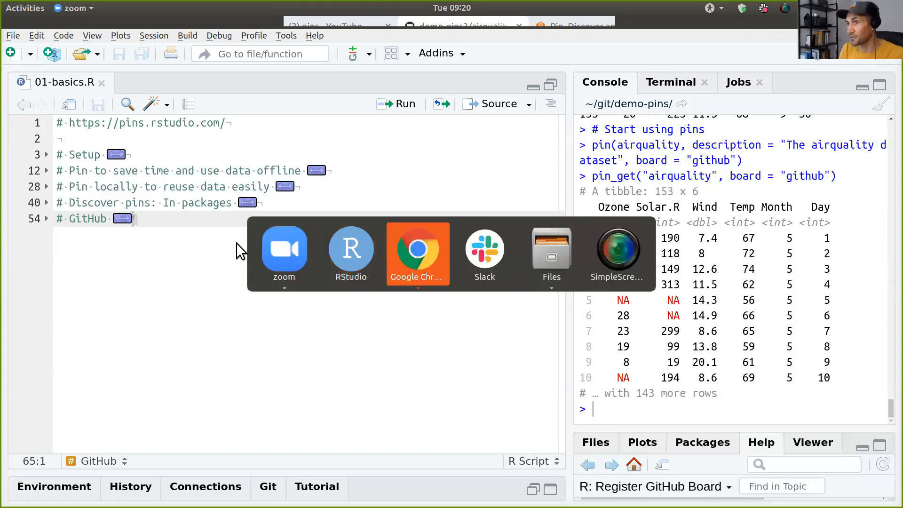
Step: Start a comment on pins issue #38 with Questions: asking where the cache lives
{"action": "left_click", "coordinate": [417, 253]}
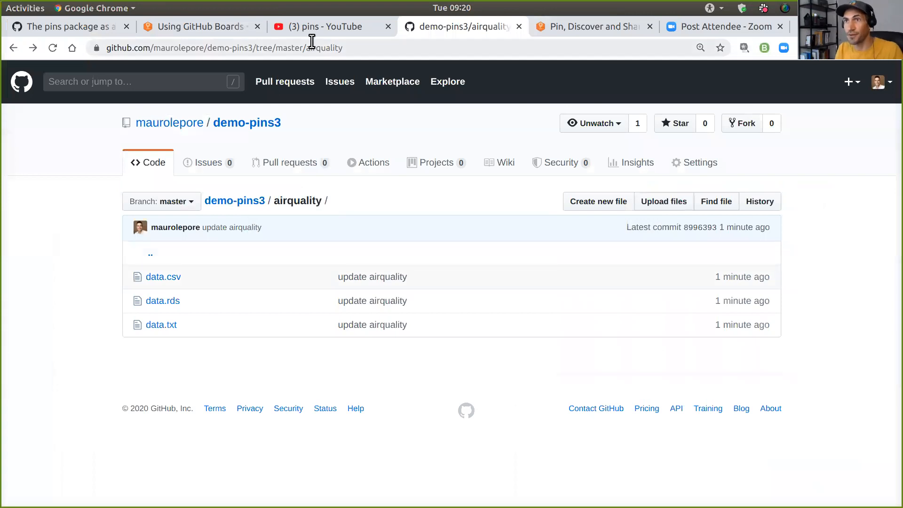
{"action": "left_click", "coordinate": [63, 26]}
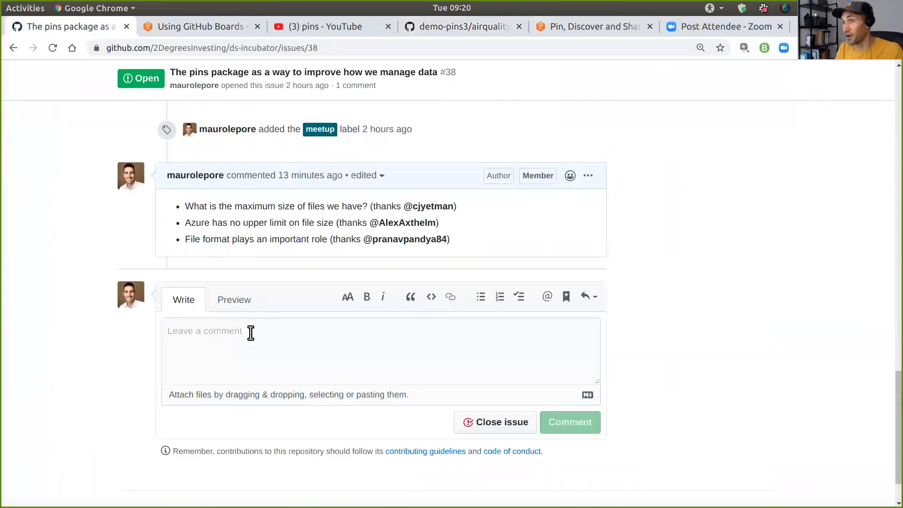
{"action": "left_click", "coordinate": [379, 351]}
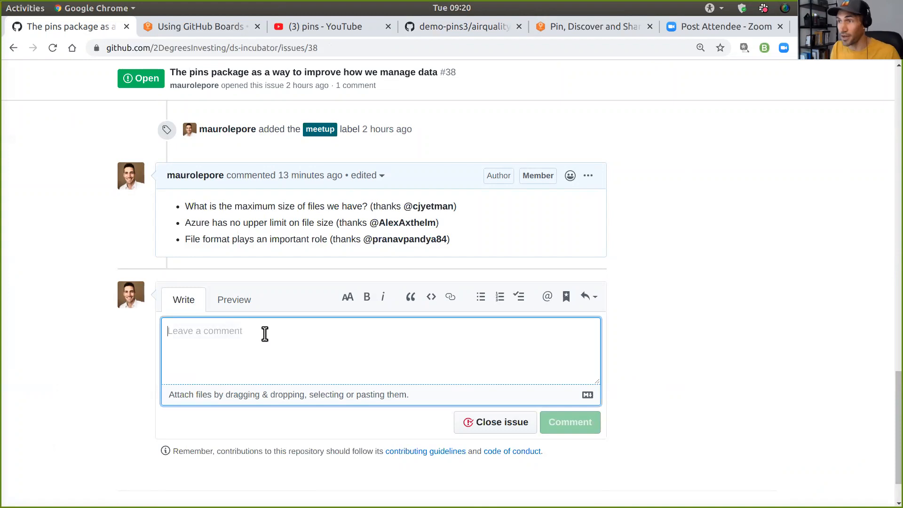
{"action": "type", "text": "Questio"}
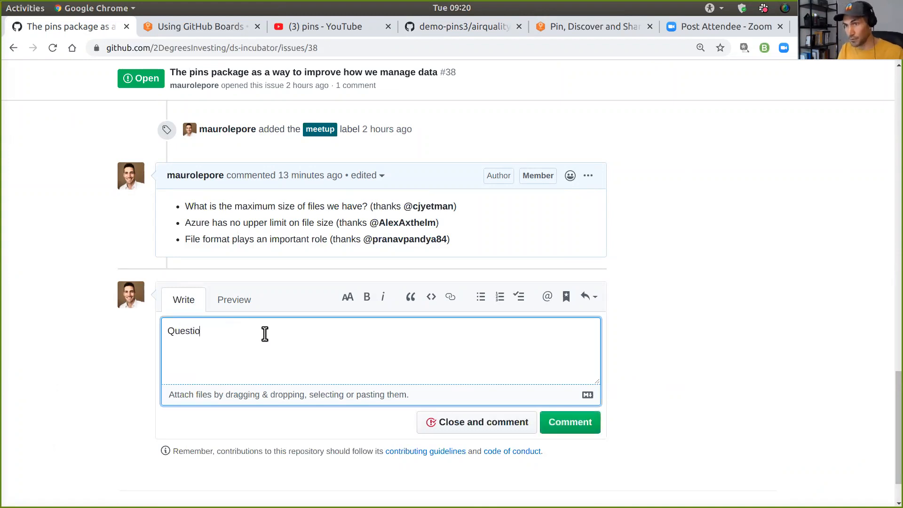
{"action": "type", "text": "ns:"}
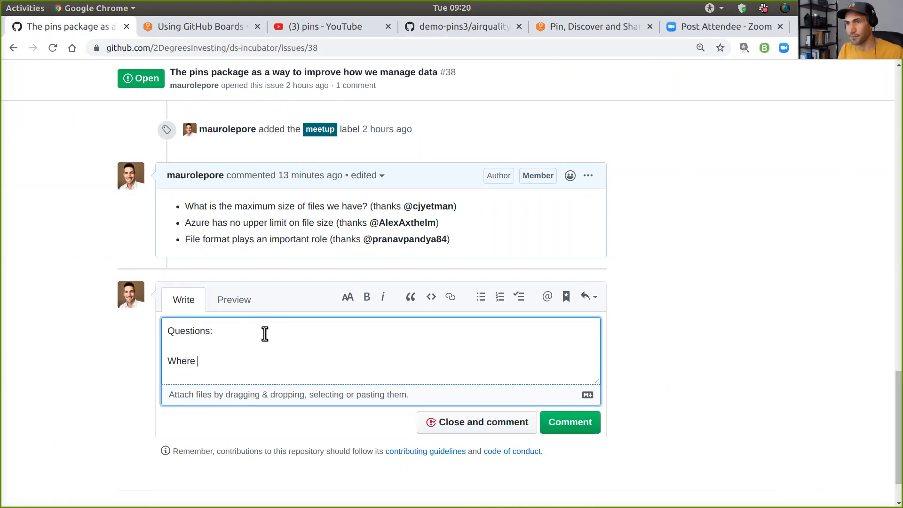
{"action": "type", "text": "does the cache live?"}
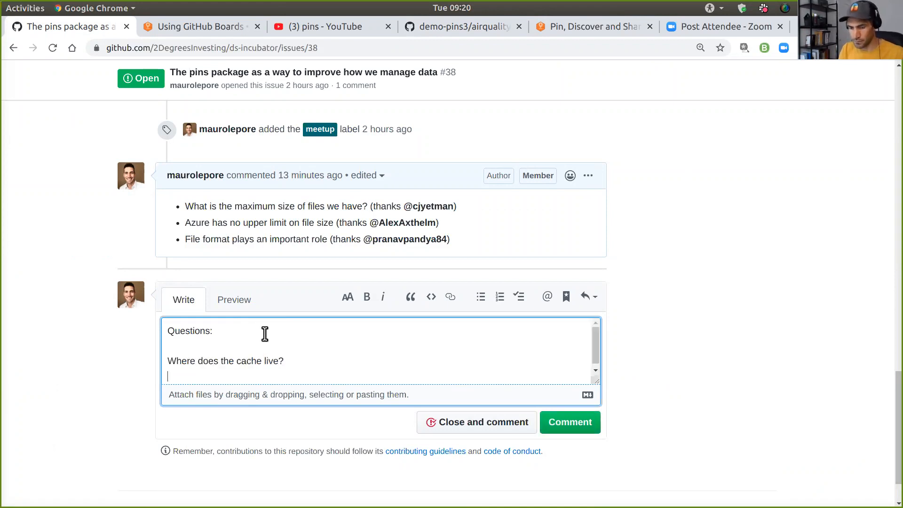
Step: Add "Does it work with private repos?", post the comment and return to RStudio
{"action": "type", "text": "Does it work"}
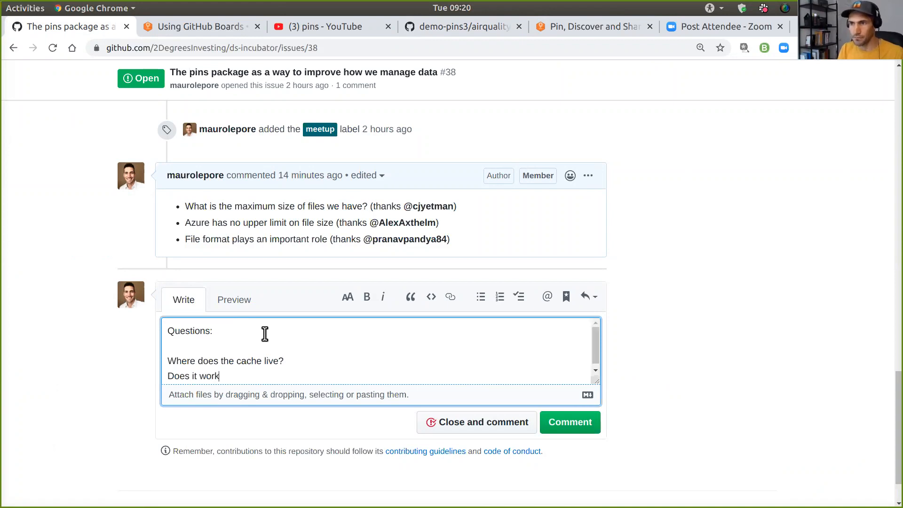
{"action": "type", "text": "with priv"}
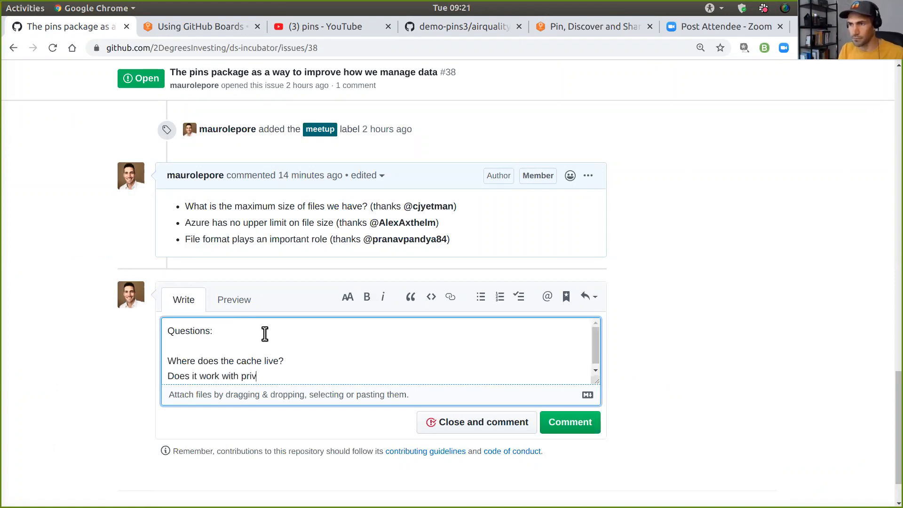
{"action": "type", "text": "ate repos?"}
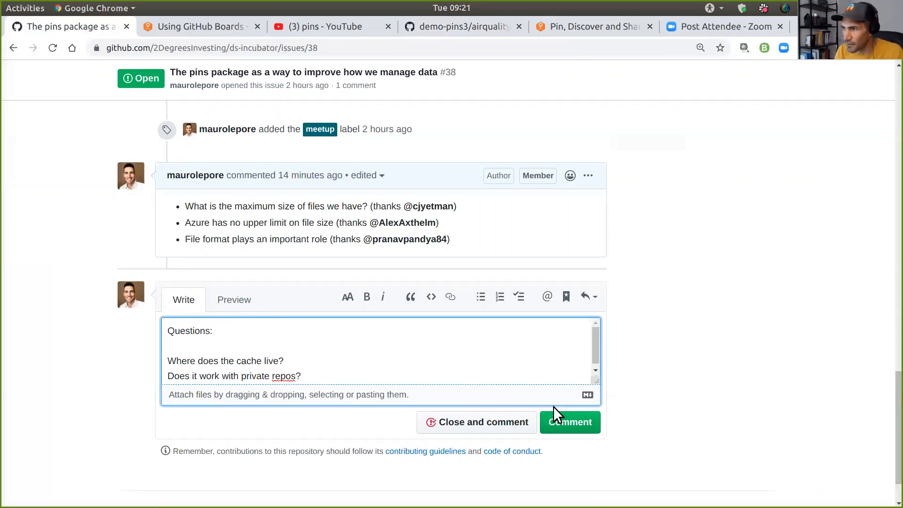
{"action": "left_click", "coordinate": [570, 421]}
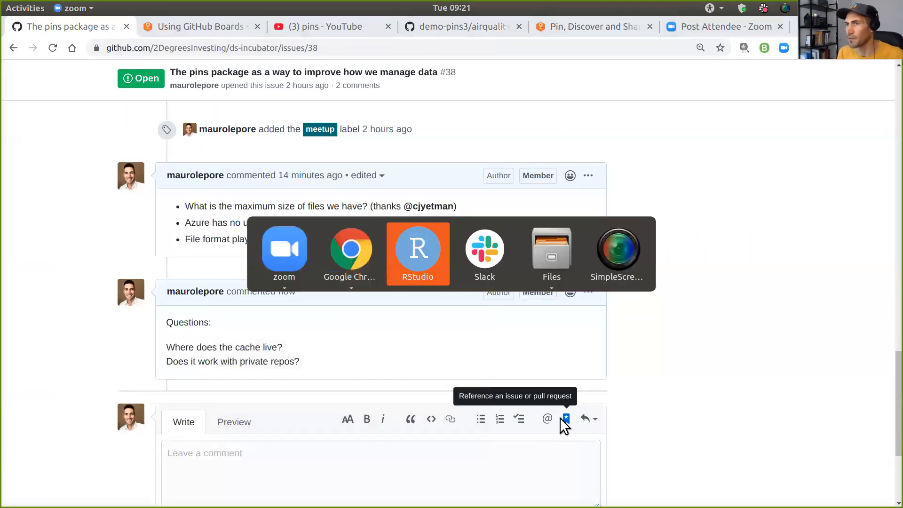
{"action": "left_click", "coordinate": [416, 250]}
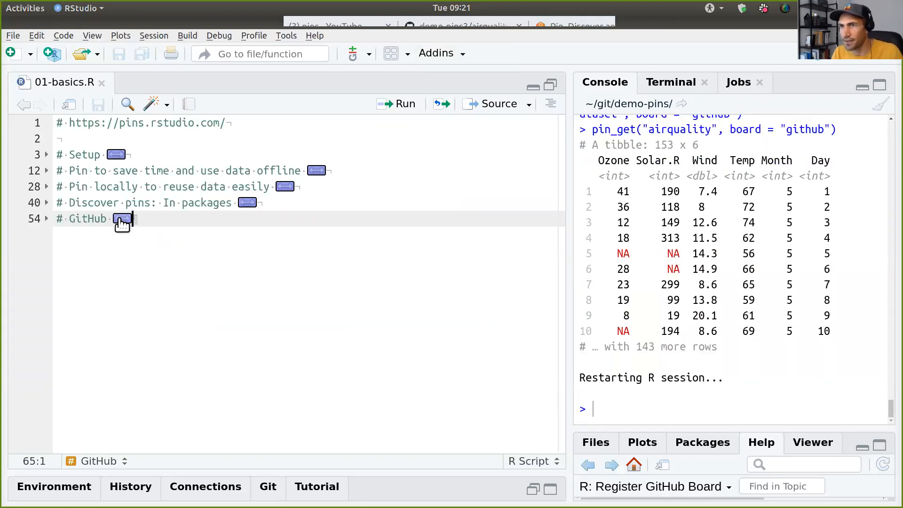
Step: Unfold the GitHub section, add library(pins) and rerun the board registration after restarting R
{"action": "left_click", "coordinate": [47, 218]}
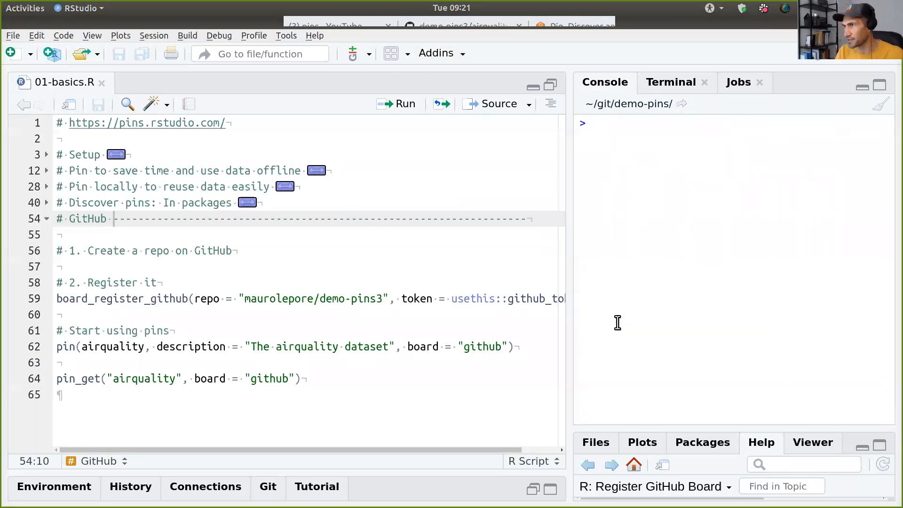
{"action": "mouse_move", "coordinate": [95, 420]}
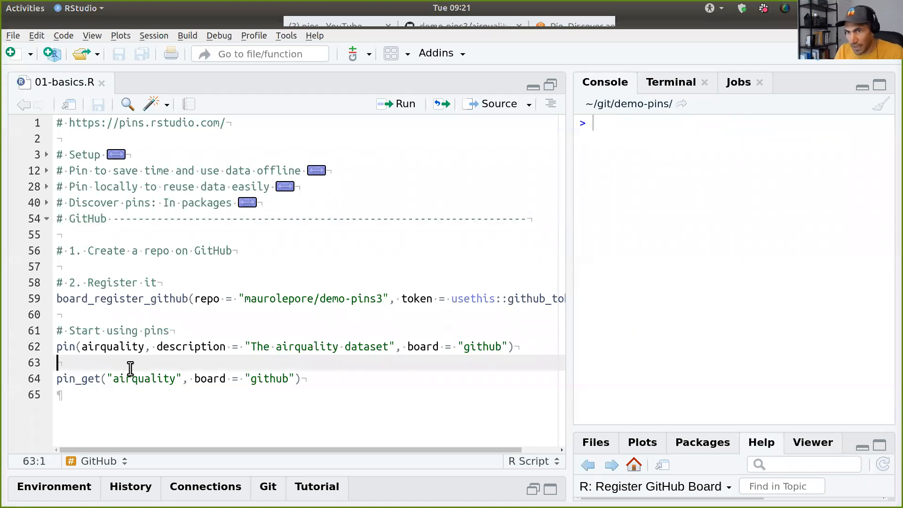
{"action": "type", "text": "library(package)"}
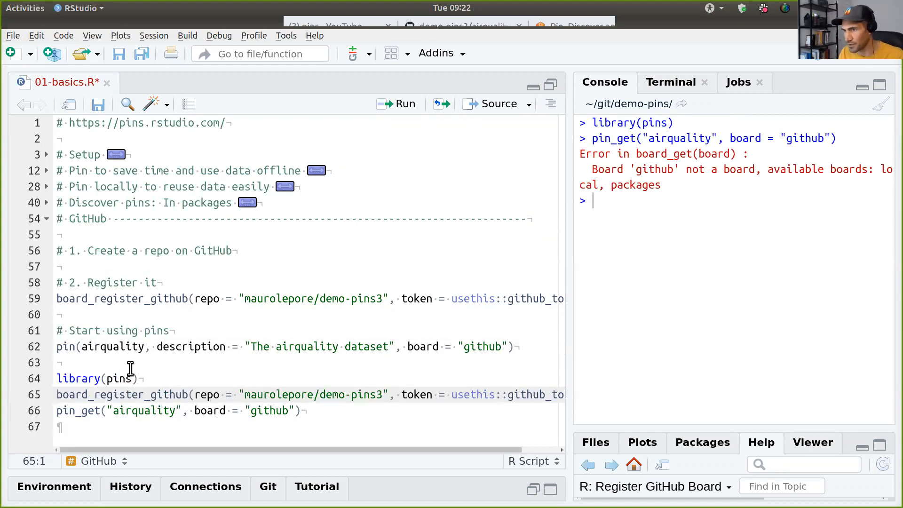
{"action": "left_click", "coordinate": [404, 104]}
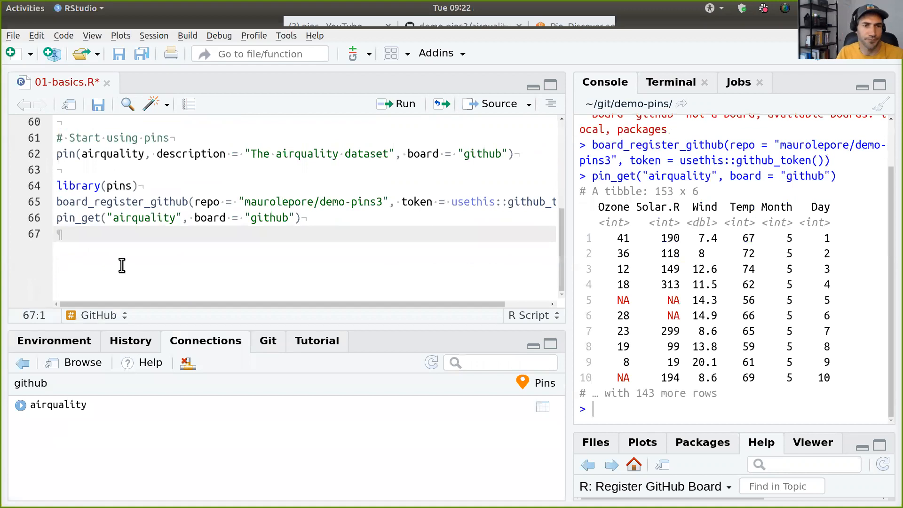
{"action": "mouse_move", "coordinate": [318, 99]}
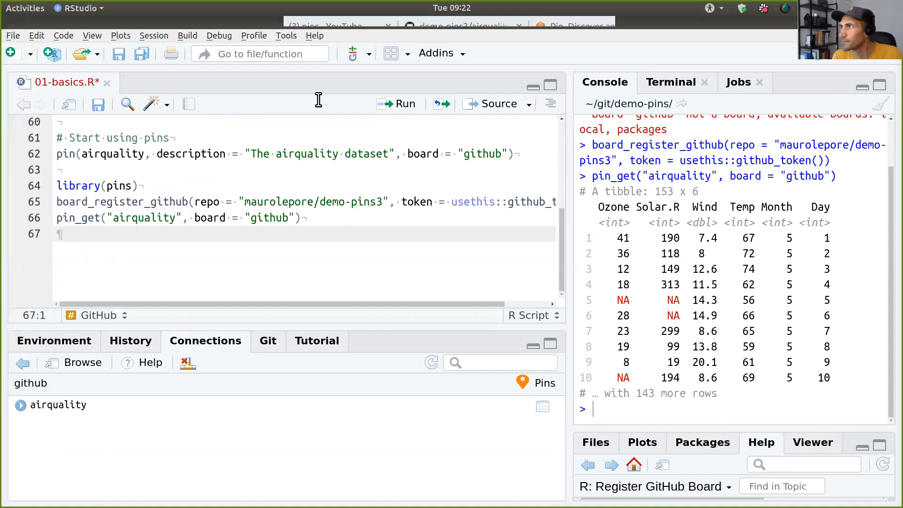
{"action": "mouse_move", "coordinate": [186, 363]}
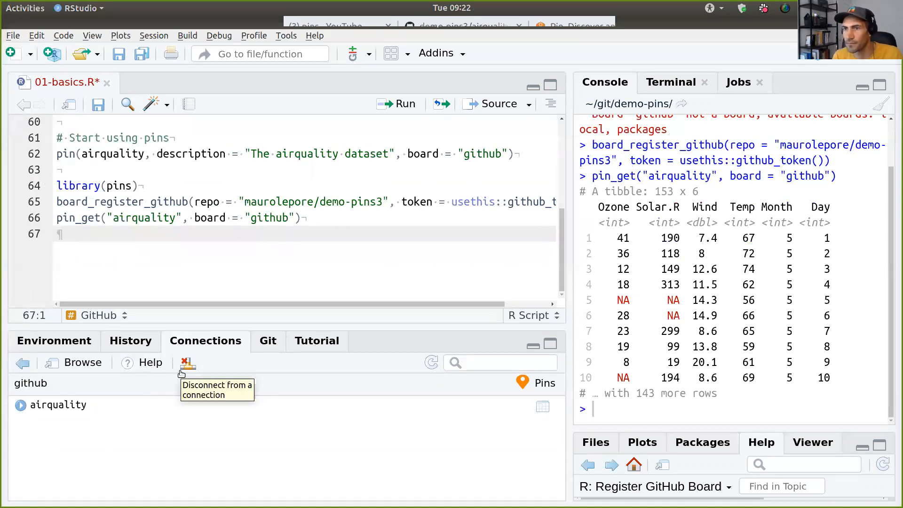
{"action": "mouse_move", "coordinate": [177, 349]}
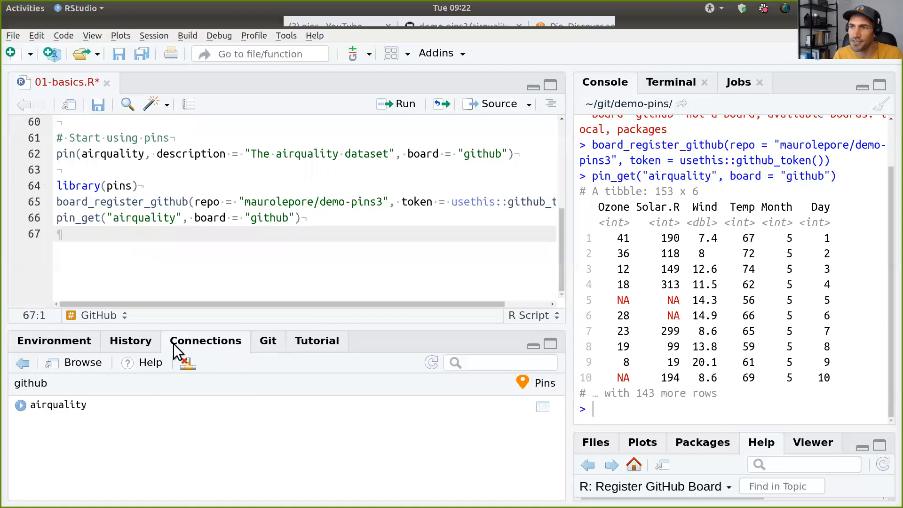
{"action": "mouse_move", "coordinate": [535, 397]}
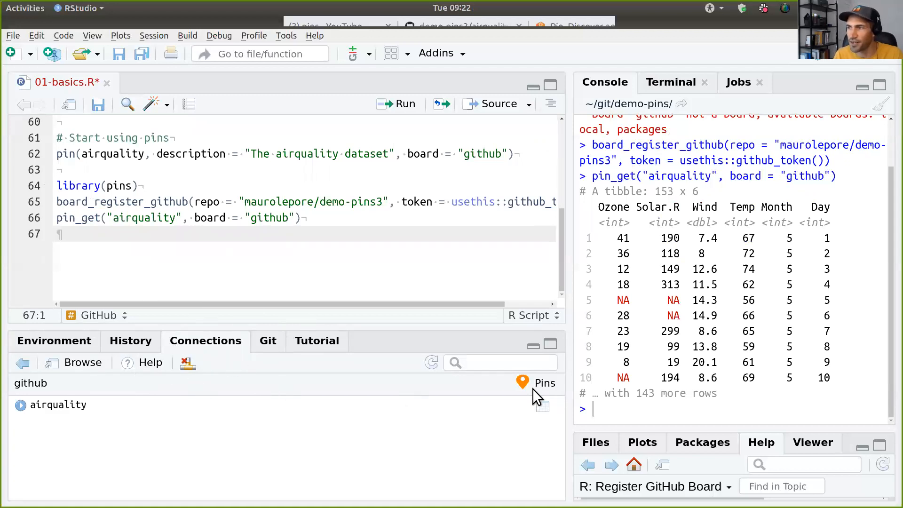
{"action": "mouse_move", "coordinate": [539, 404]}
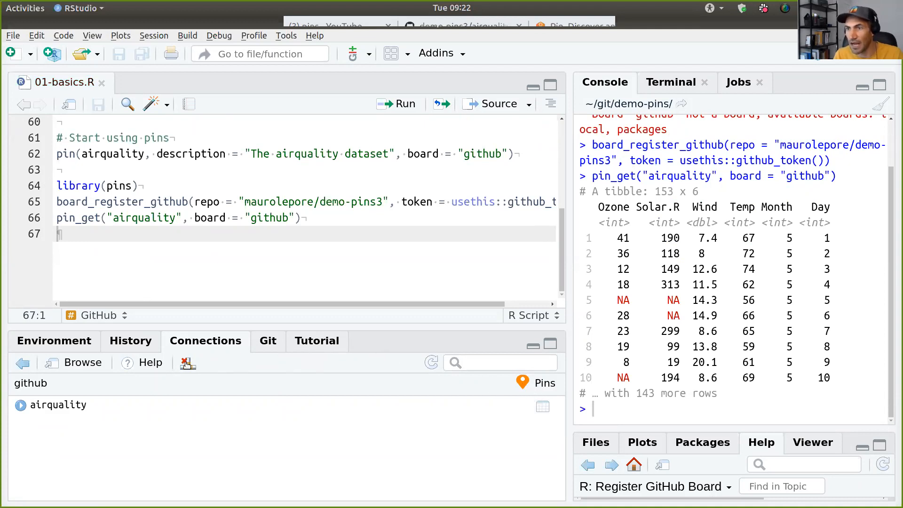
{"action": "mouse_move", "coordinate": [206, 368]}
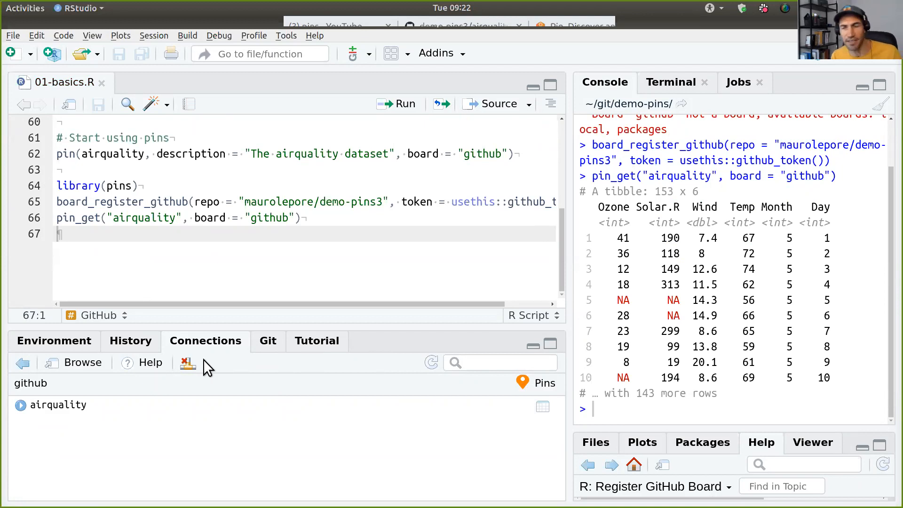
{"action": "mouse_move", "coordinate": [203, 361]}
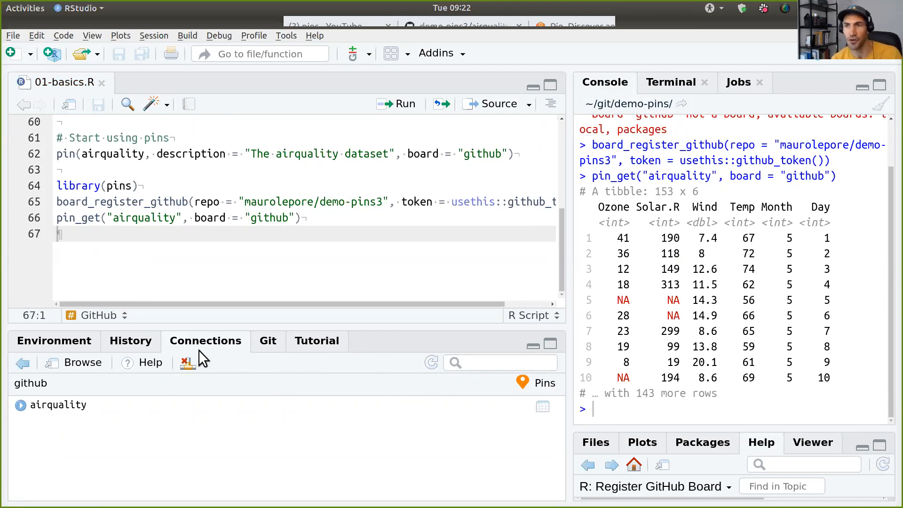
{"action": "mouse_move", "coordinate": [288, 316]}
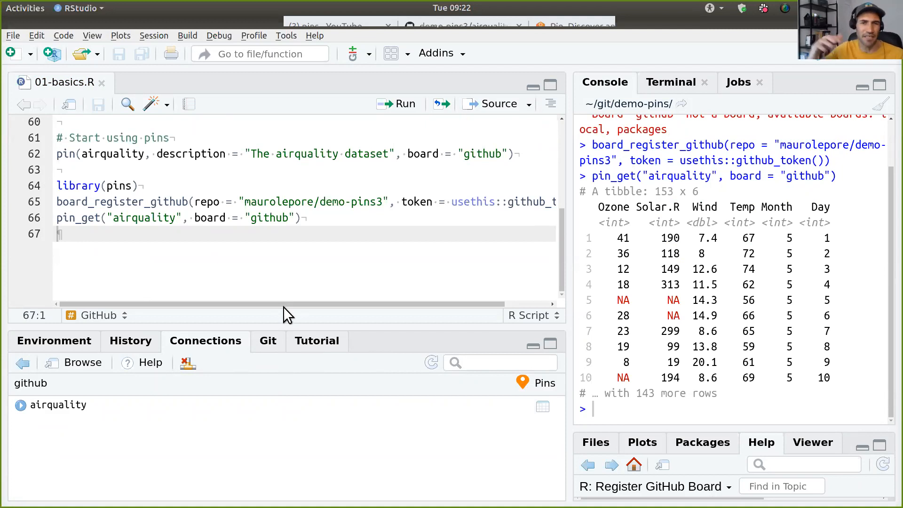
{"action": "mouse_move", "coordinate": [442, 60]}
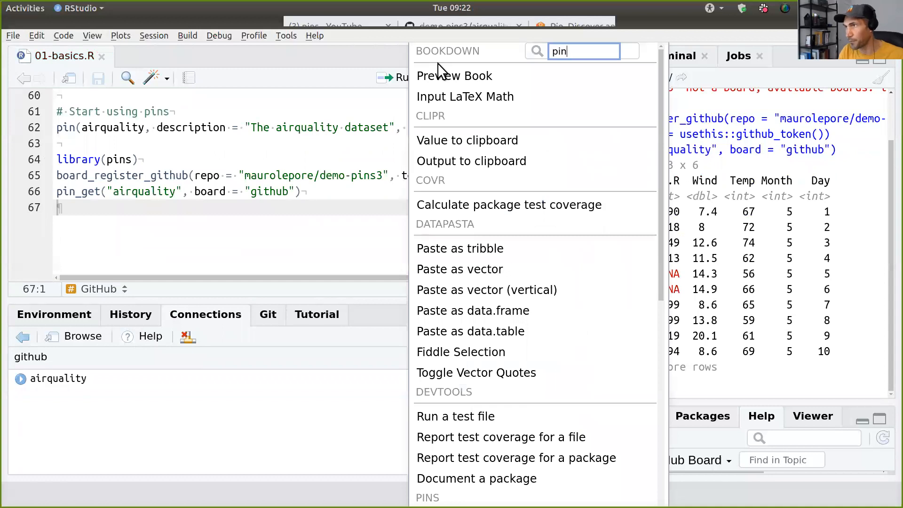
Step: Launch the Find Pins addin, which starts installing updated Shiny packages
{"action": "type", "text": "pin"}
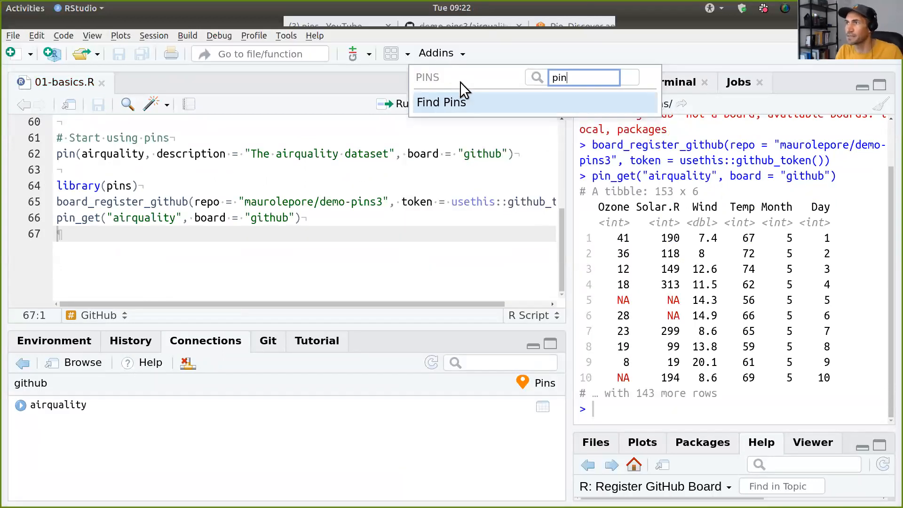
{"action": "left_click", "coordinate": [440, 101]}
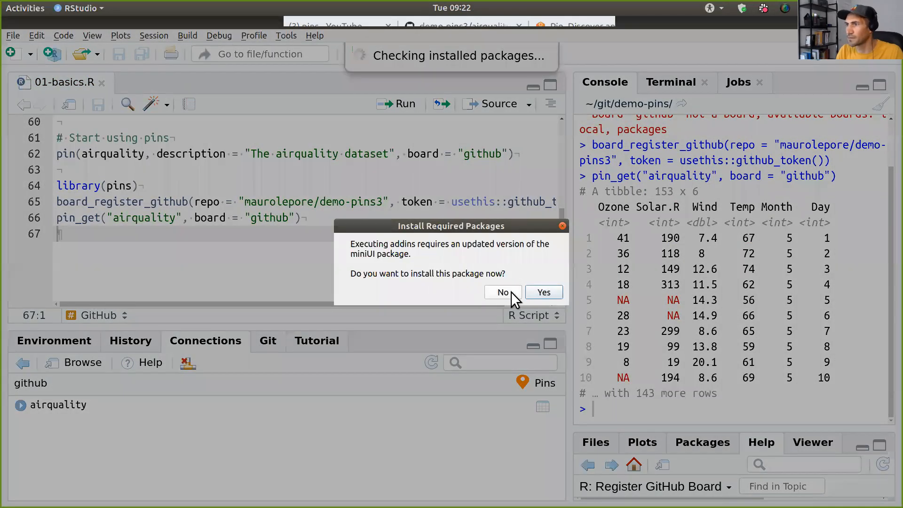
{"action": "mouse_move", "coordinate": [543, 292]}
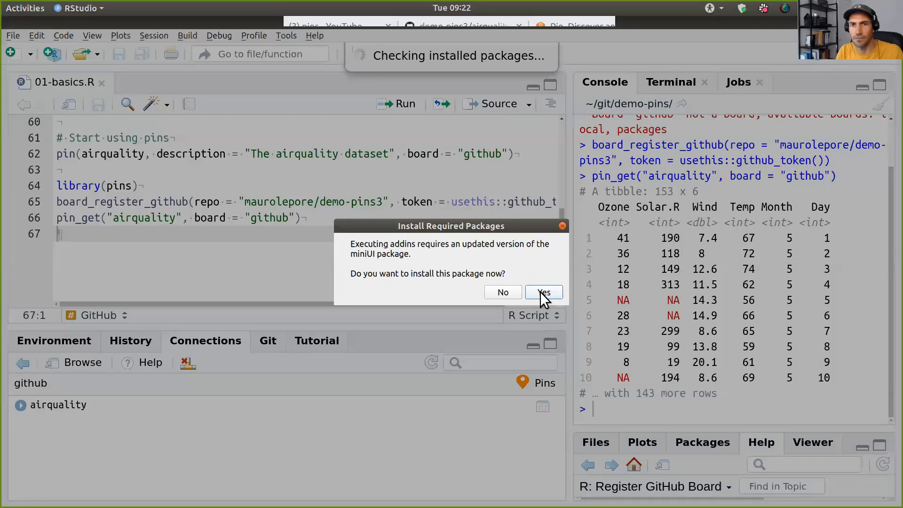
{"action": "mouse_move", "coordinate": [545, 286]}
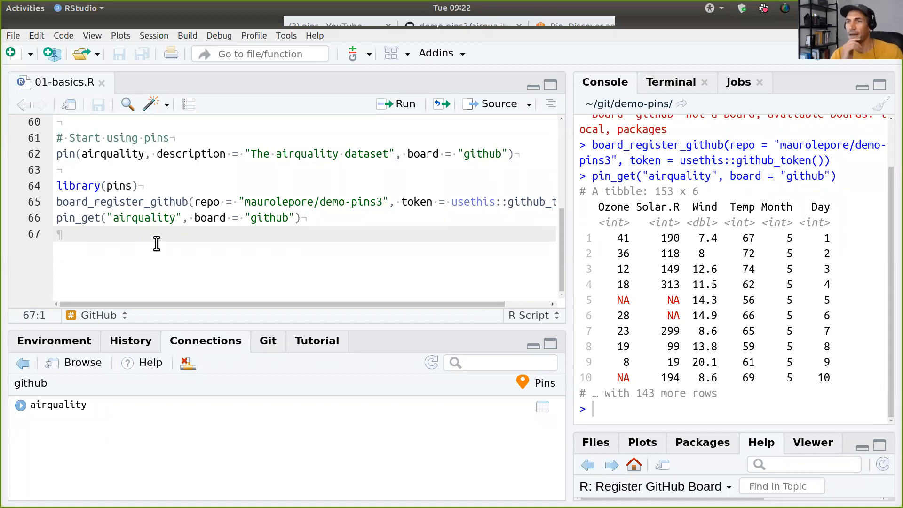
{"action": "left_click", "coordinate": [738, 82]}
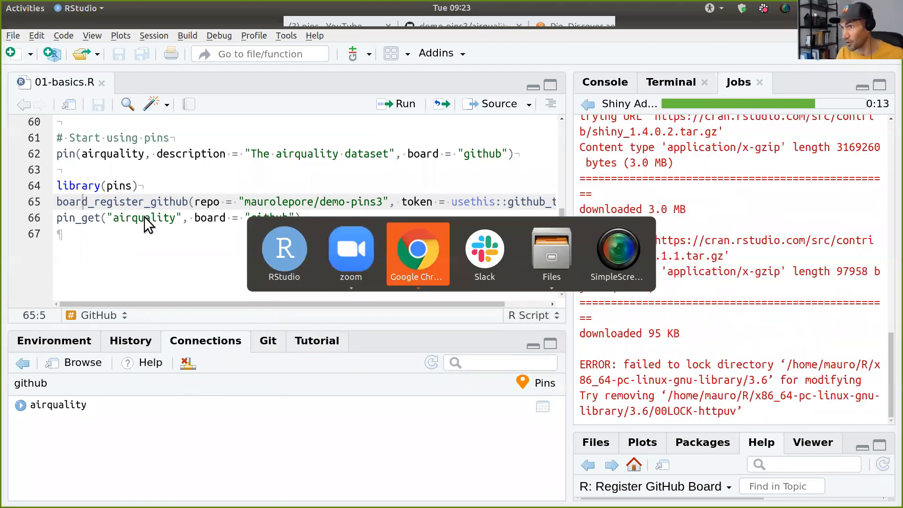
Step: Switch to the pins issue and start editing the Questions comment
{"action": "left_click", "coordinate": [417, 253]}
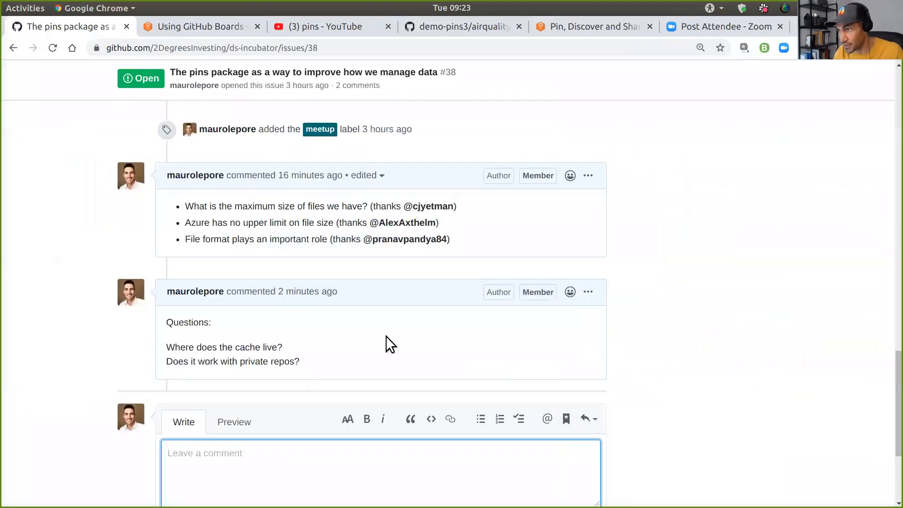
{"action": "left_click", "coordinate": [587, 292]}
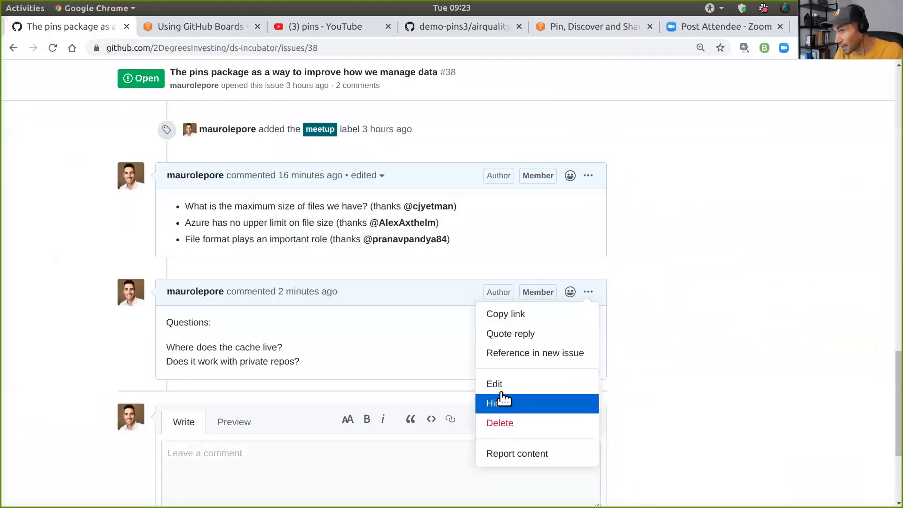
{"action": "left_click", "coordinate": [493, 384]}
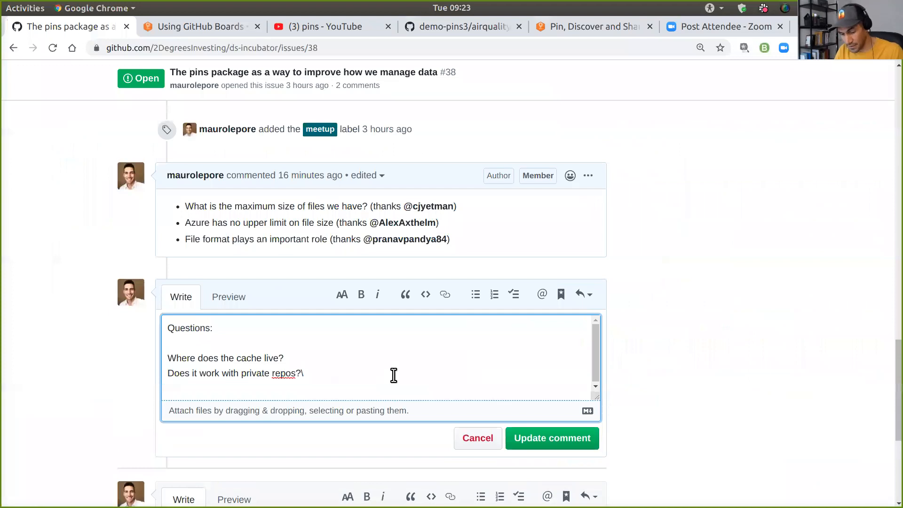
Step: Add "What happens if I don't have internet?" and update the comment
{"action": "type", "text": "What happ"}
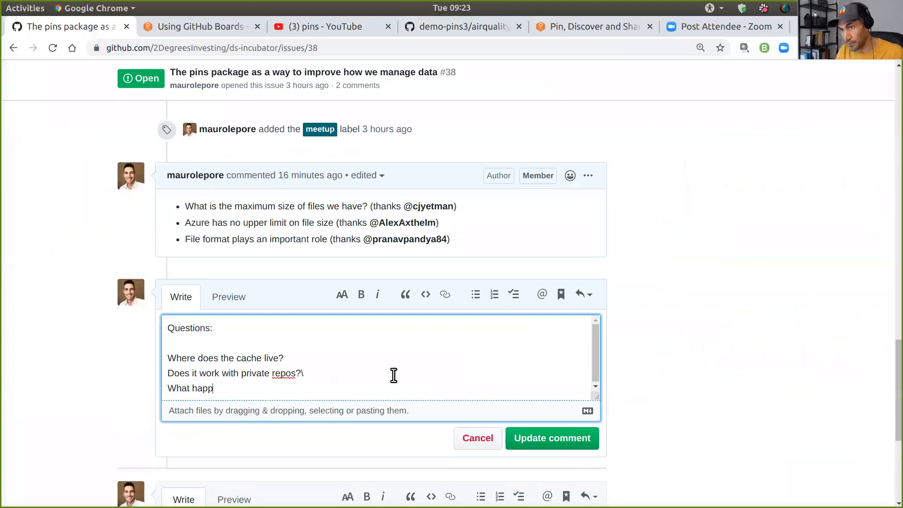
{"action": "type", "text": "ens if"}
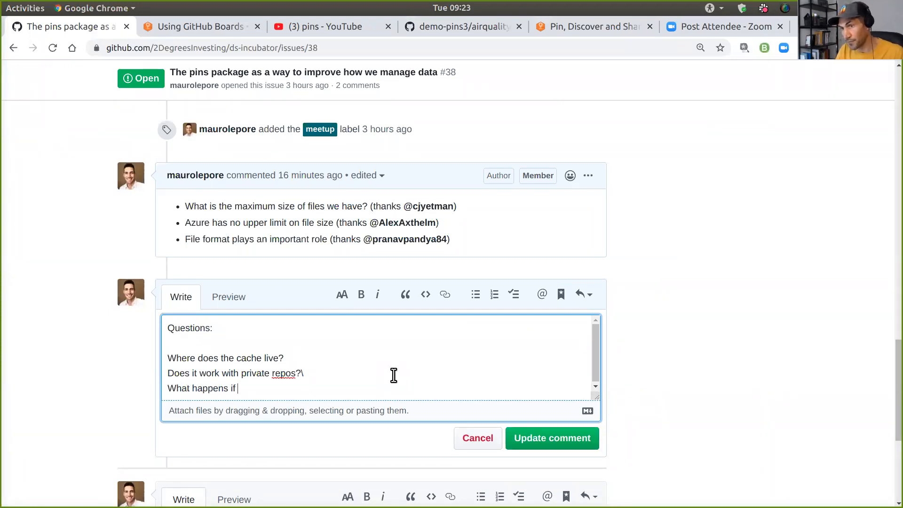
{"action": "type", "text": "I don't"}
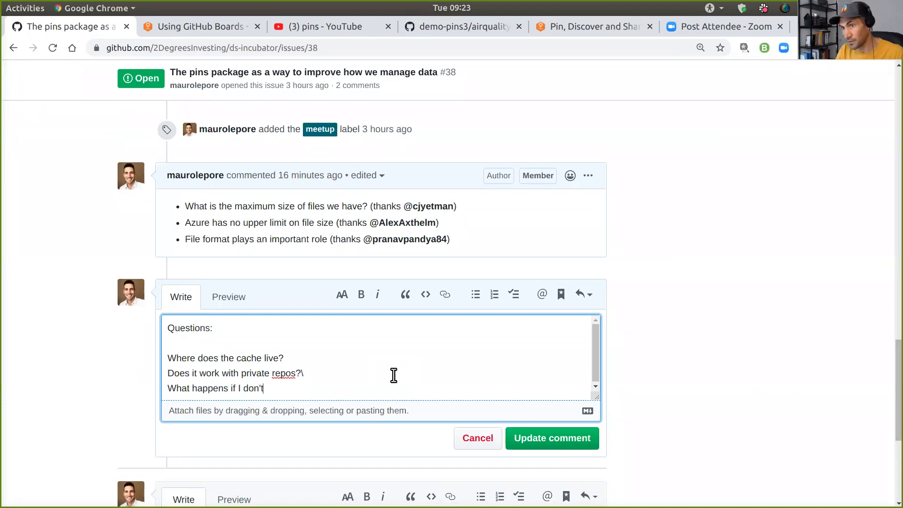
{"action": "type", "text": "have int"}
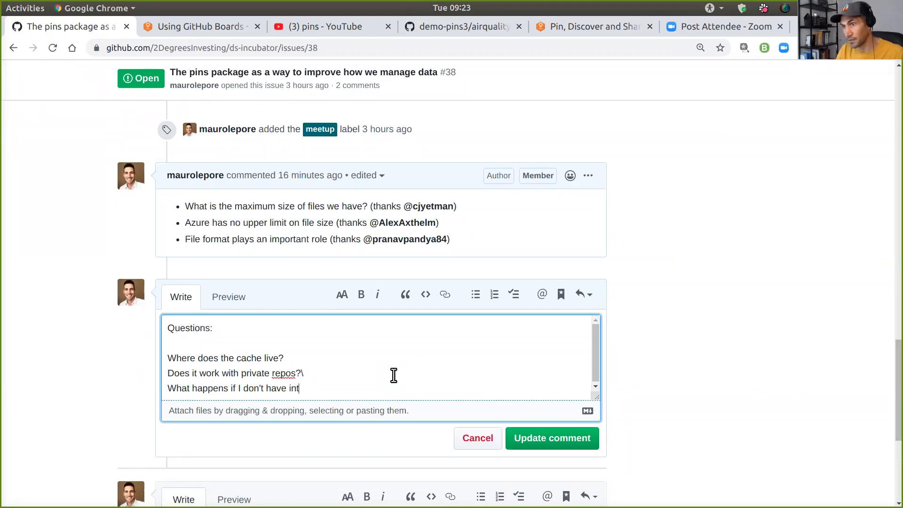
{"action": "type", "text": "ernet?"}
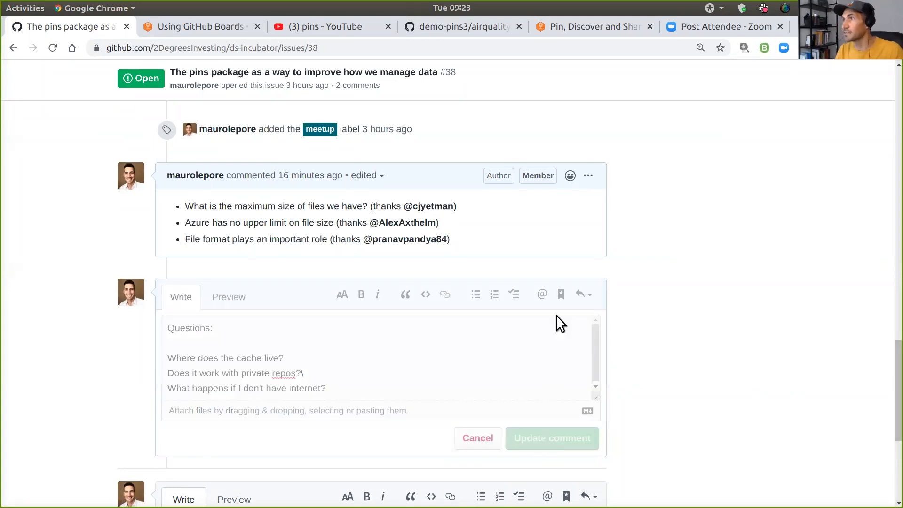
{"action": "left_click", "coordinate": [461, 26]}
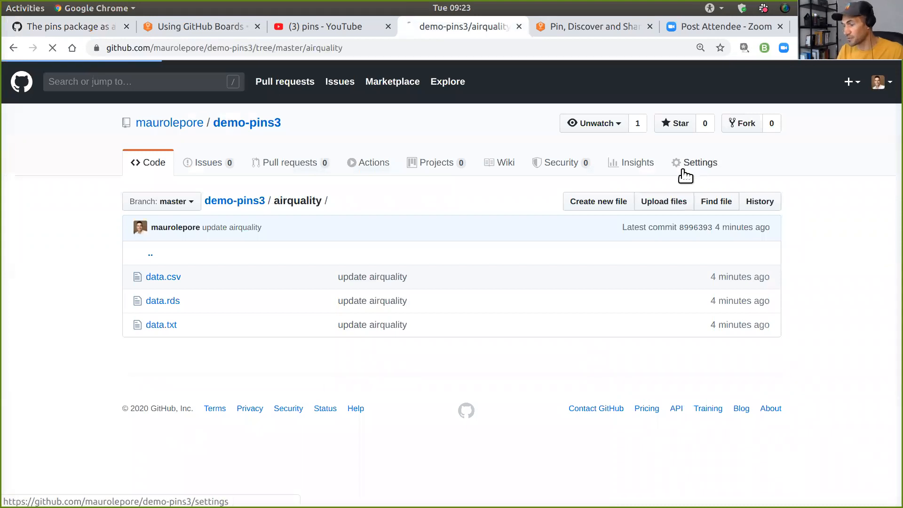
Step: Delete the demo-pins3 repository from Settings, confirming with the name maurolepore/demo-pins3
{"action": "left_click", "coordinate": [700, 162]}
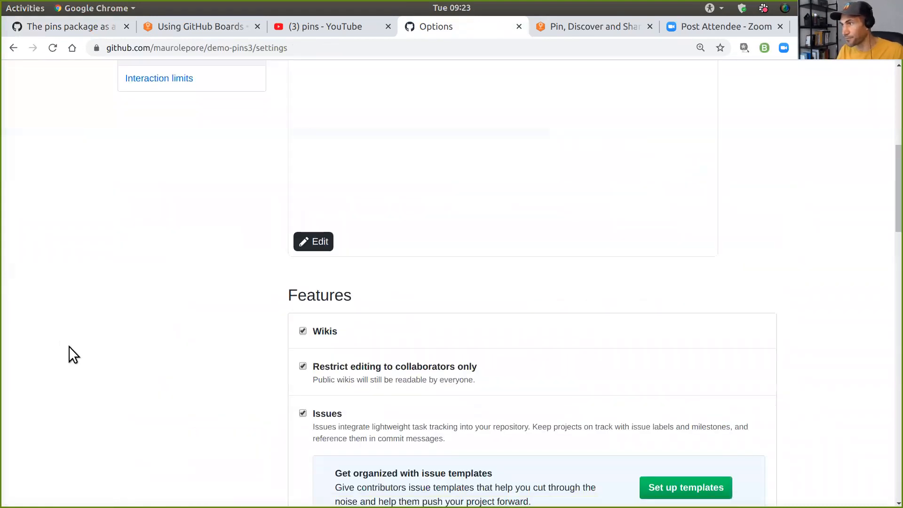
{"action": "left_click", "coordinate": [707, 368]}
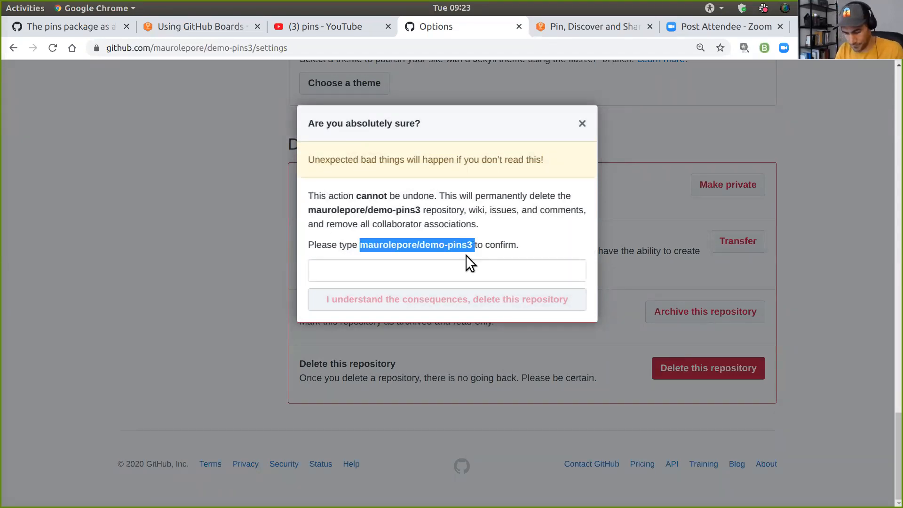
{"action": "type", "text": "maurolepore/demo-pins3"}
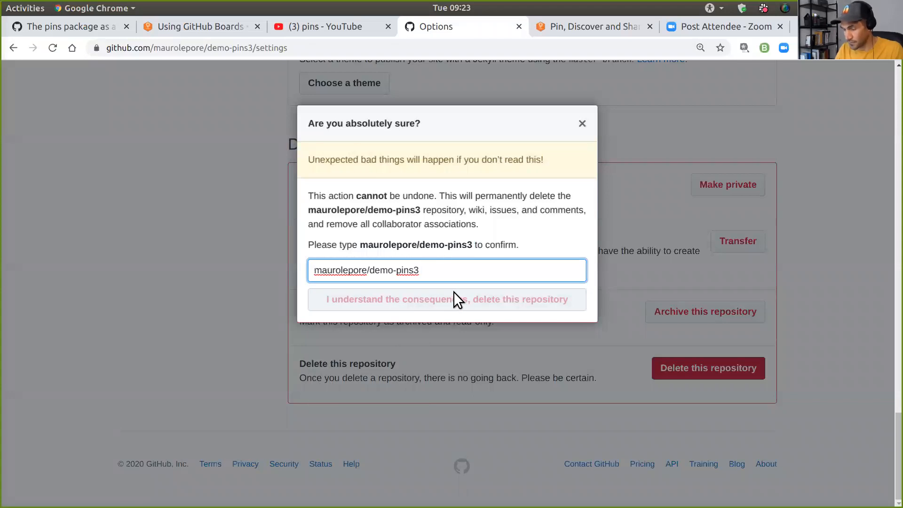
{"action": "left_click", "coordinate": [445, 299]}
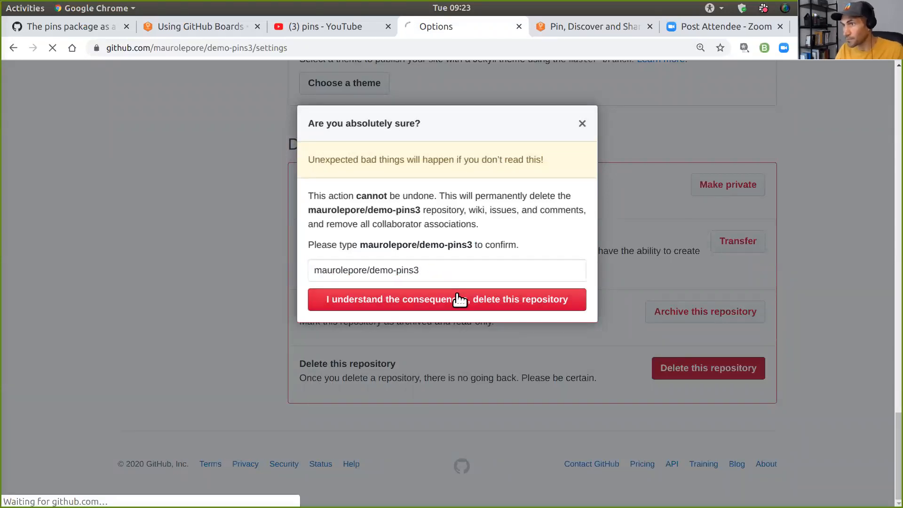
Step: Enter the account password and confirm it to complete the permanent deletion
{"action": "left_click", "coordinate": [445, 299]}
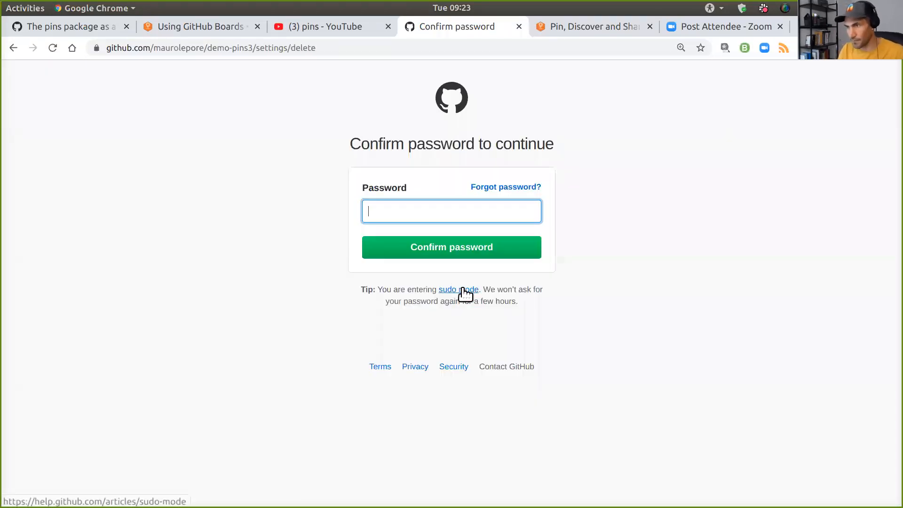
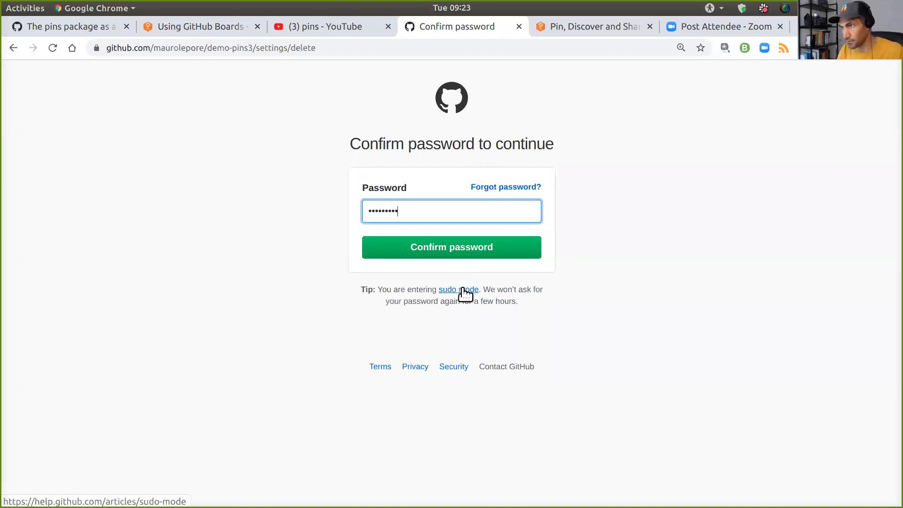
{"action": "left_click", "coordinate": [451, 247]}
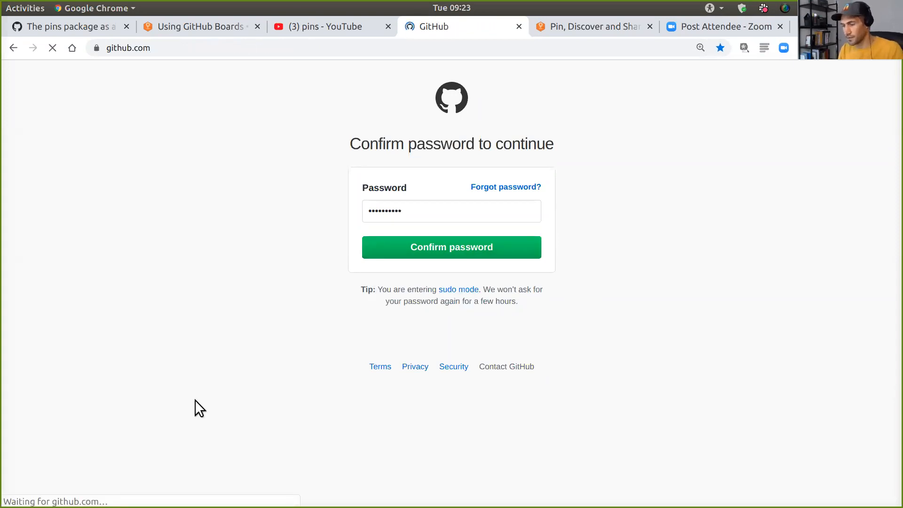
{"action": "left_click", "coordinate": [451, 247]}
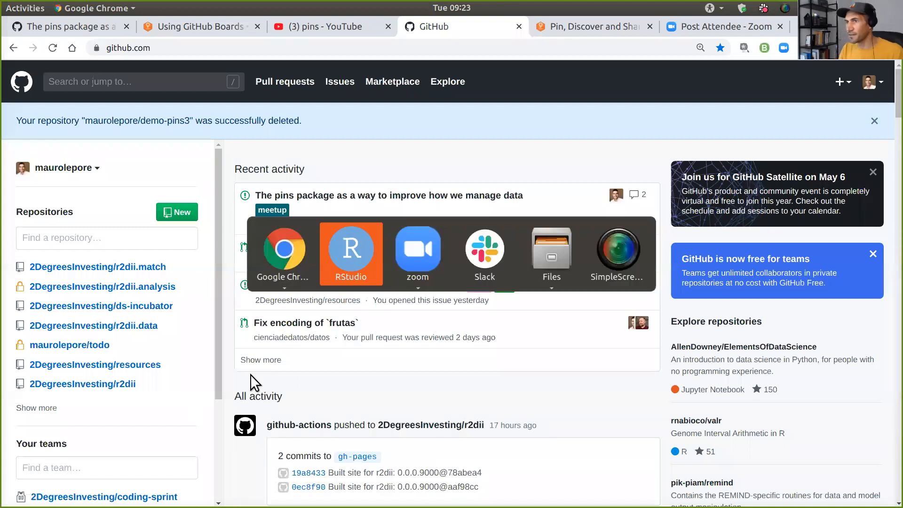
Step: Back in RStudio, rerun the demo-pins3 board and airquality pin lines to see the not-found errors
{"action": "left_click", "coordinate": [351, 253]}
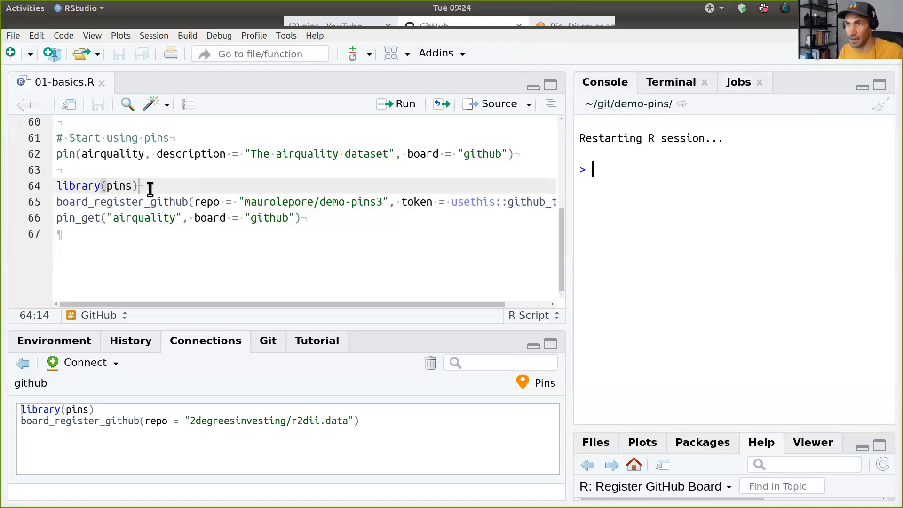
{"action": "left_click", "coordinate": [405, 104]}
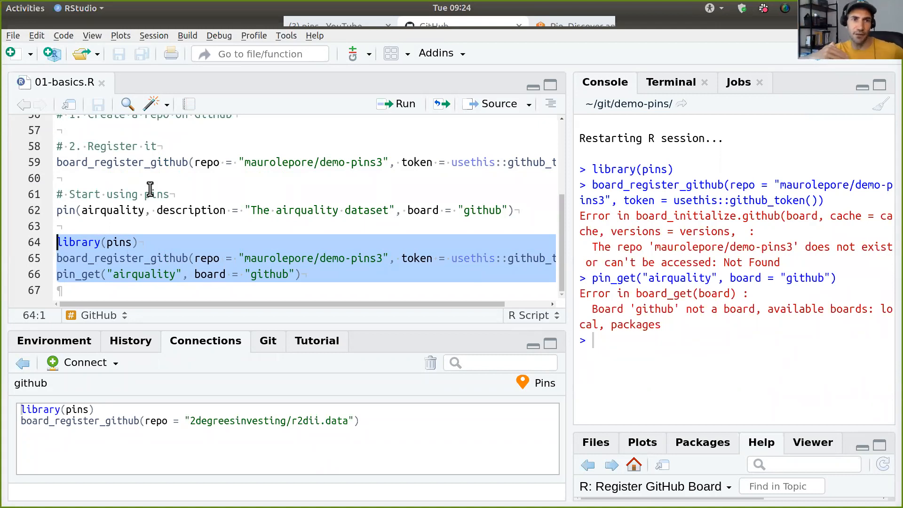
{"action": "mouse_move", "coordinate": [257, 11]}
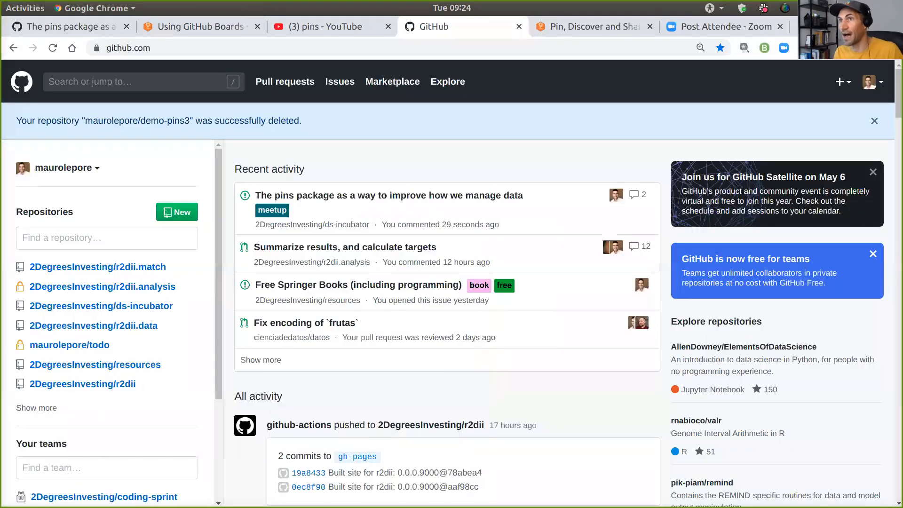
Step: On pins.rstudio.com, go to the Versioning article under Articles and view its pin_versions table
{"action": "left_click", "coordinate": [196, 27]}
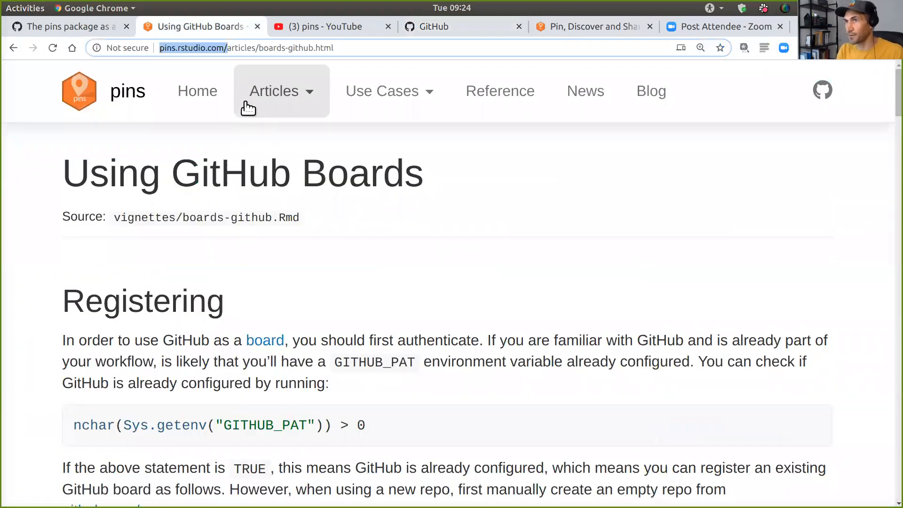
{"action": "left_click", "coordinate": [274, 91]}
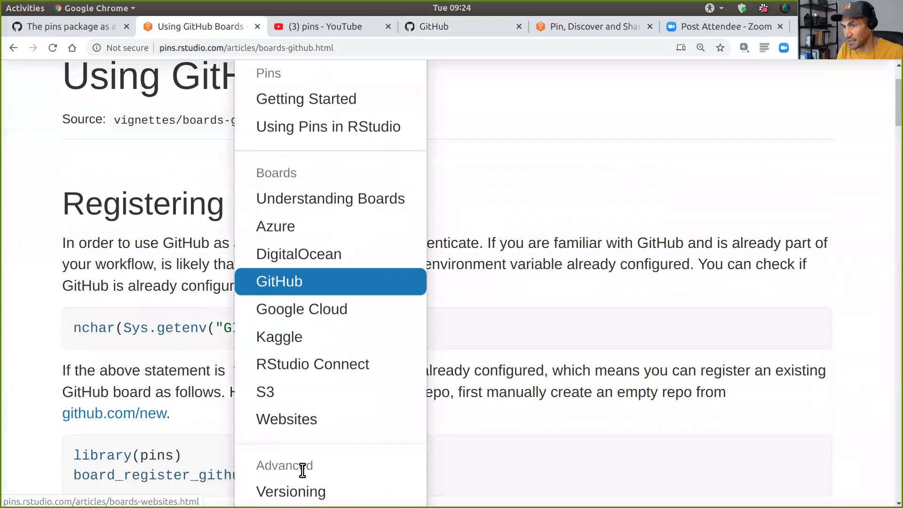
{"action": "left_click", "coordinate": [291, 491]}
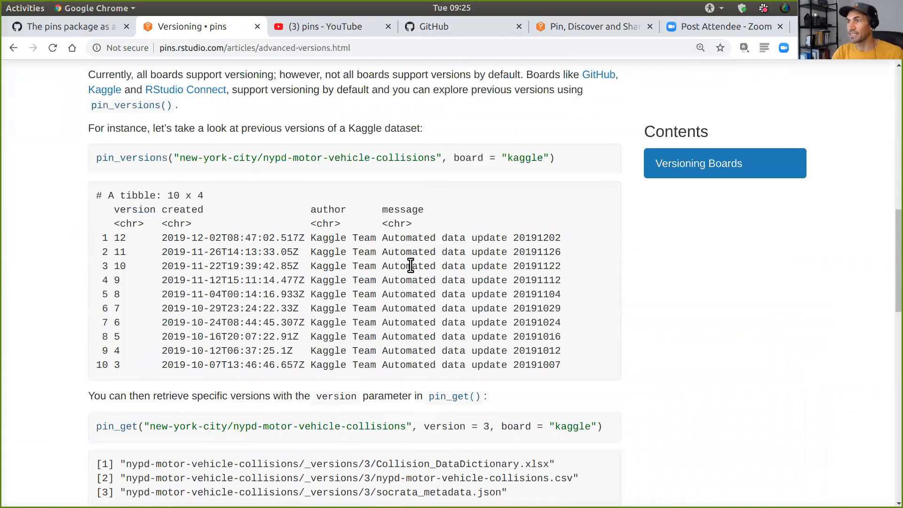
{"action": "mouse_move", "coordinate": [111, 238]}
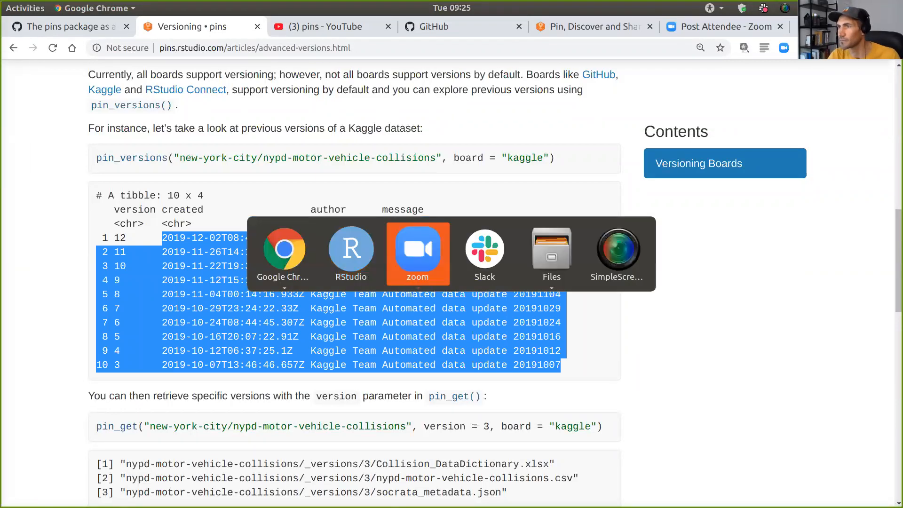
{"action": "left_click", "coordinate": [417, 253]}
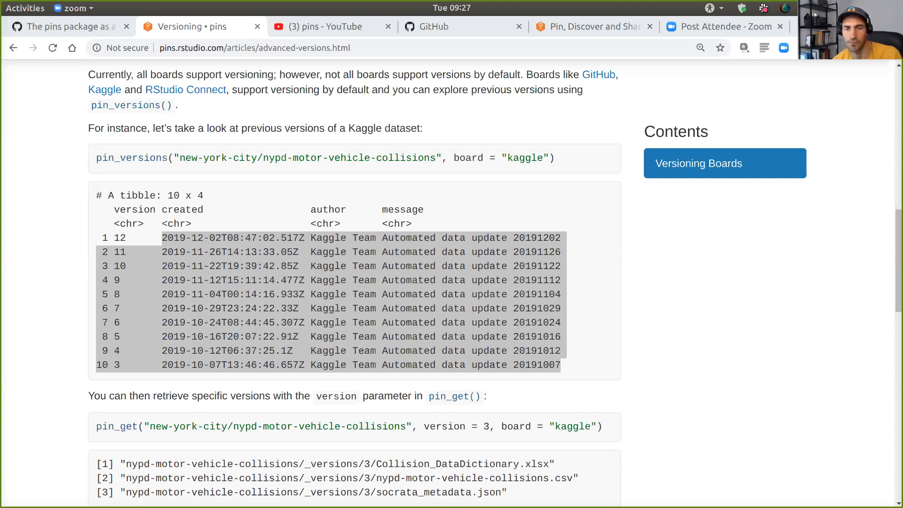
{"action": "mouse_move", "coordinate": [331, 26]}
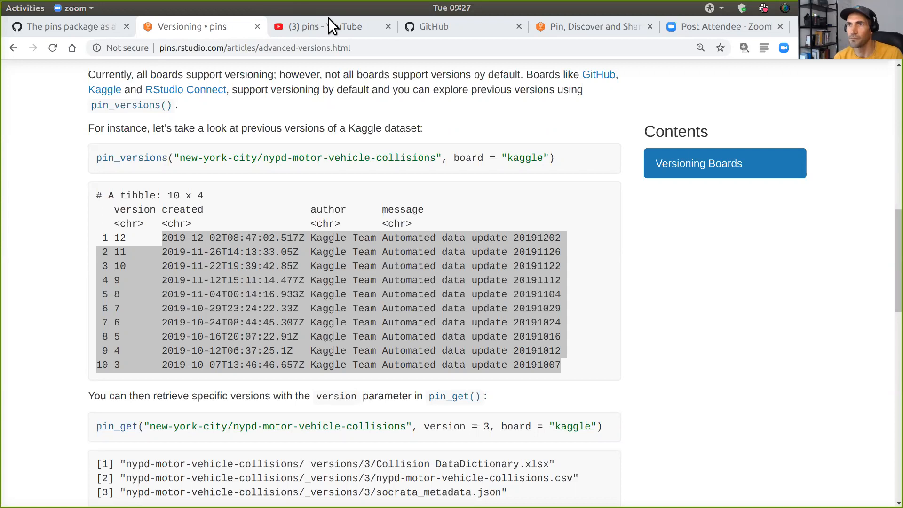
Step: Edit the Questions comment to add 'How about memoise::memoise()?' as a fourth question
{"action": "left_click", "coordinate": [66, 26]}
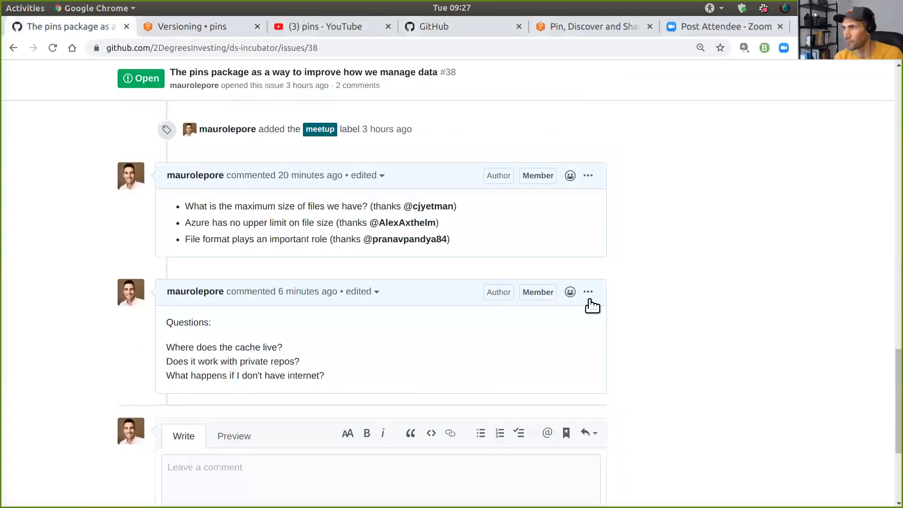
{"action": "left_click", "coordinate": [587, 291]}
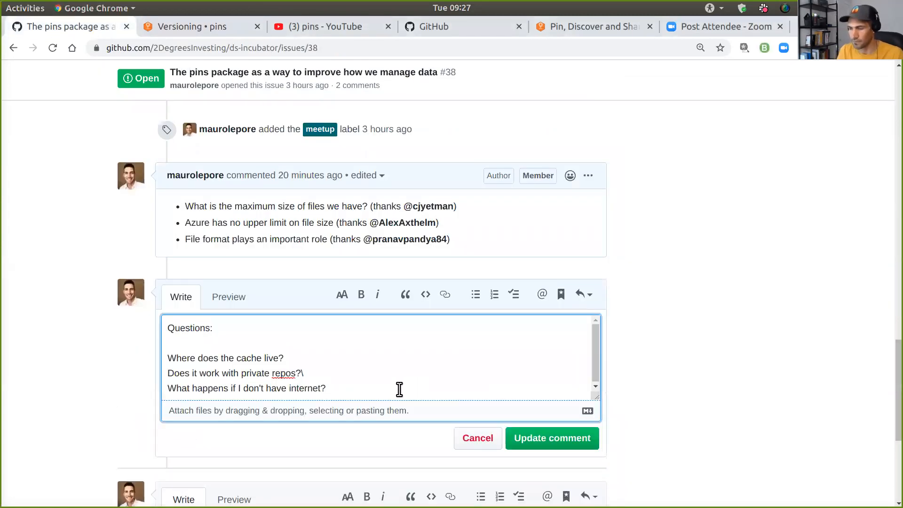
{"action": "type", "text": "Is t"}
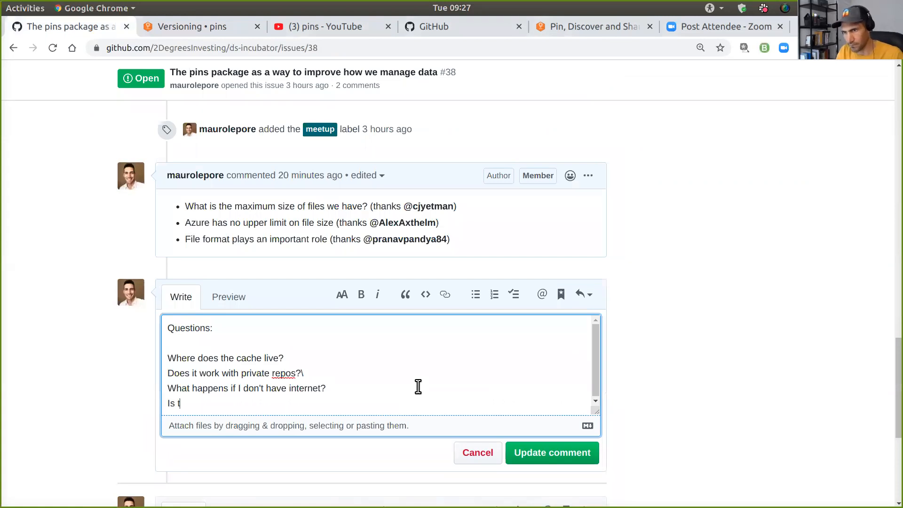
{"action": "type", "text": "his the"}
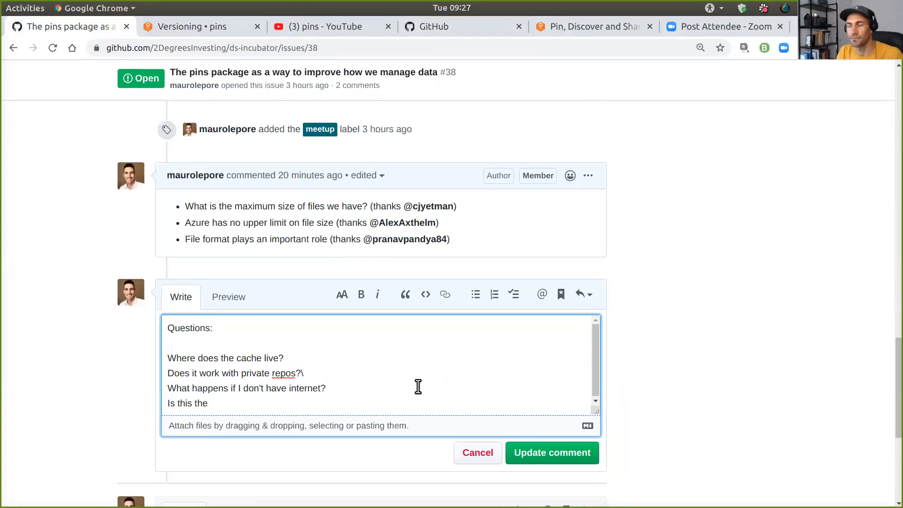
{"action": "key", "text": "BackSpace"}
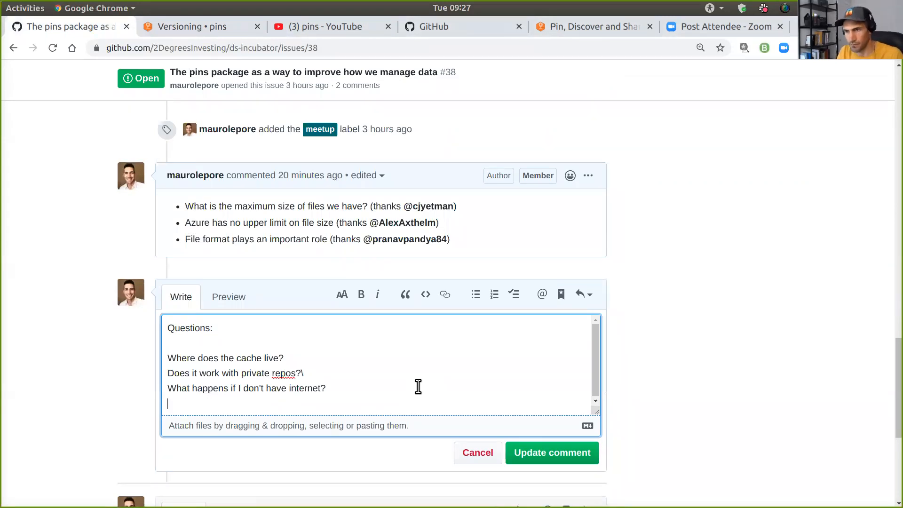
{"action": "type", "text": "How about"}
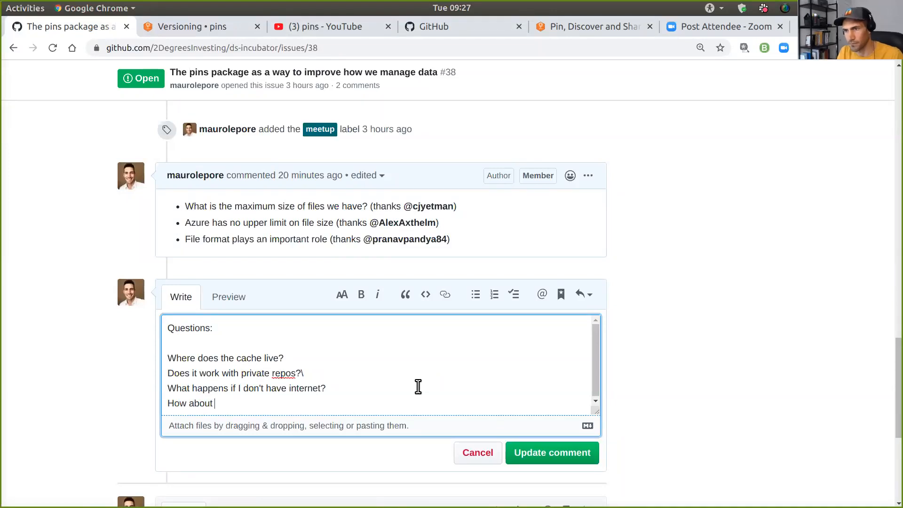
{"action": "type", "text": "memoise:"}
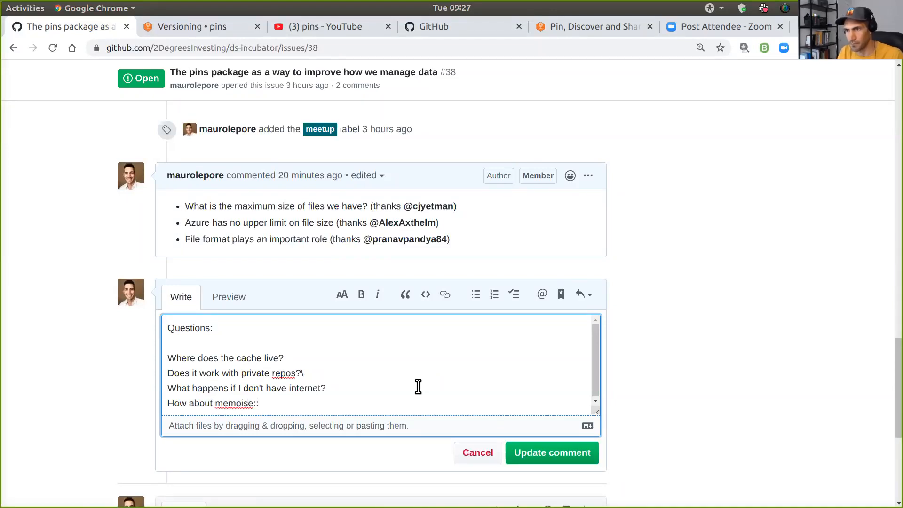
{"action": "type", "text": ":memoise()"}
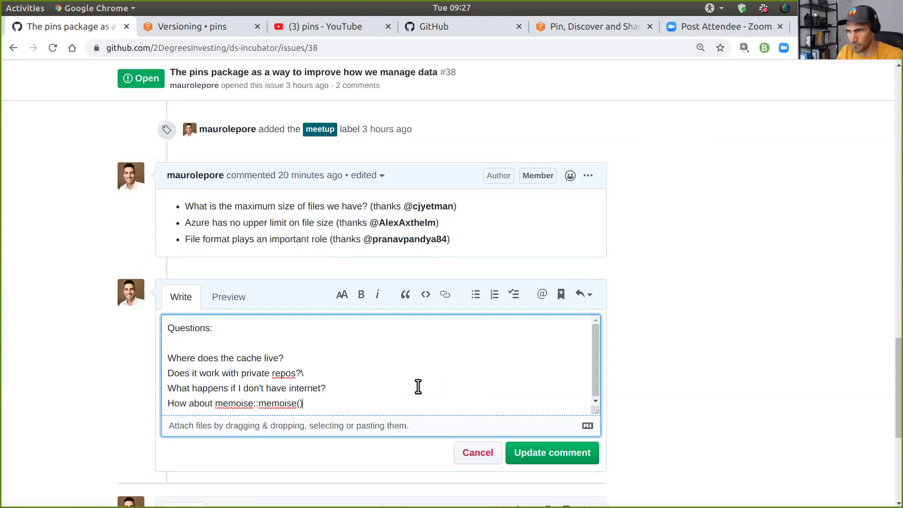
{"action": "type", "text": "?"}
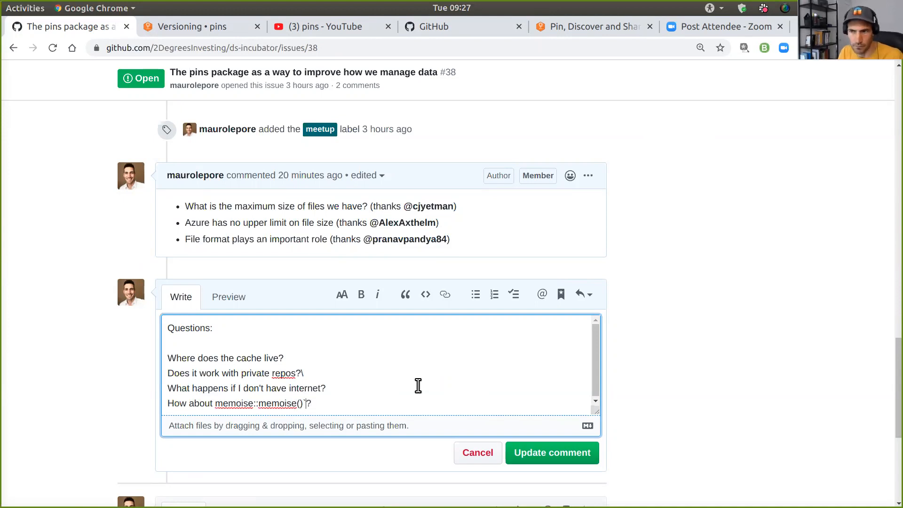
{"action": "type", "text": "1"}
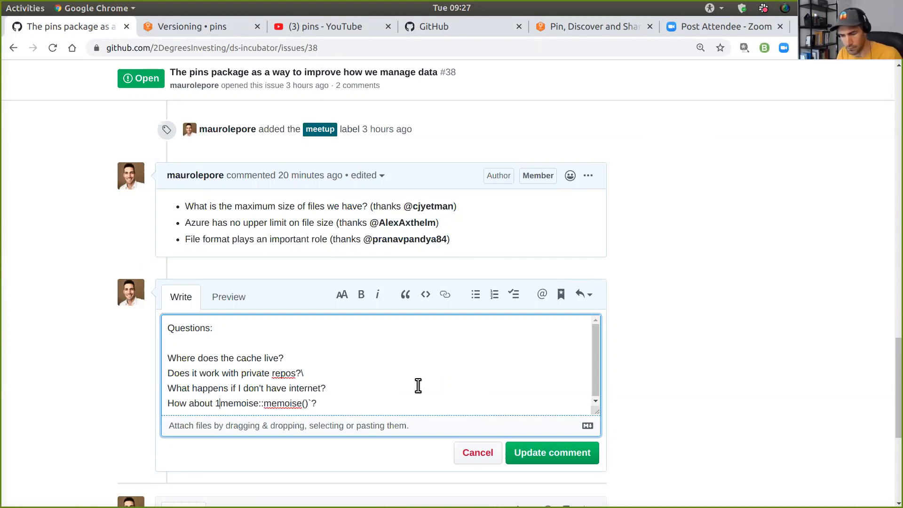
Step: Save the comment, then re-edit it so memoise::memoise() shows as inline code and save again
{"action": "left_click", "coordinate": [551, 452]}
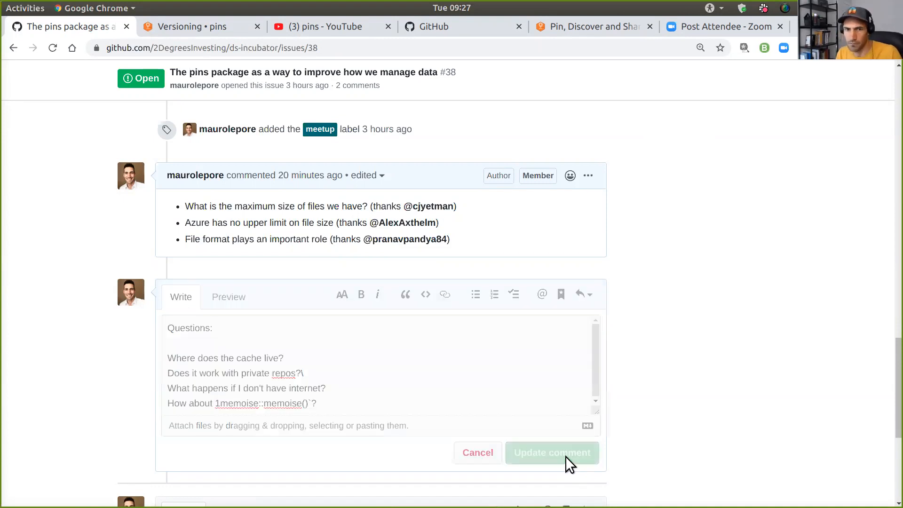
{"action": "left_click", "coordinate": [551, 453]}
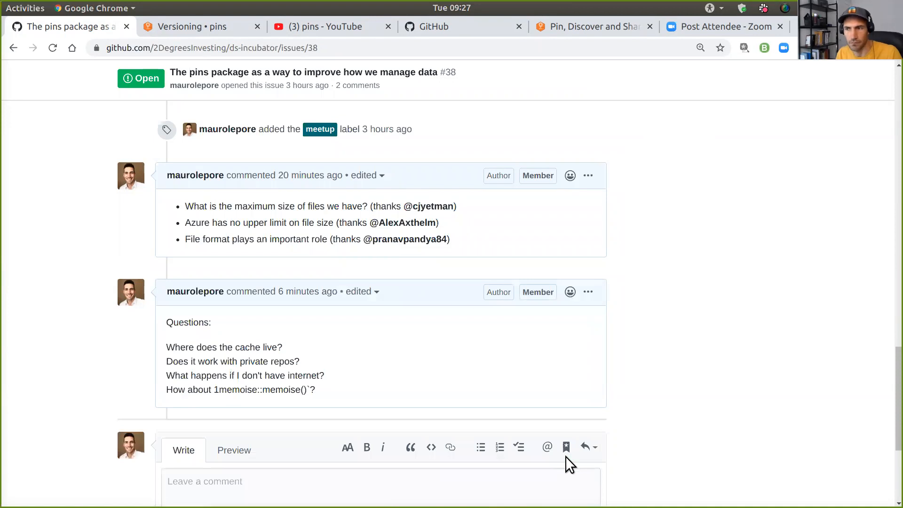
{"action": "mouse_move", "coordinate": [588, 292]}
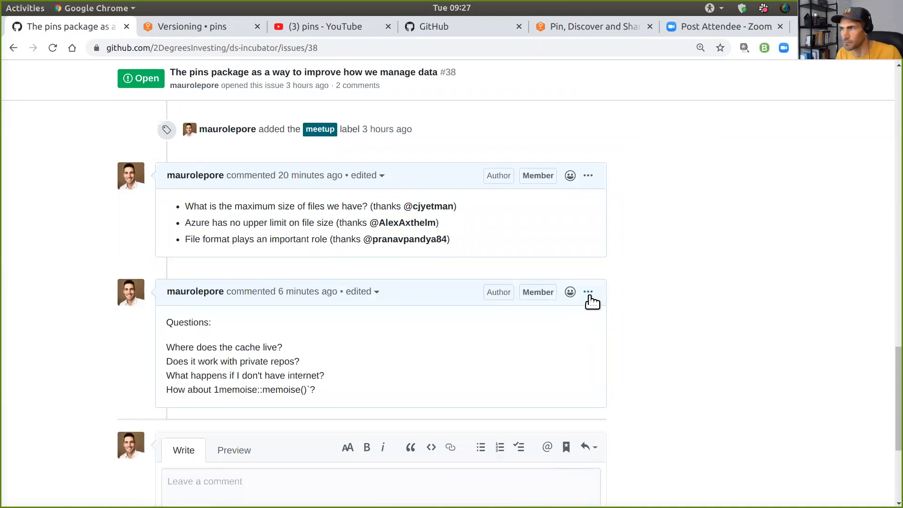
{"action": "left_click", "coordinate": [587, 291]}
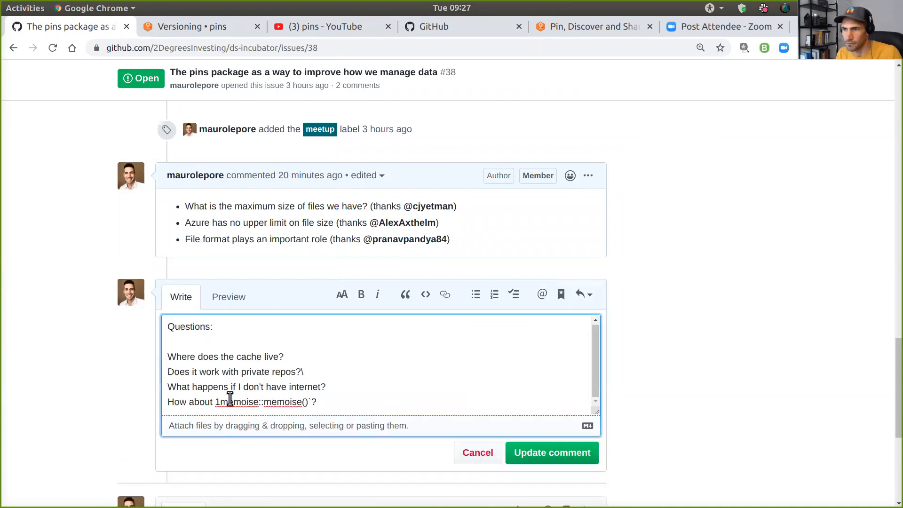
{"action": "mouse_move", "coordinate": [278, 429]}
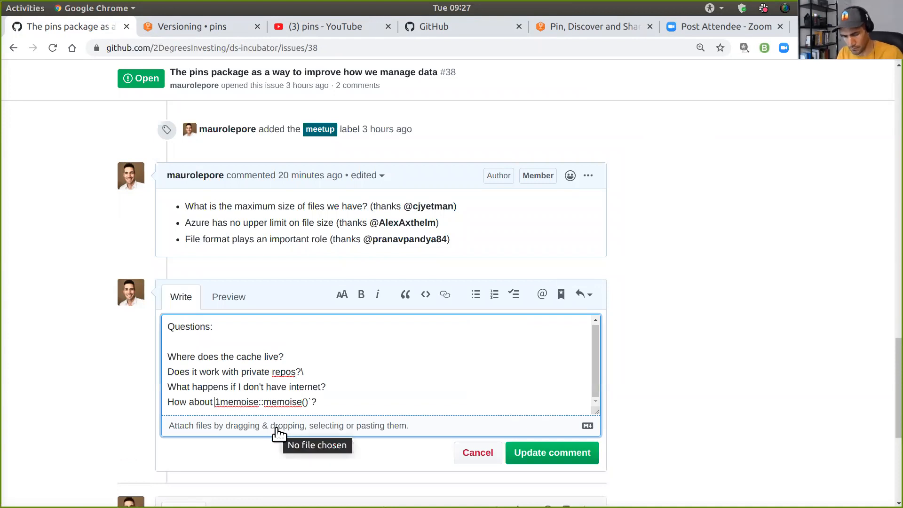
{"action": "left_click", "coordinate": [550, 452]}
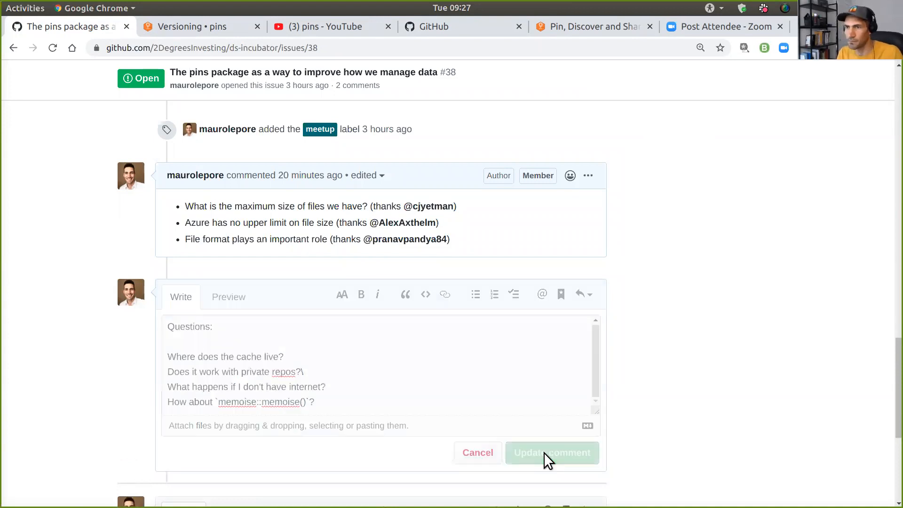
{"action": "left_click", "coordinate": [551, 453]}
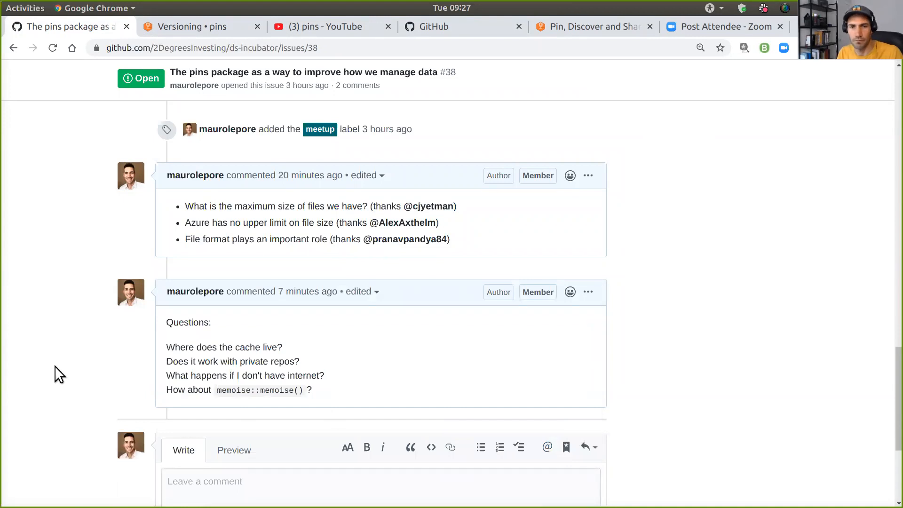
{"action": "mouse_move", "coordinate": [351, 11]}
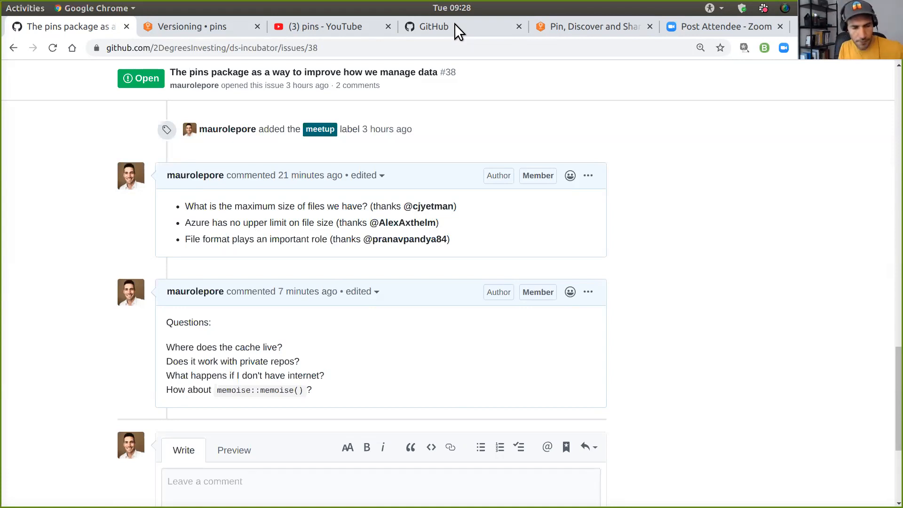
{"action": "mouse_move", "coordinate": [587, 311]}
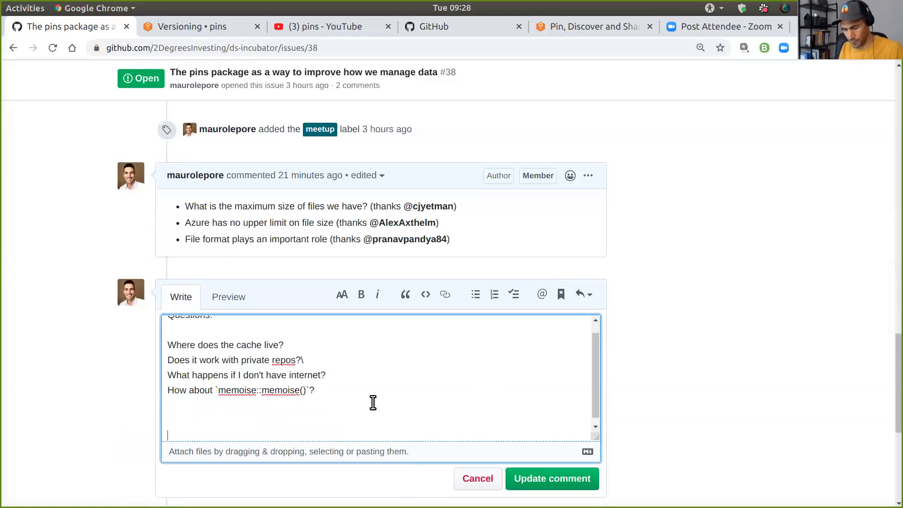
Step: Add a 'Suggestions:' heading with 'Table different alternatives to better see pros and cons.'
{"action": "type", "text": "Sugge"}
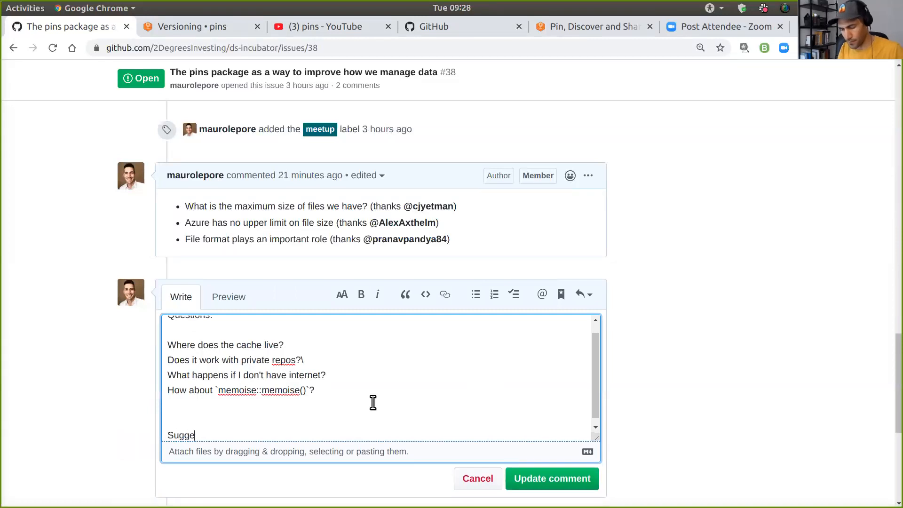
{"action": "type", "text": "stions:"}
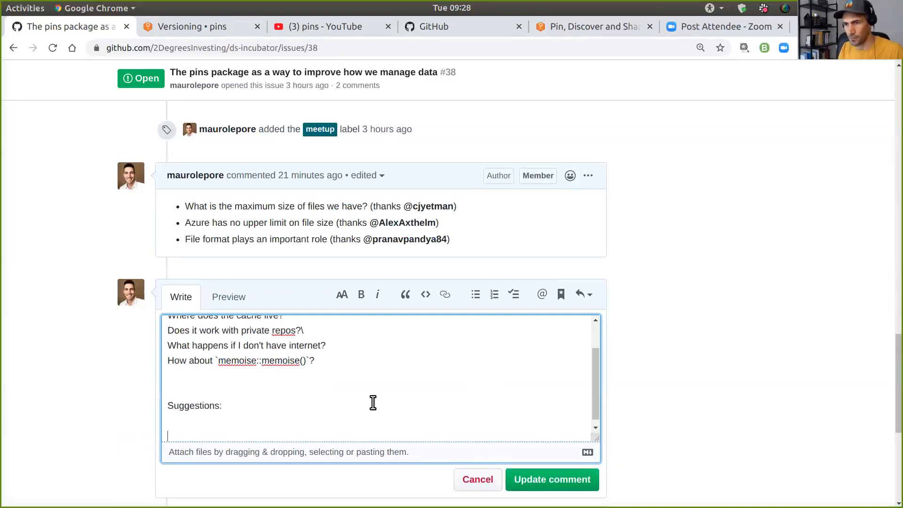
{"action": "type", "text": "Table"}
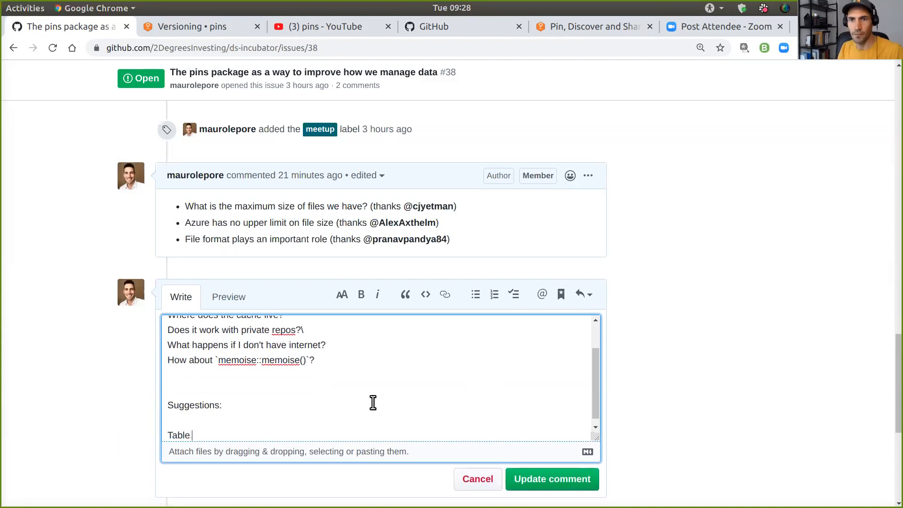
{"action": "type", "text": "different"}
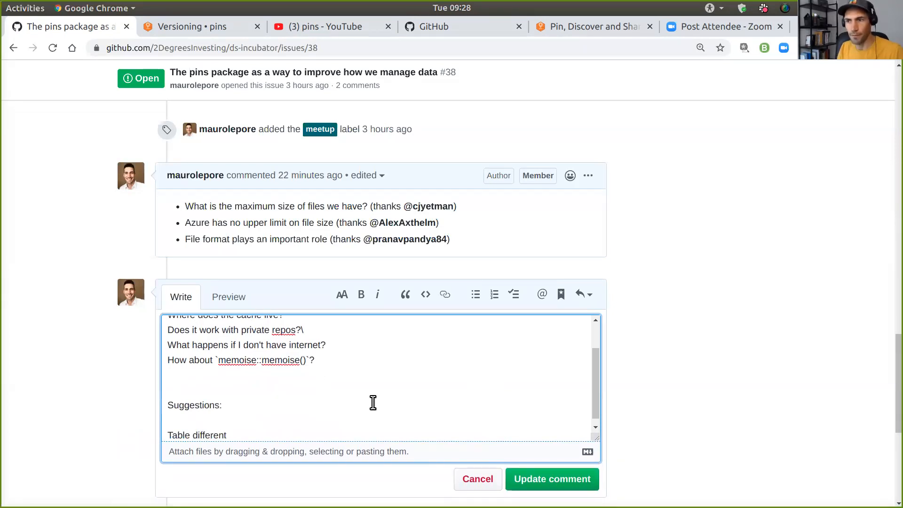
{"action": "type", "text": "alterna"}
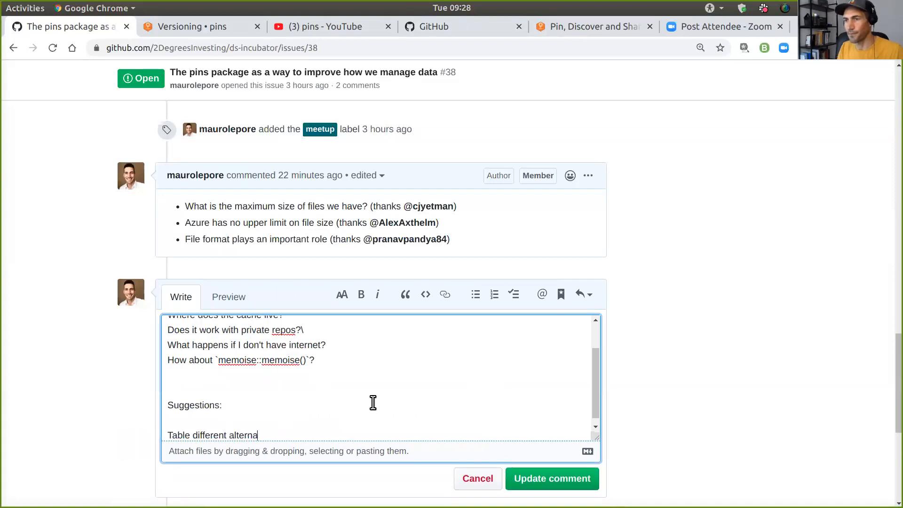
{"action": "type", "text": "tives to"}
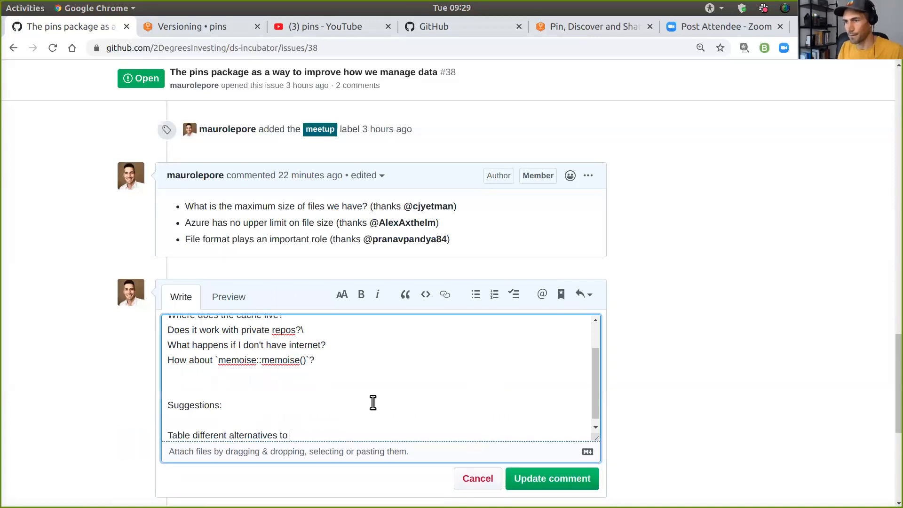
{"action": "type", "text": "bett"}
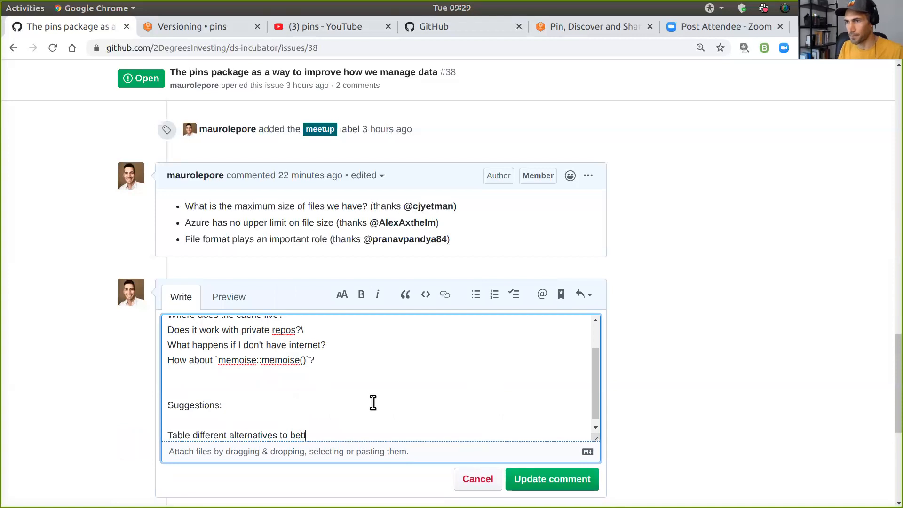
{"action": "type", "text": "er see pros and"}
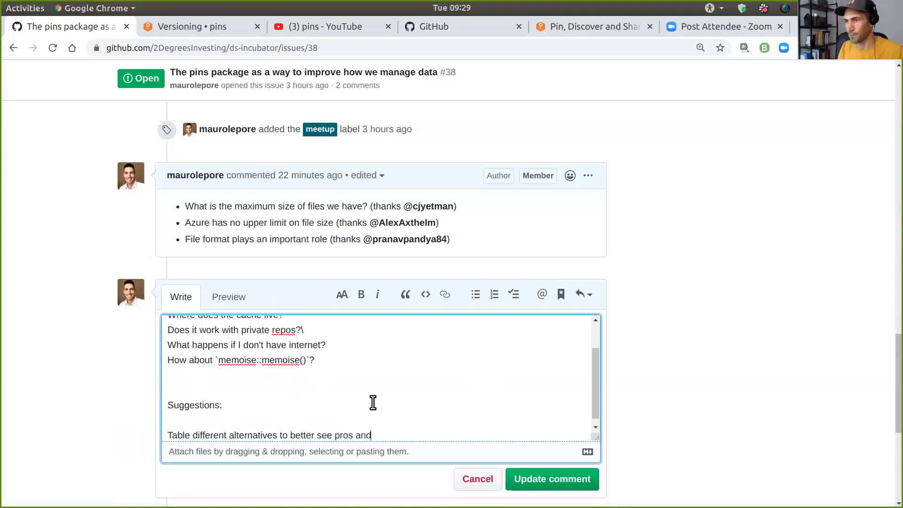
{"action": "type", "text": "cons."}
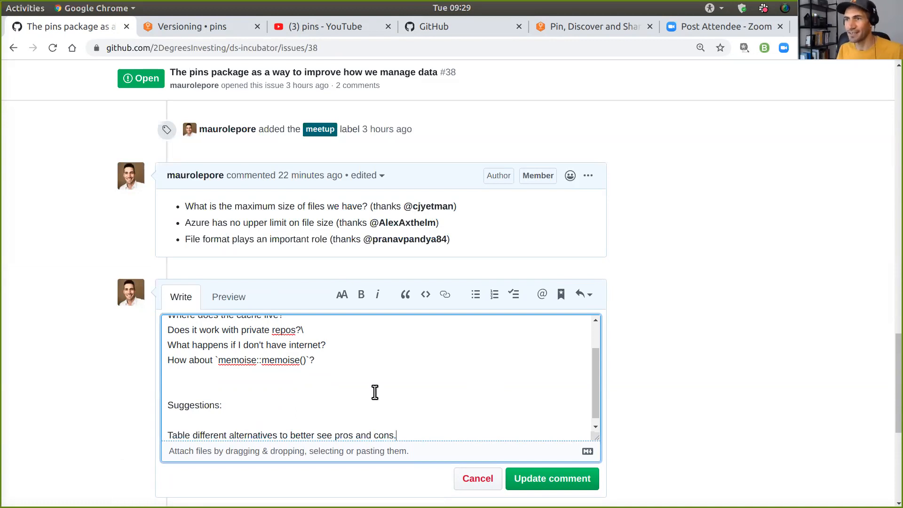
{"action": "mouse_move", "coordinate": [449, 34]}
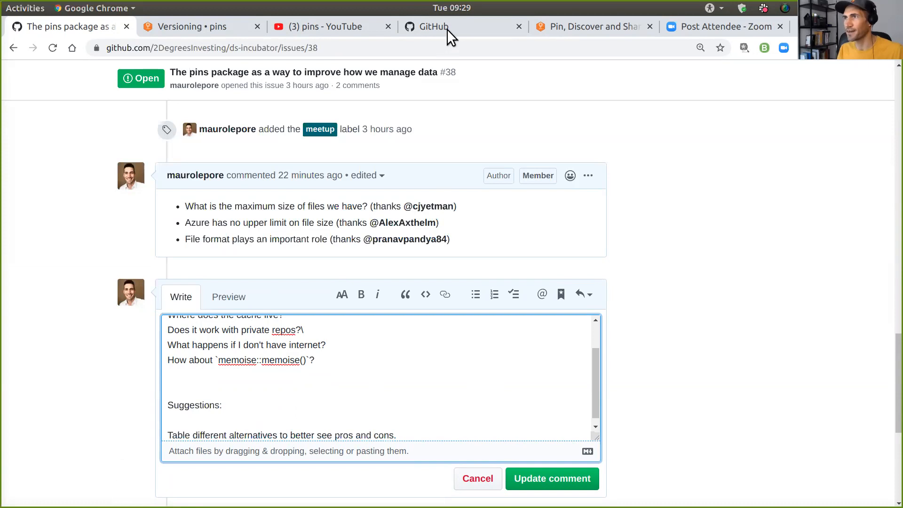